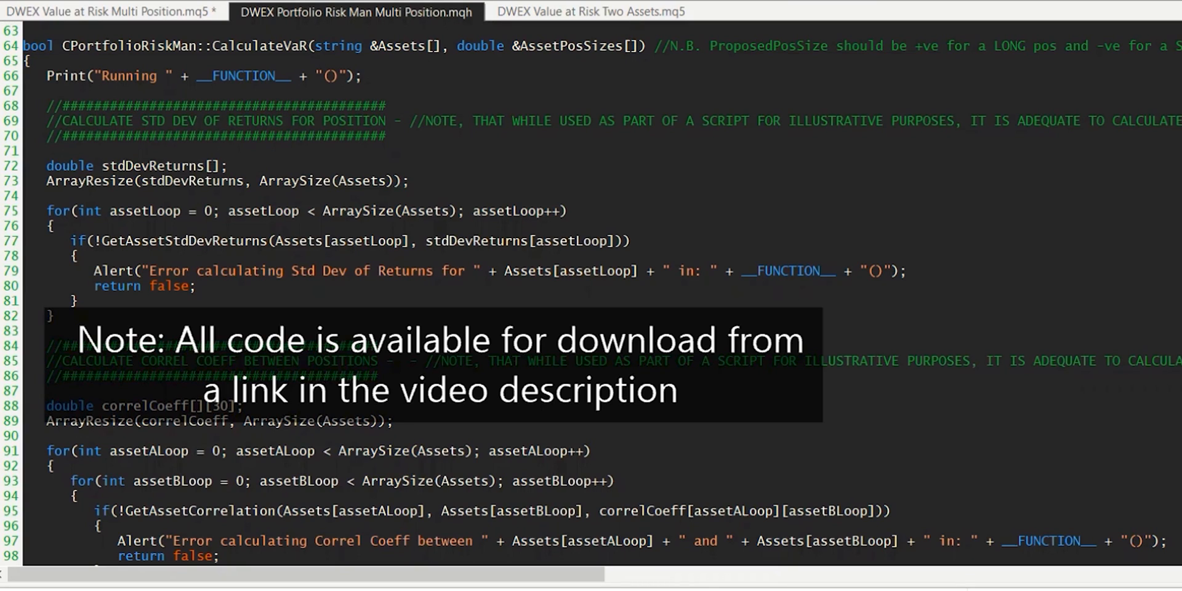
- Highlight the CalculateVaR function name and the ArrayResize line to review them
double_click(258, 45)
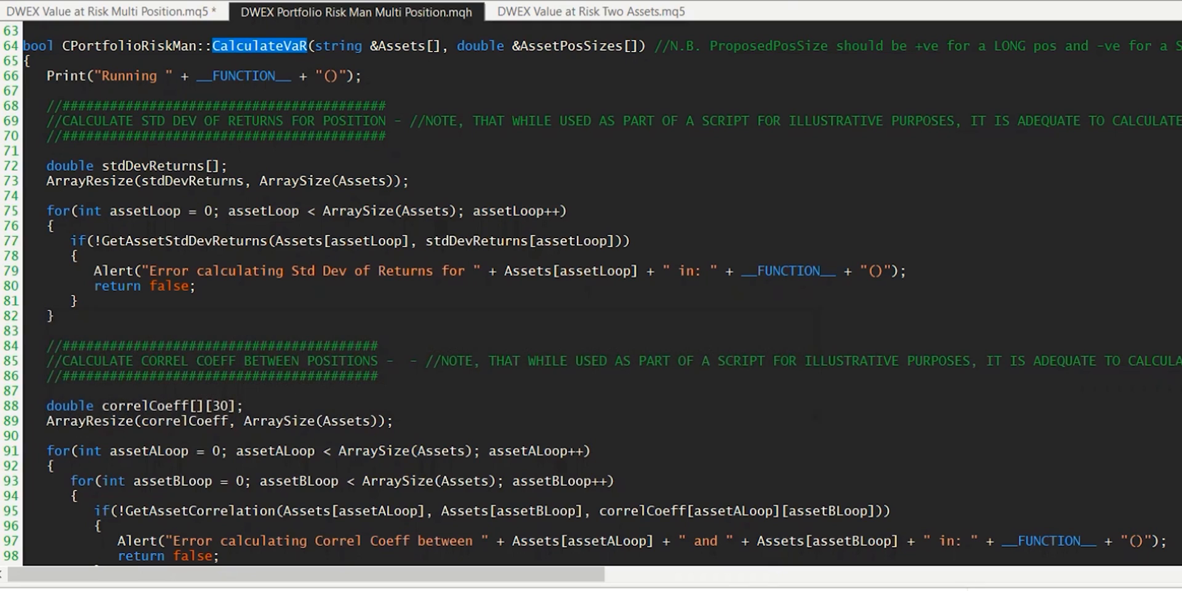
double_click(149, 165)
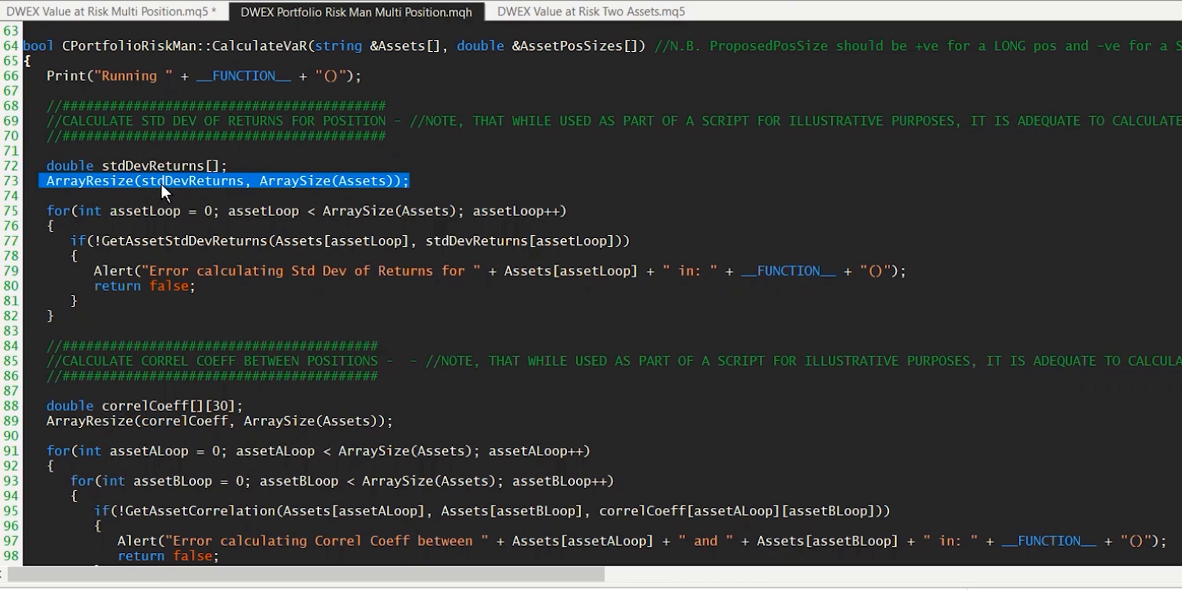
mouse_move(165, 195)
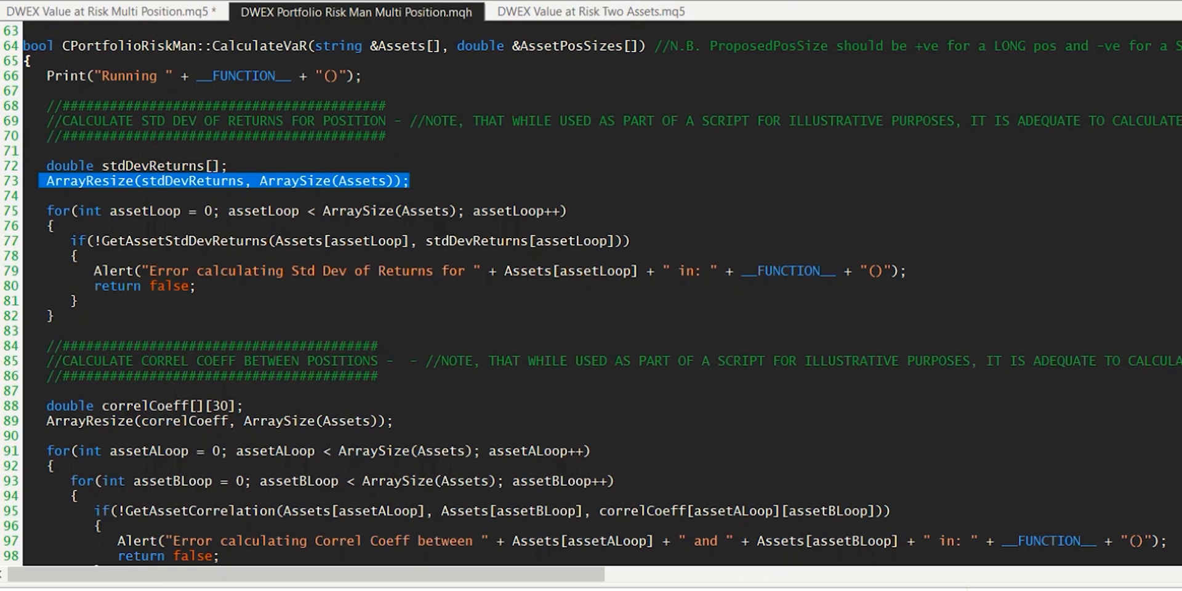
click(299, 181)
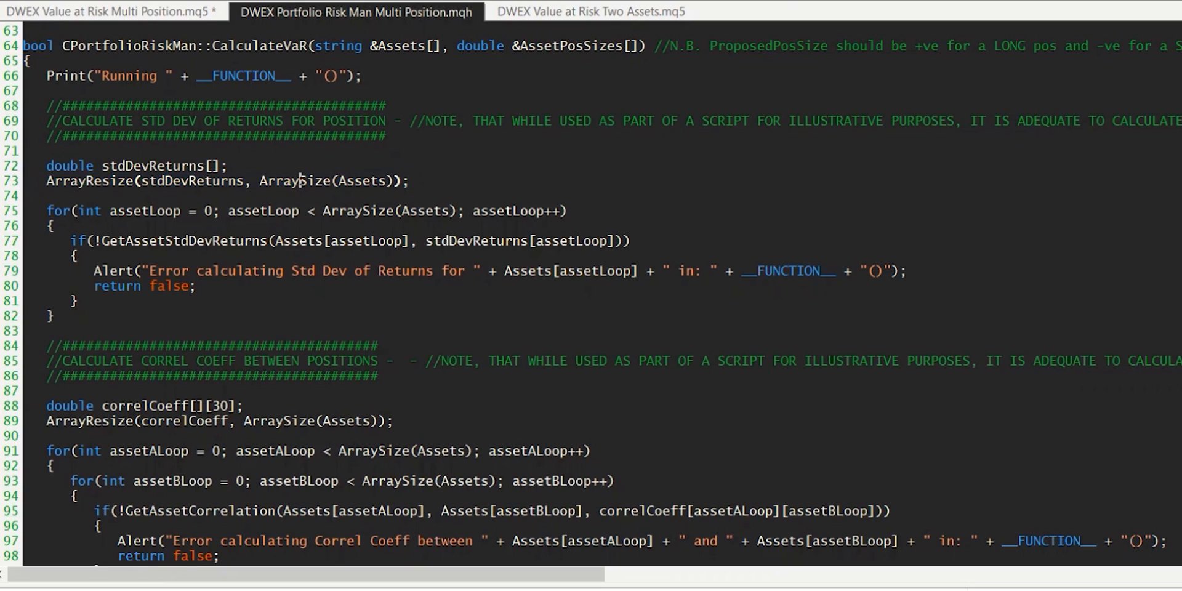
double_click(360, 180)
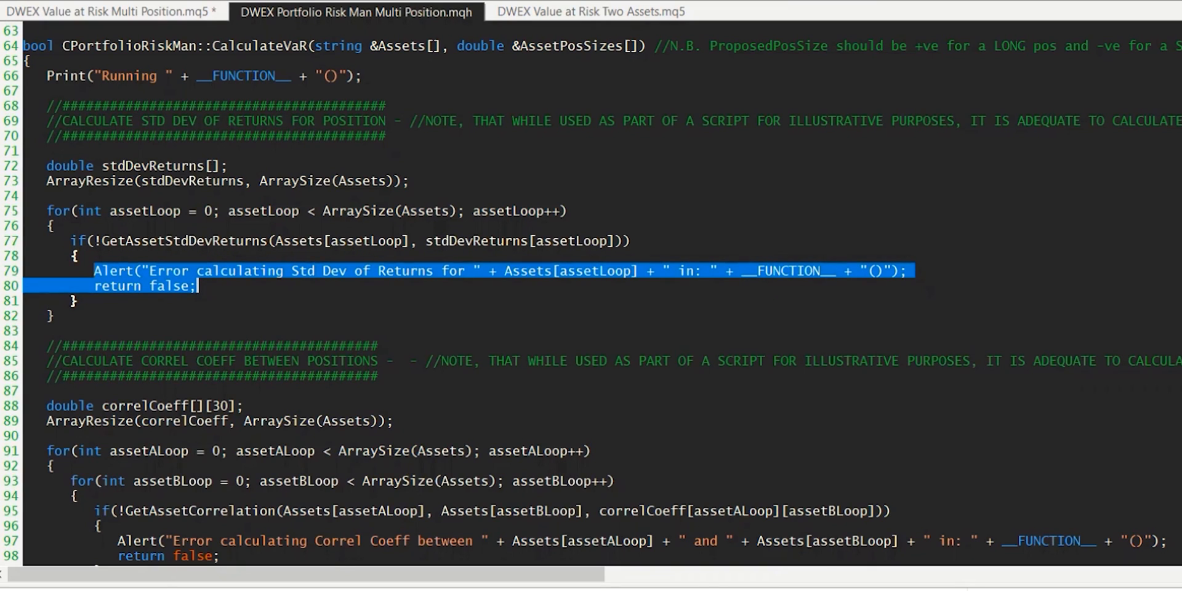
- Scroll down and inspect the GetAssetCorrelation call and its assetALoop loop variable
scroll(down, 3)
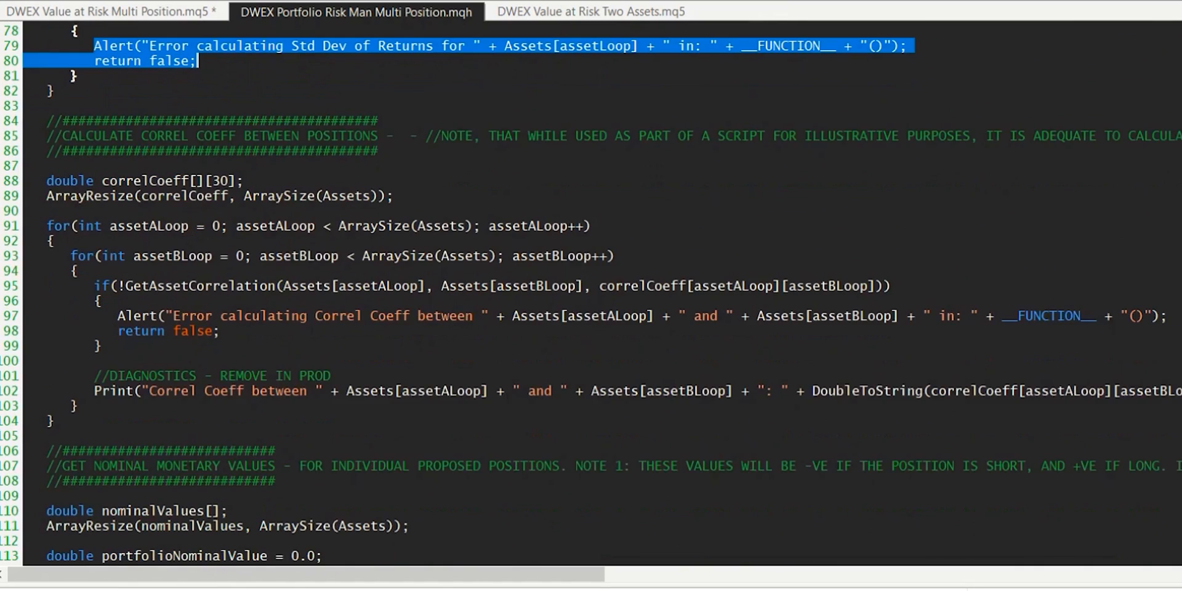
scroll(down, 3)
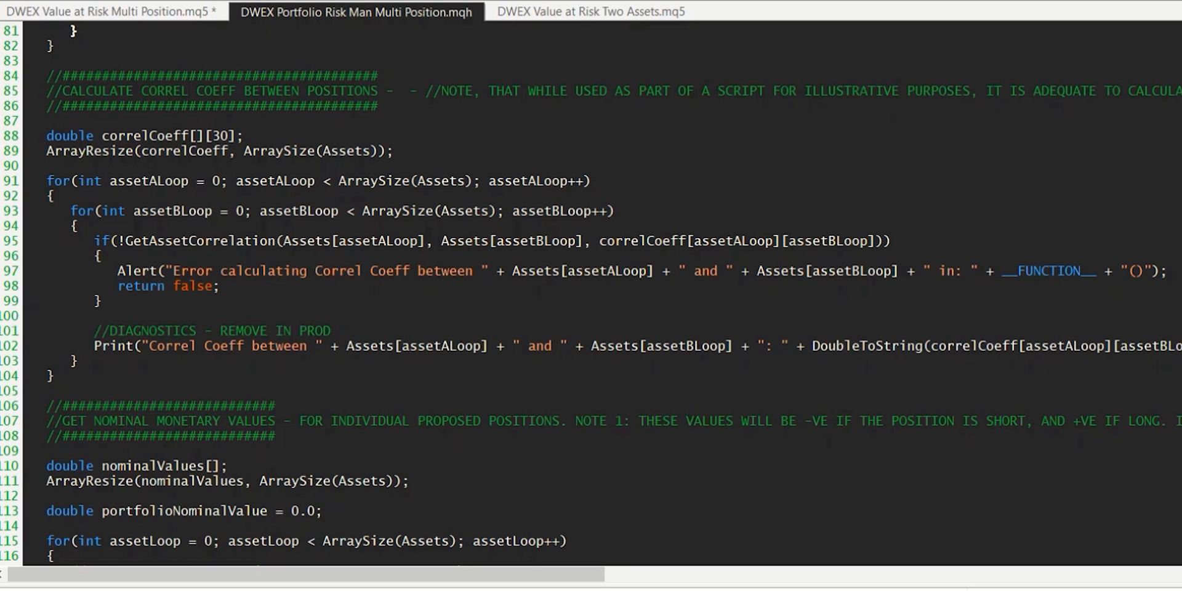
drag(47, 181, 79, 226)
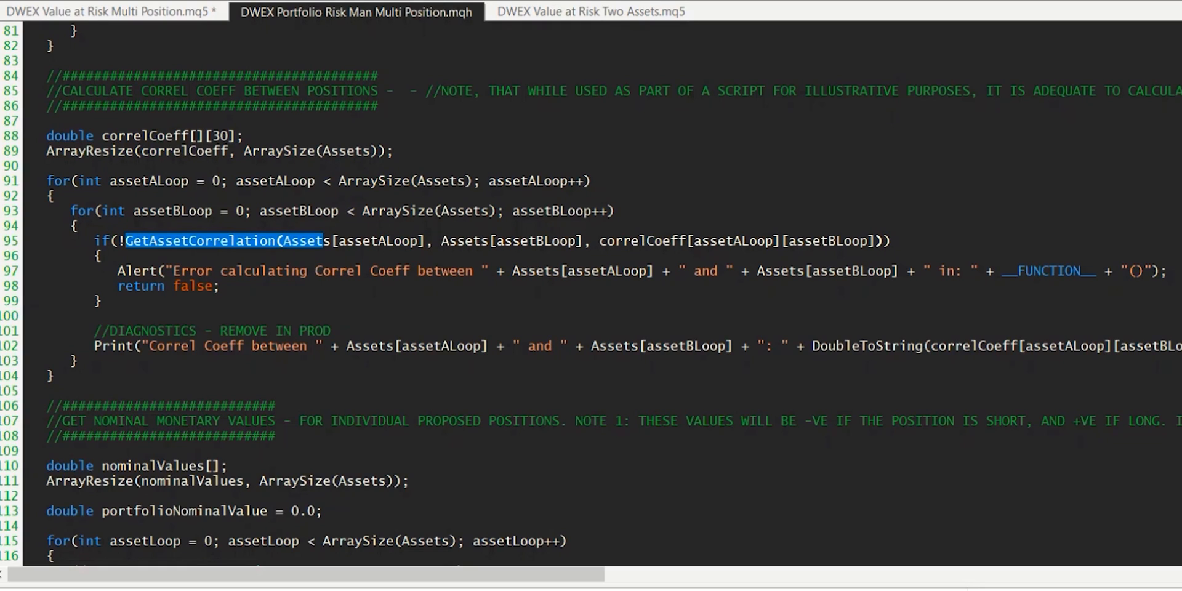
click(536, 241)
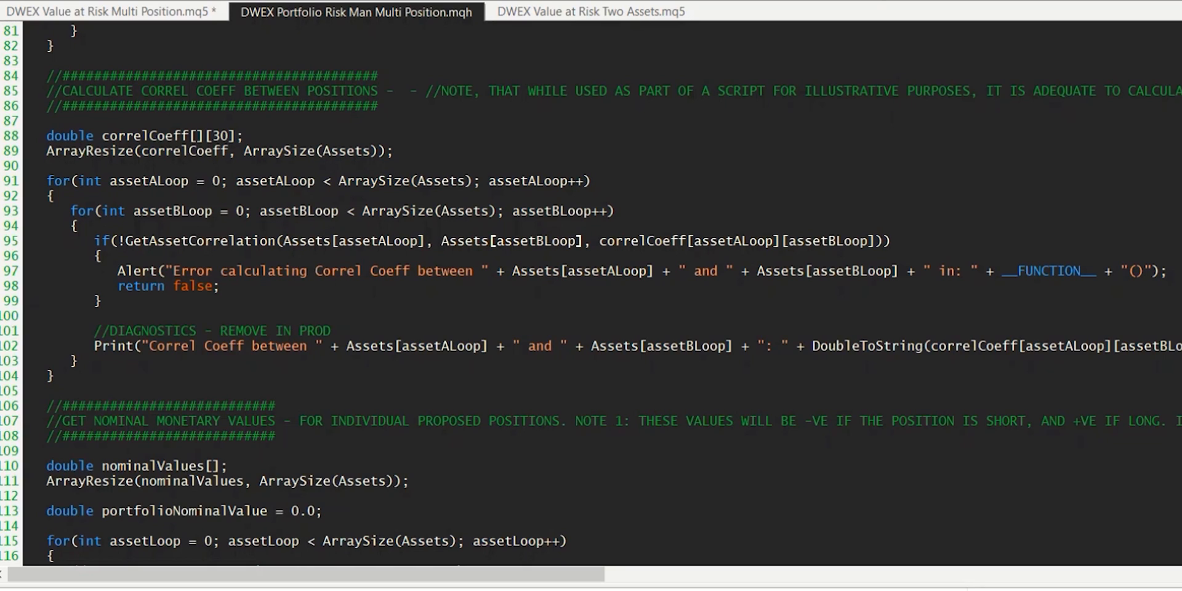
double_click(376, 240)
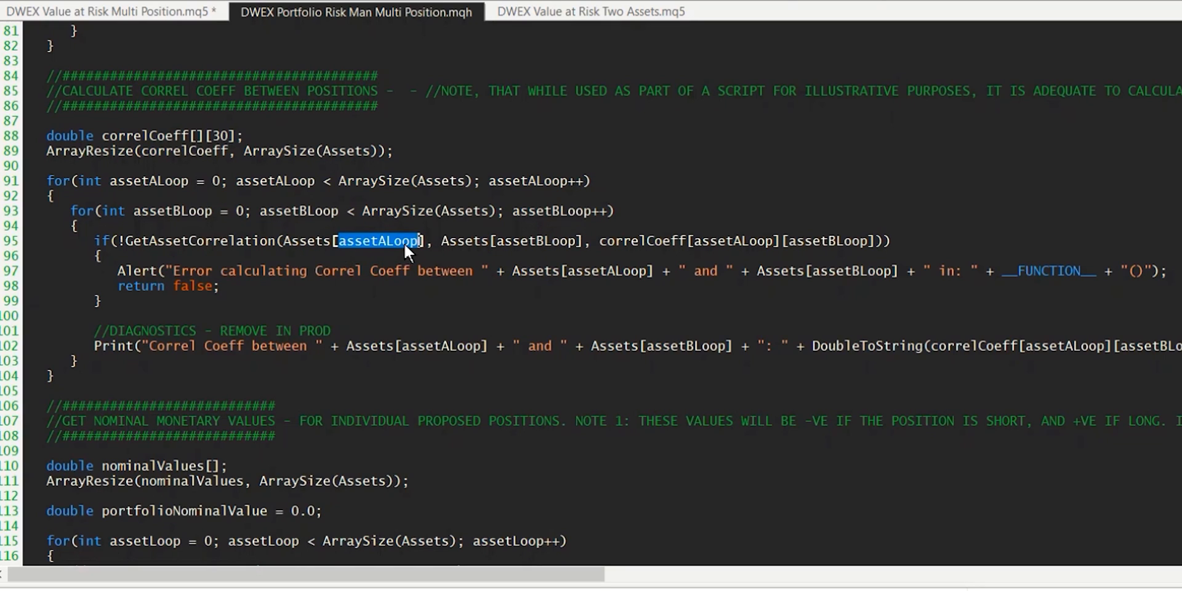
double_click(149, 181)
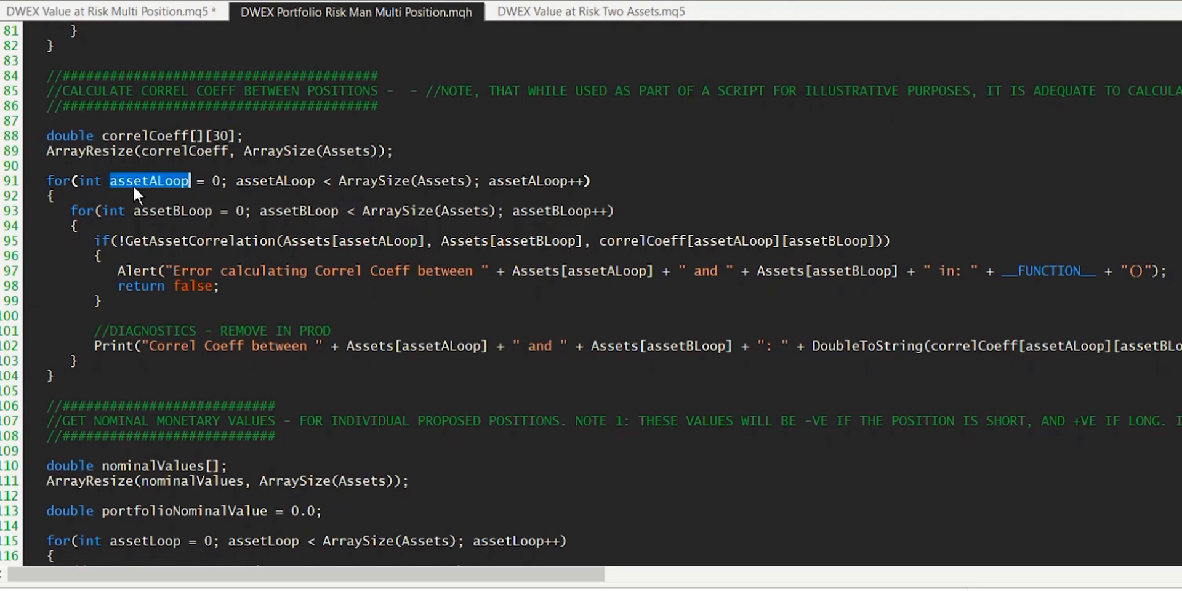
double_click(536, 241)
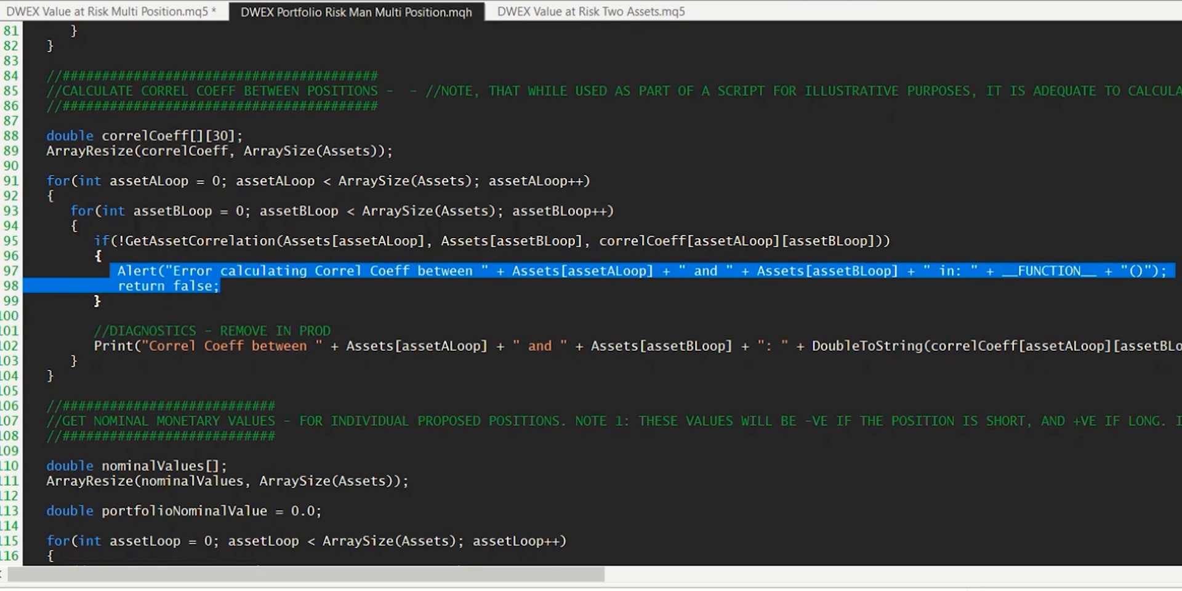
- Scroll further and highlight MathAbs in the portfolio total line
scroll(down, 3)
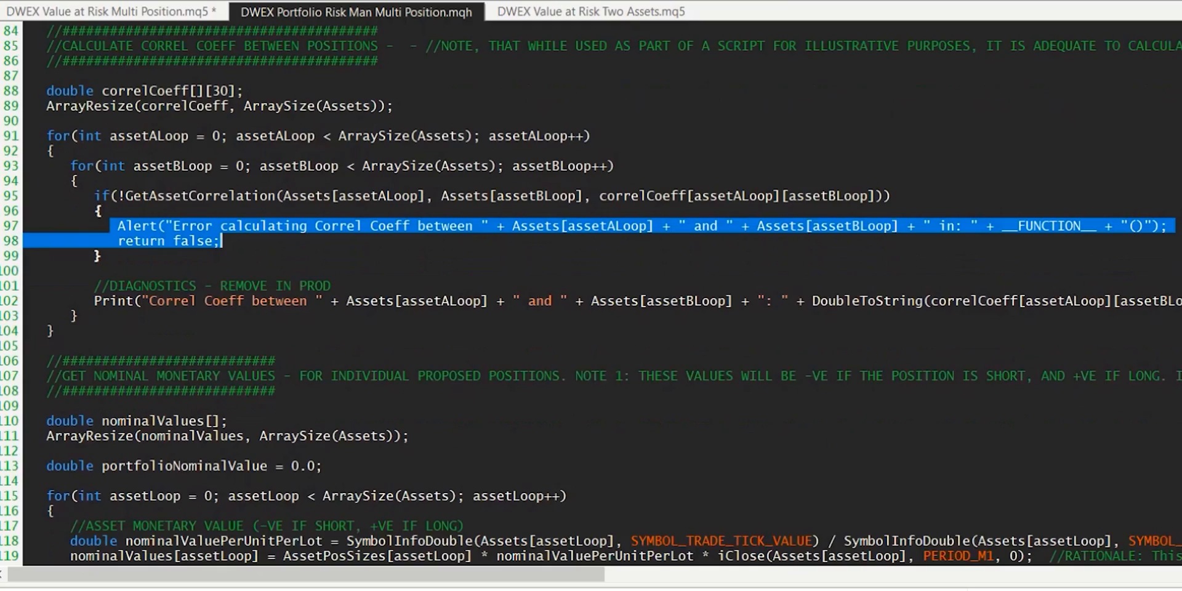
scroll(down, 3)
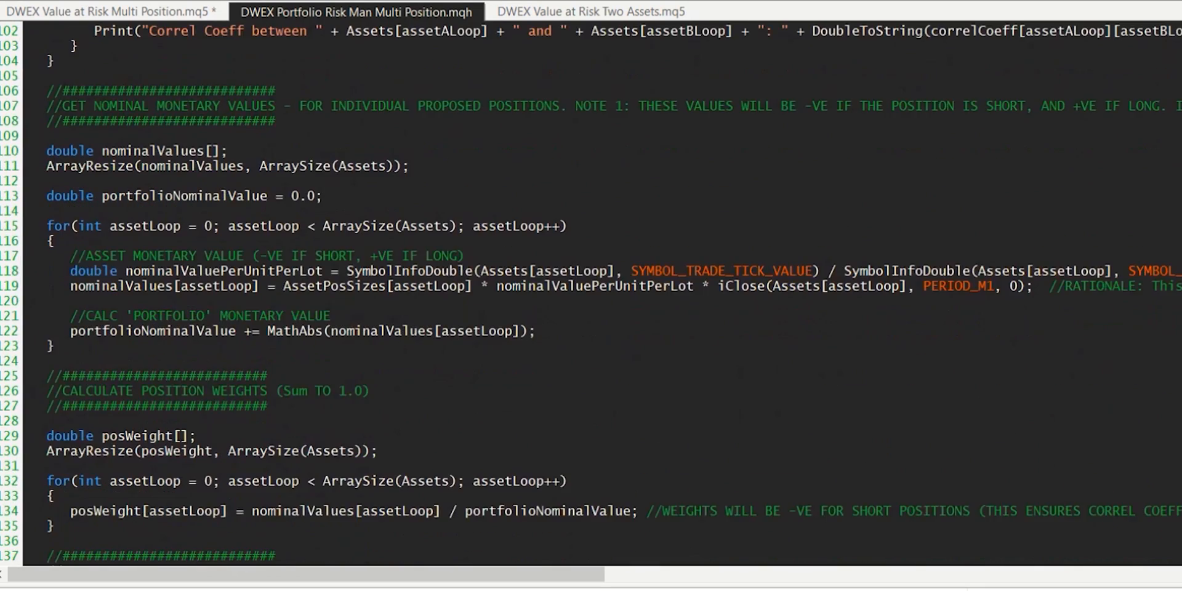
scroll(down, 3)
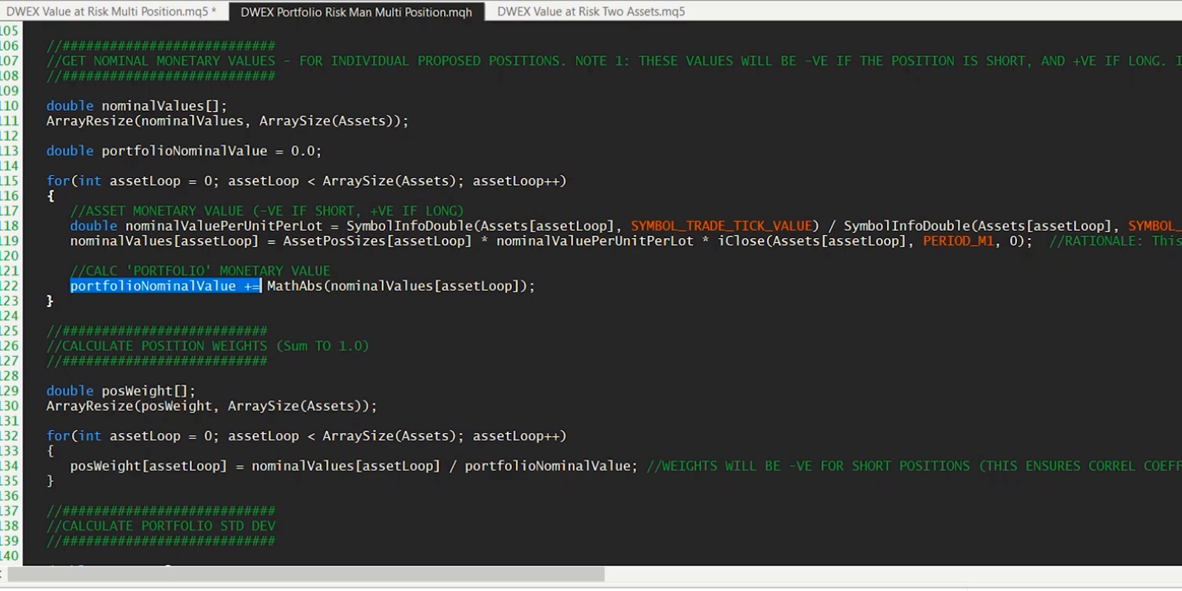
double_click(293, 285)
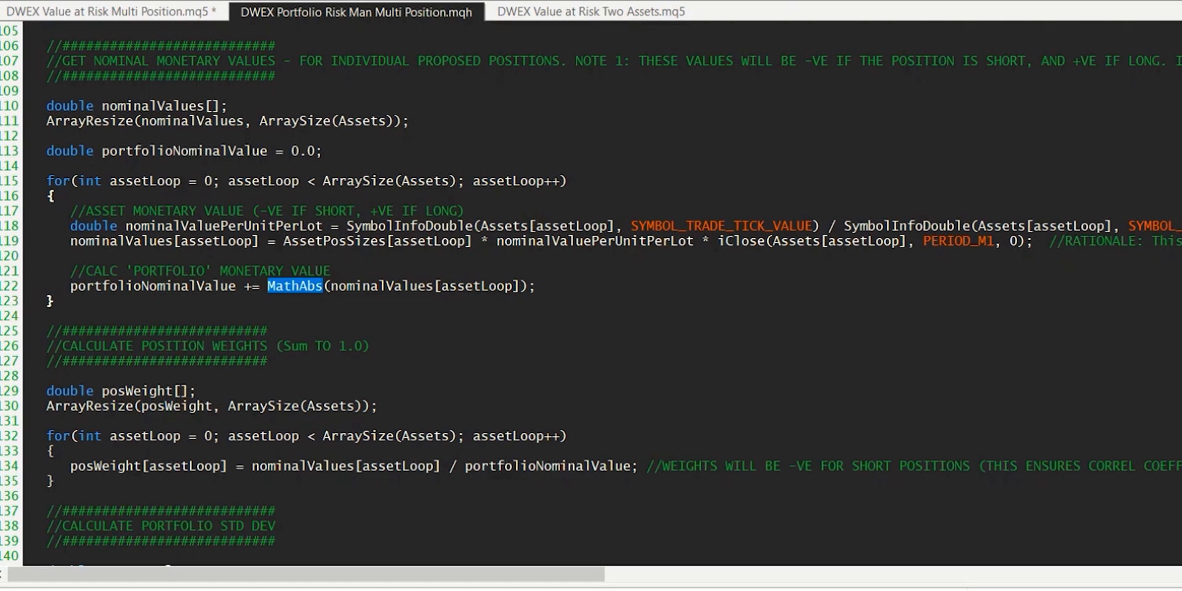
- Inspect portfolioNominalValue and nominalValues in the weight formula, then scroll to the std dev section
scroll(down, 3)
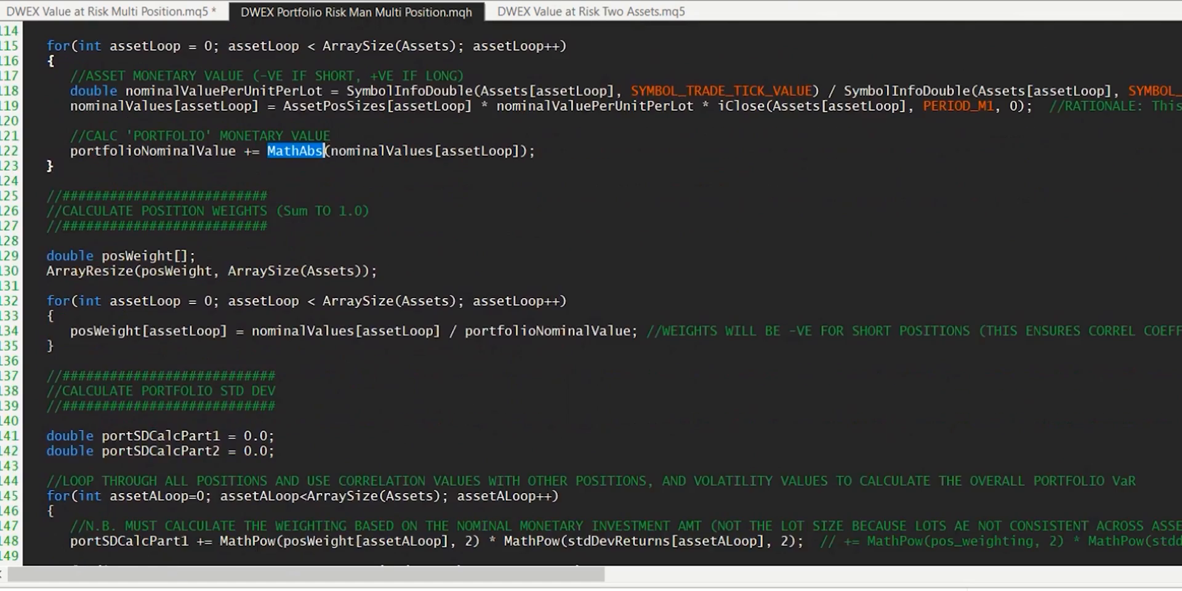
scroll(down, 3)
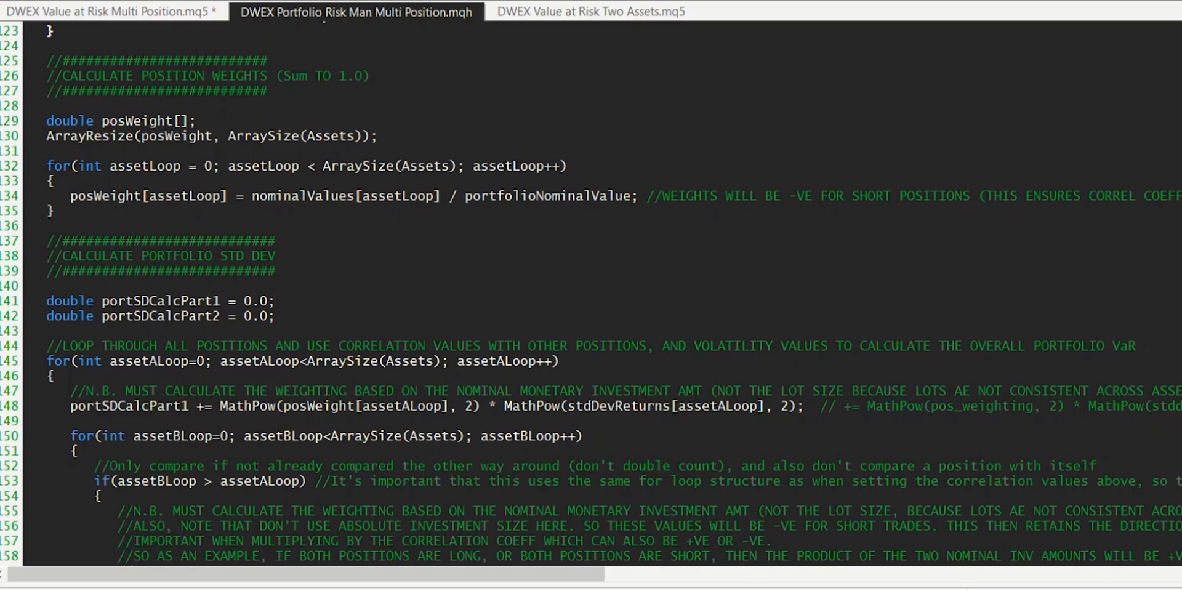
double_click(268, 195)
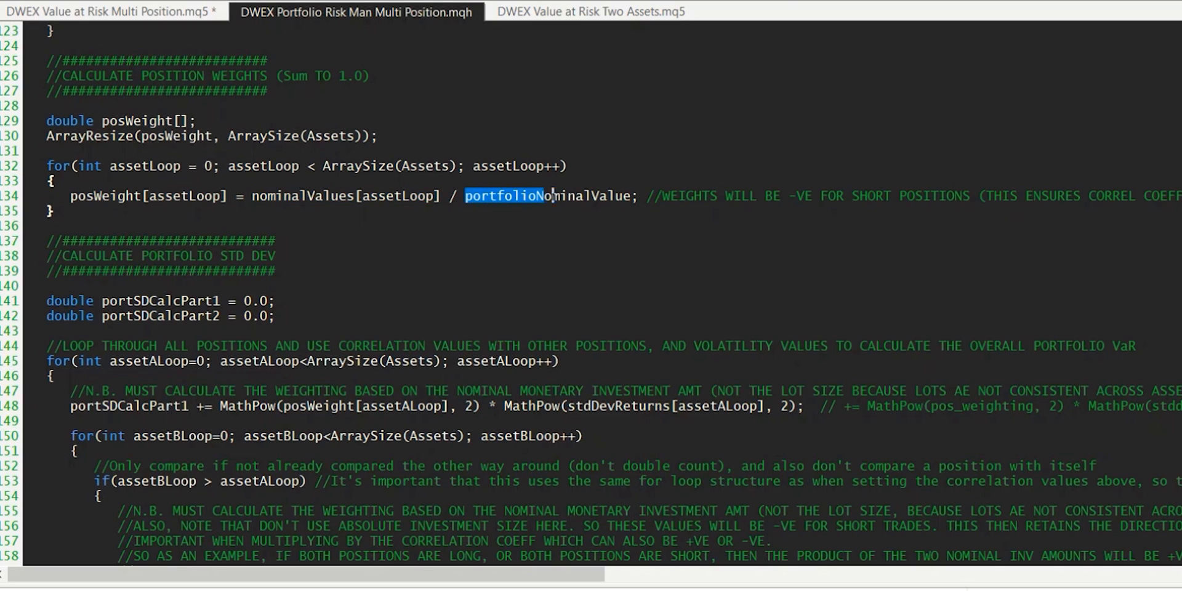
double_click(548, 195)
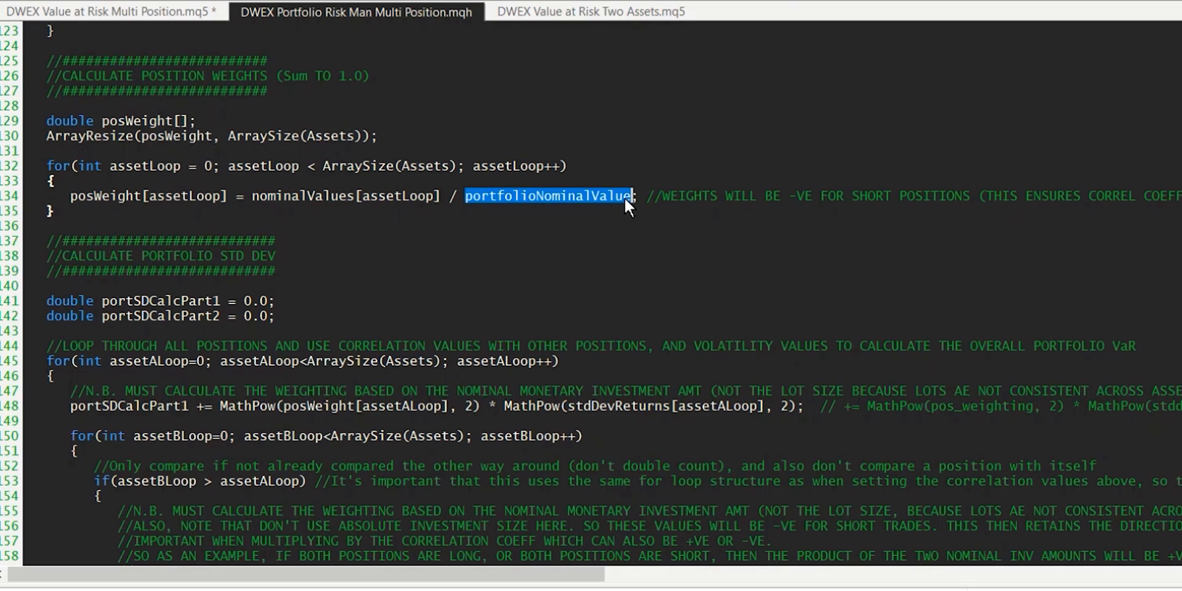
mouse_move(624, 209)
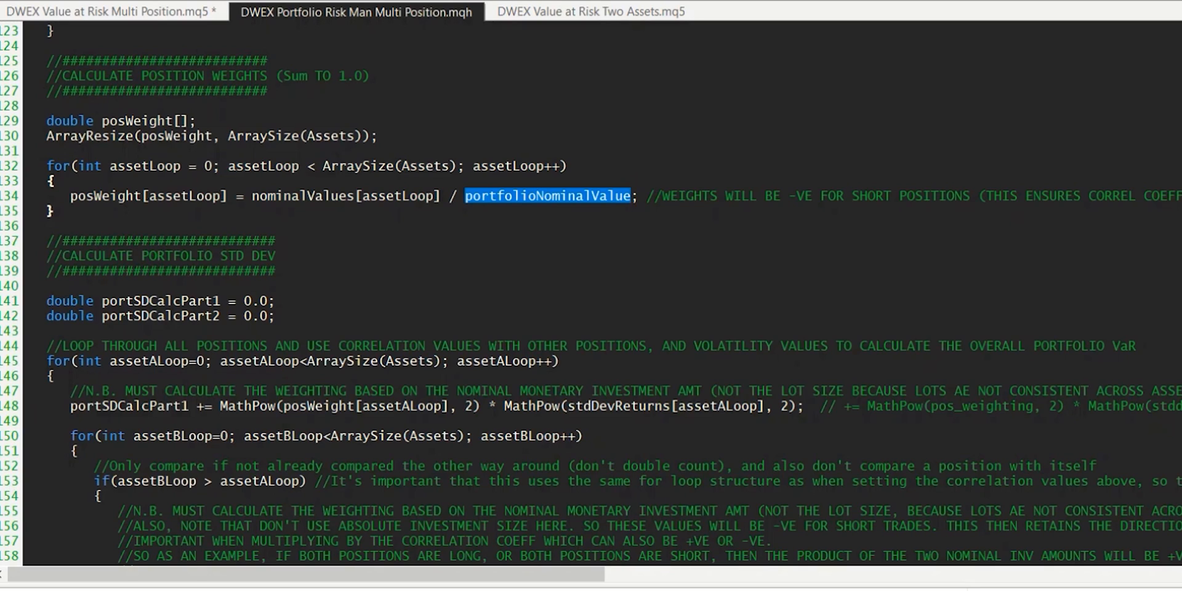
double_click(275, 196)
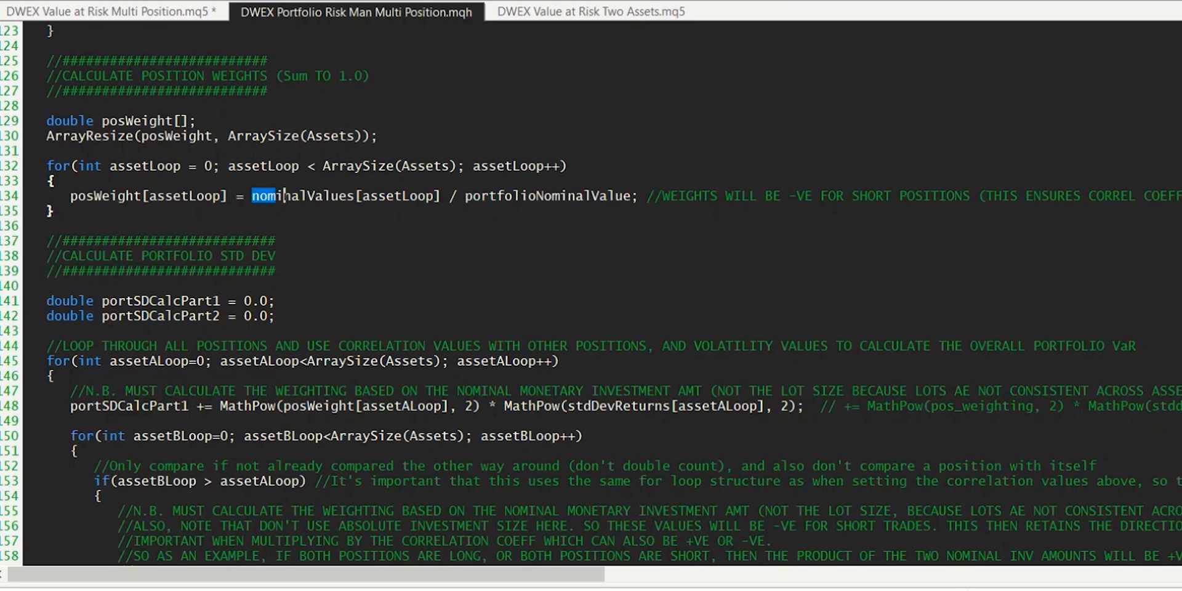
double_click(347, 195)
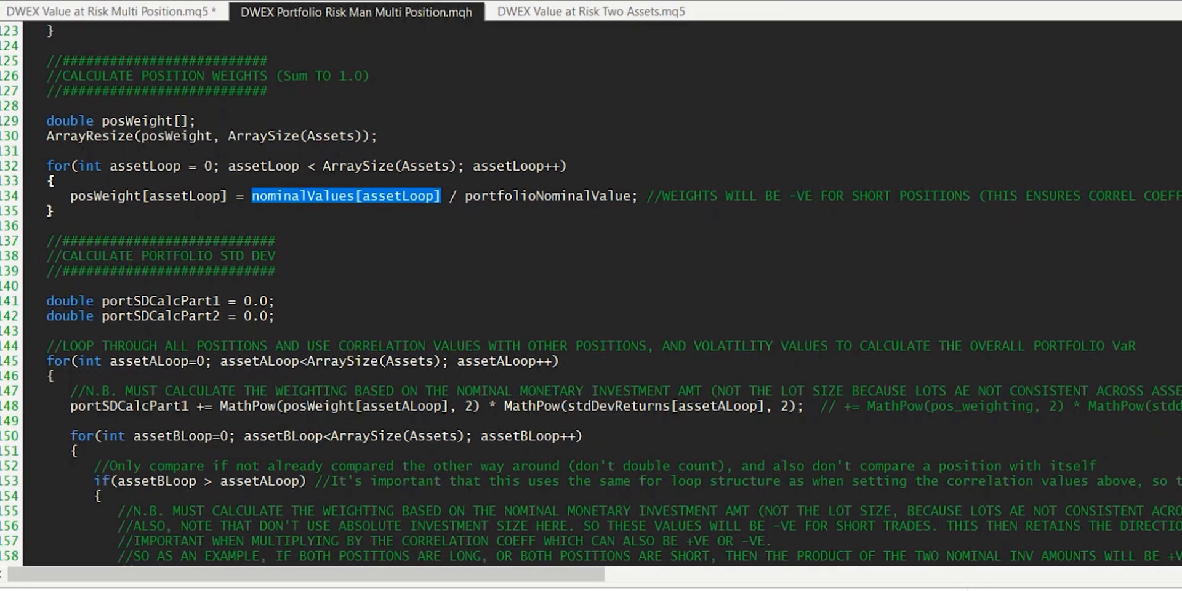
mouse_move(430, 208)
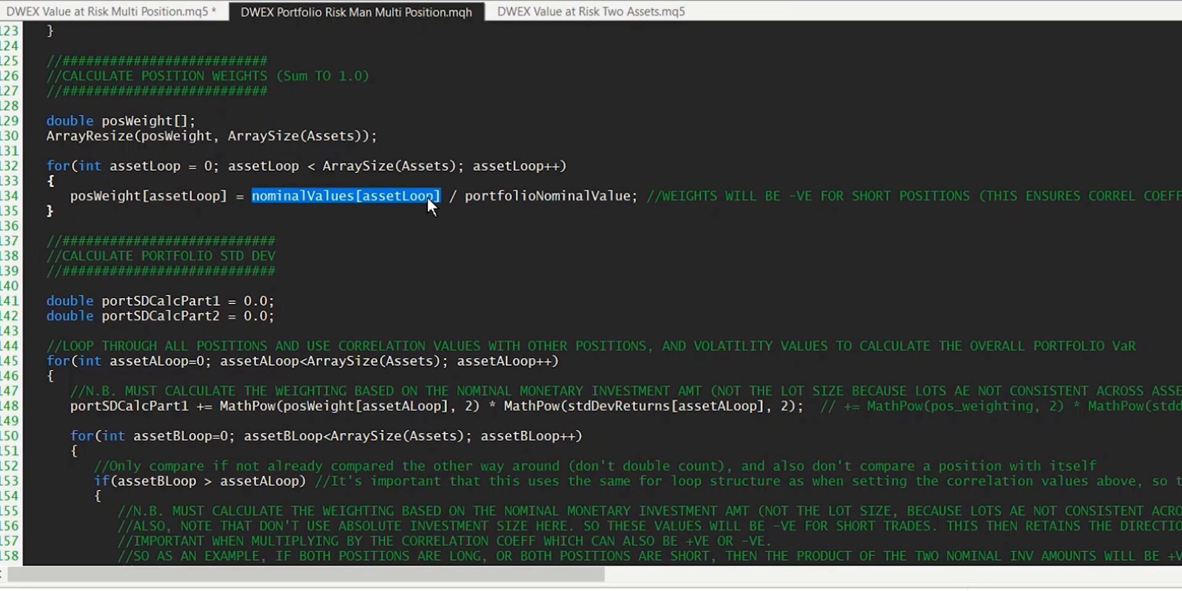
mouse_move(413, 208)
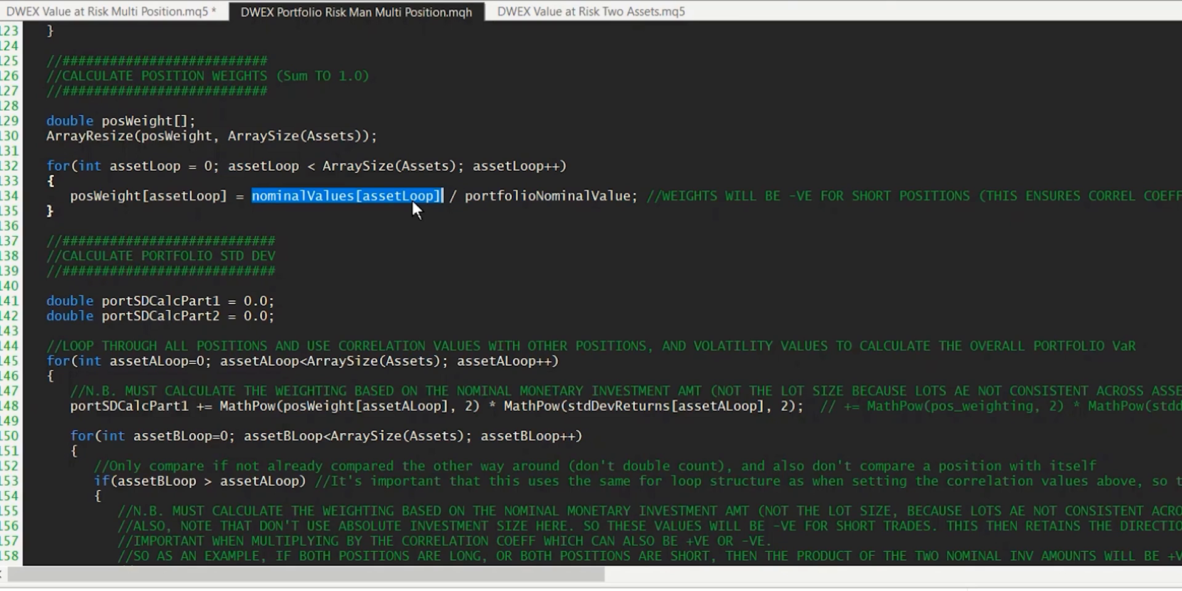
scroll(down, 3)
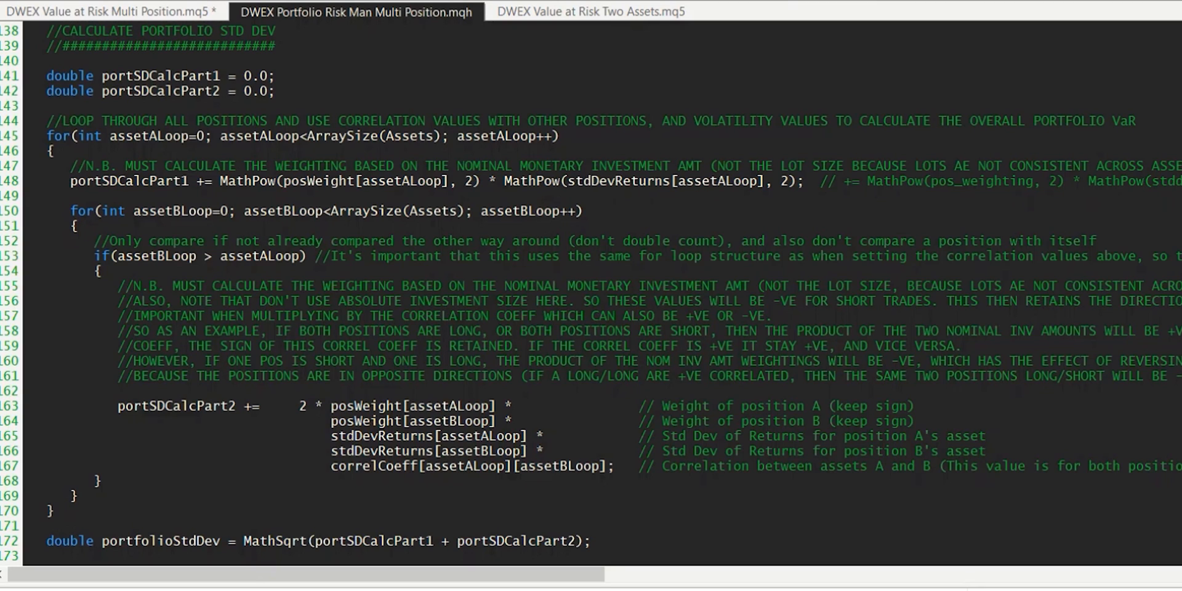
double_click(159, 75)
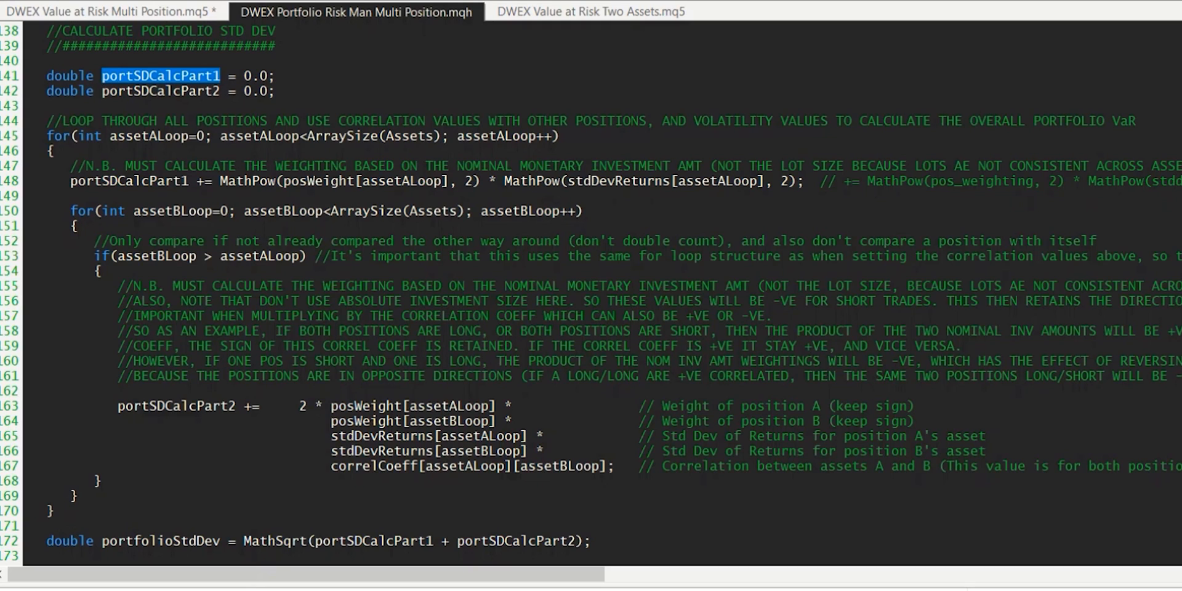
click(188, 91)
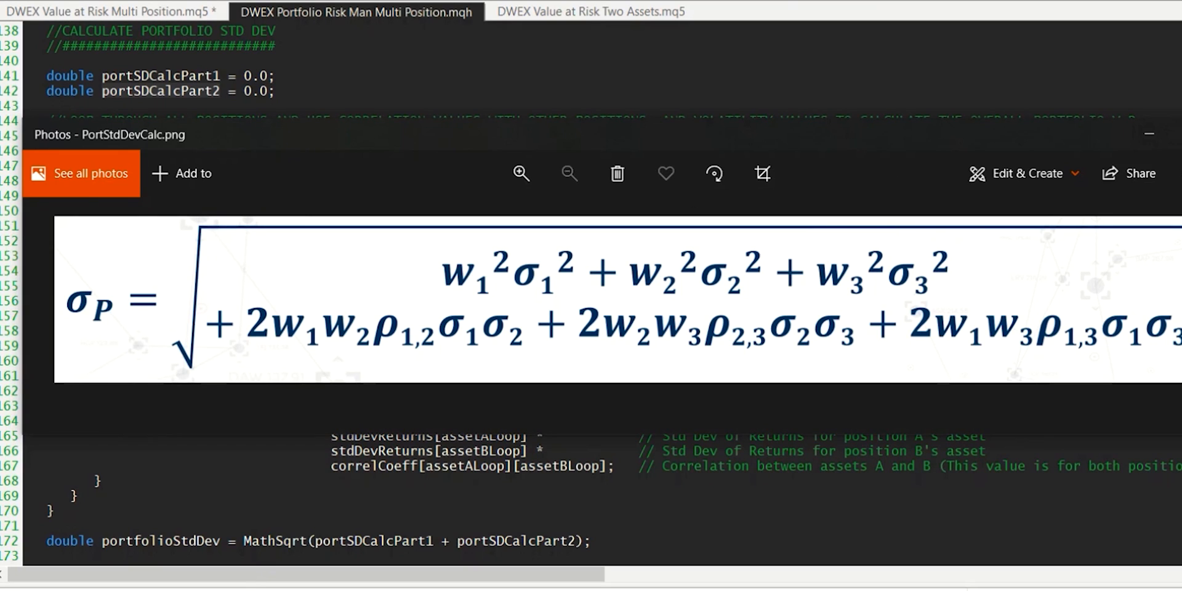
mouse_move(330, 148)
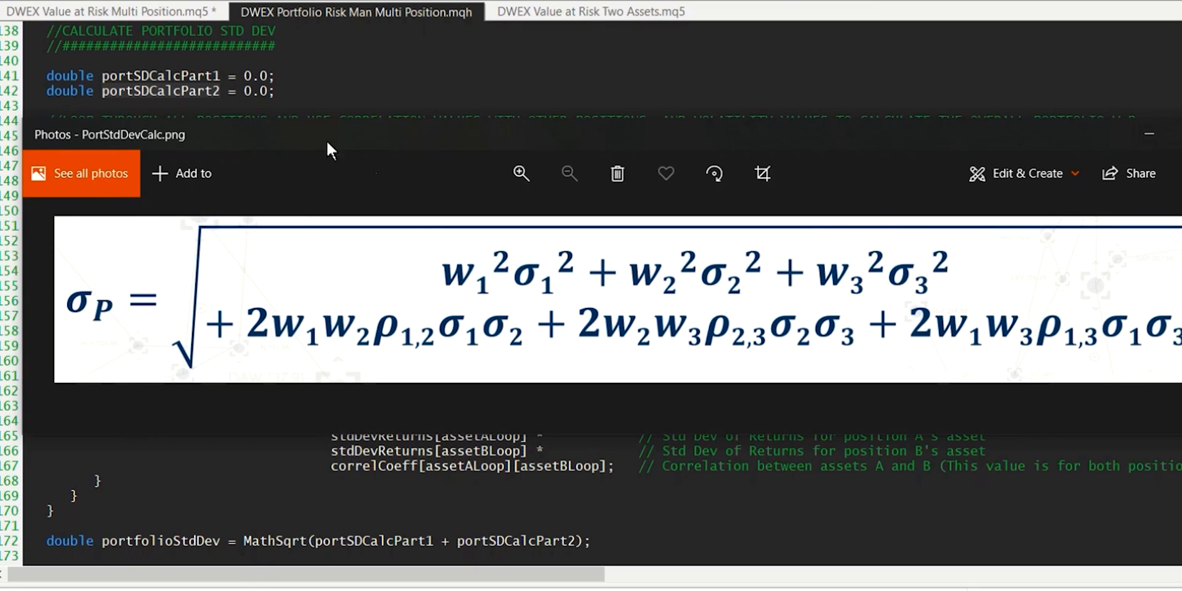
mouse_move(877, 276)
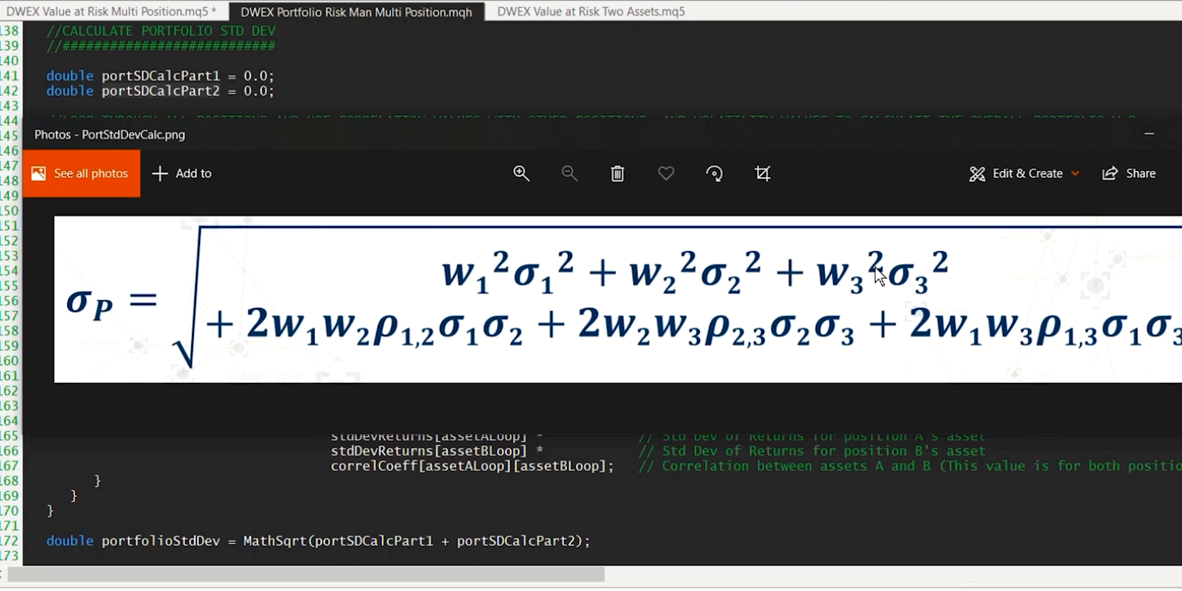
mouse_move(474, 290)
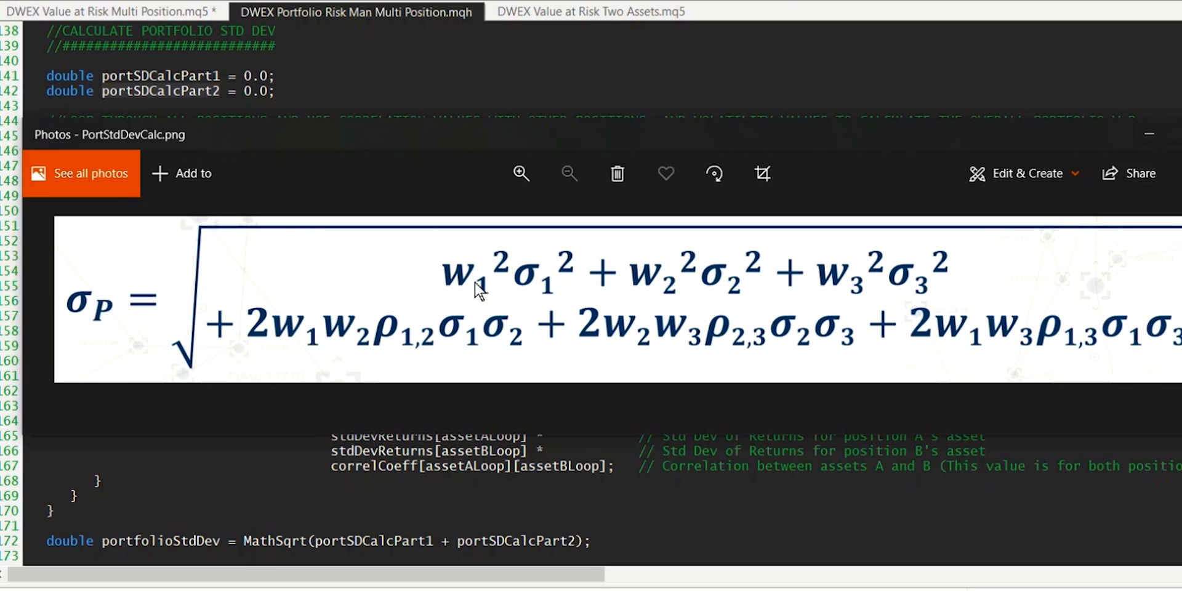
mouse_move(527, 295)
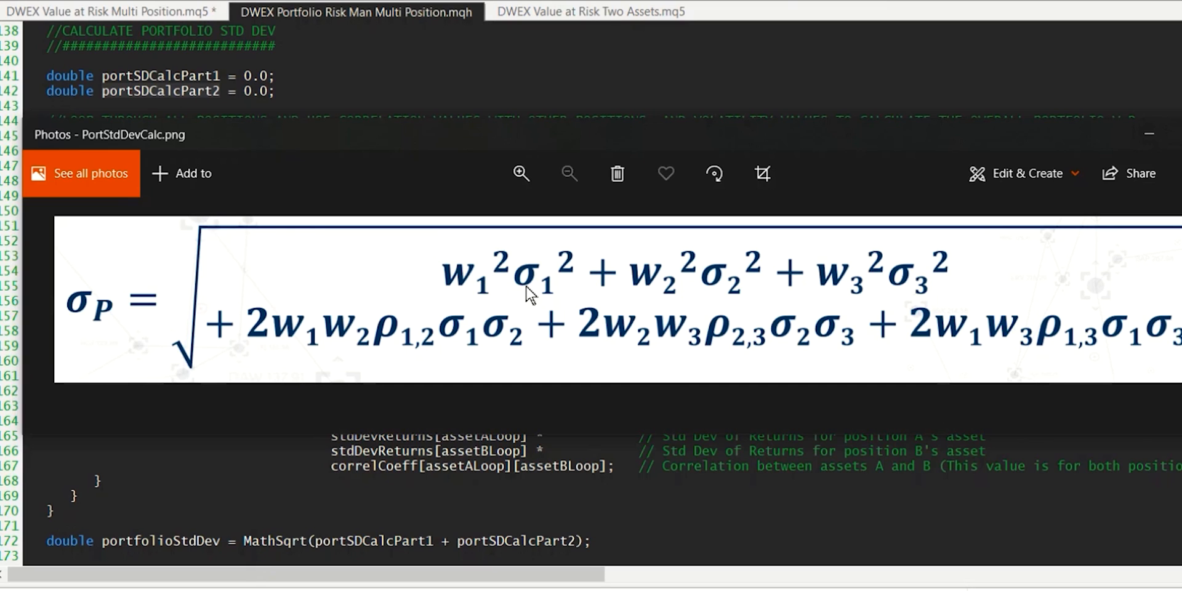
mouse_move(538, 292)
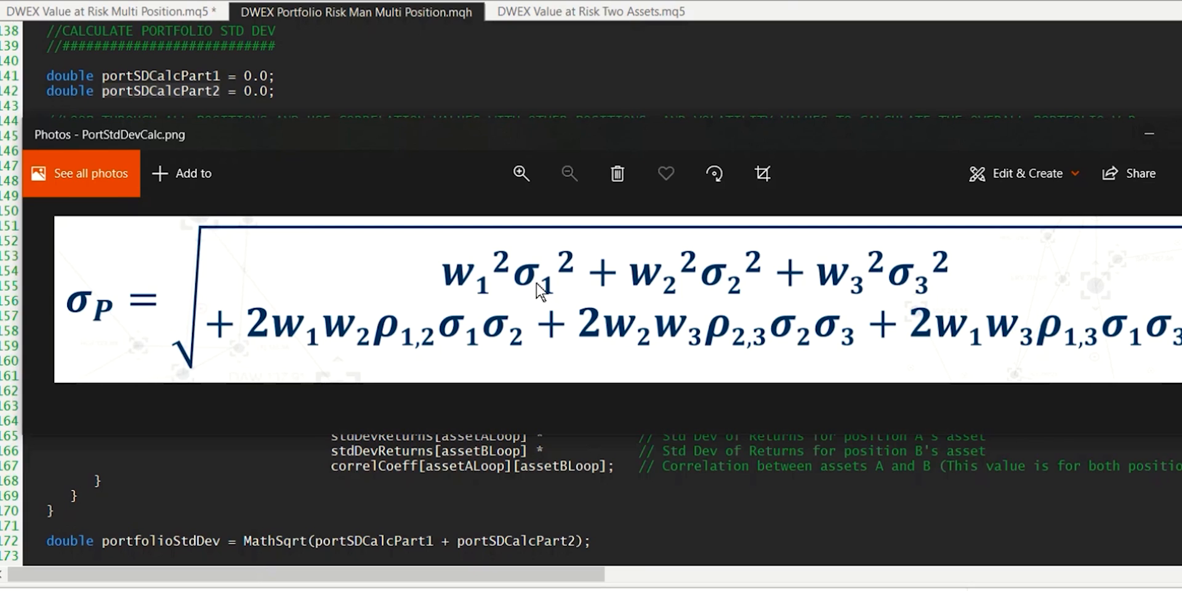
mouse_move(604, 251)
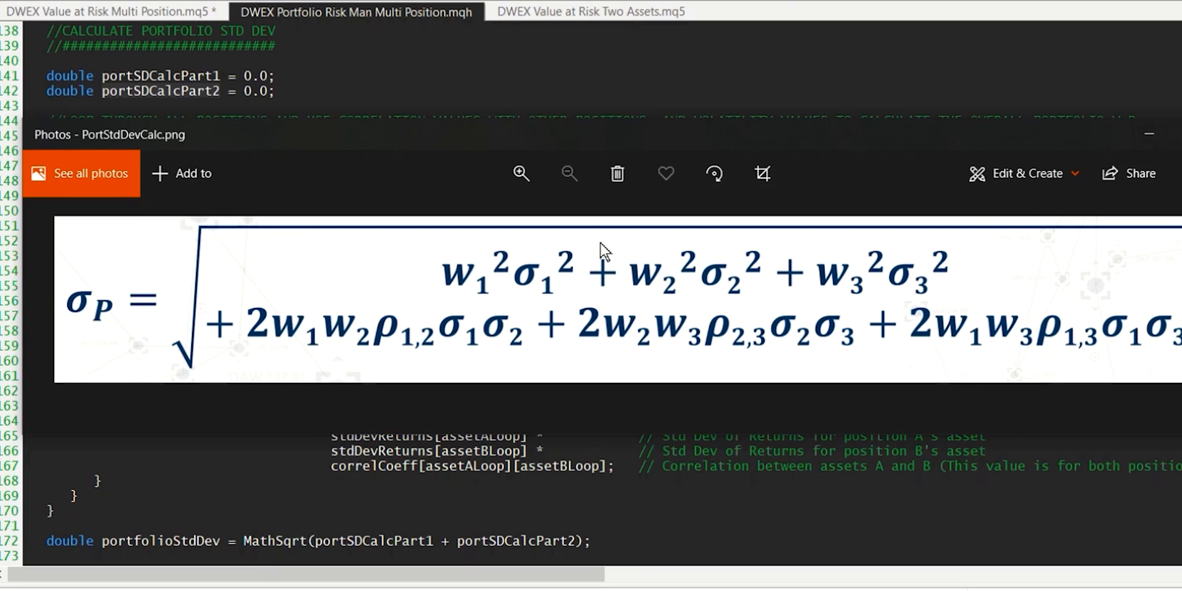
mouse_move(517, 291)
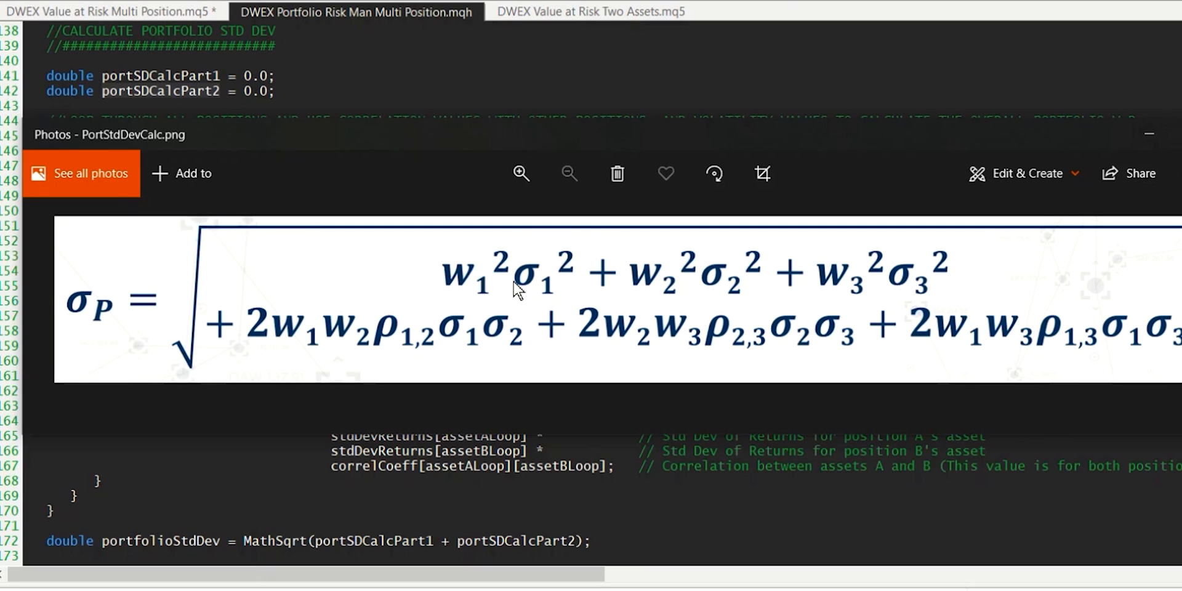
mouse_move(844, 285)
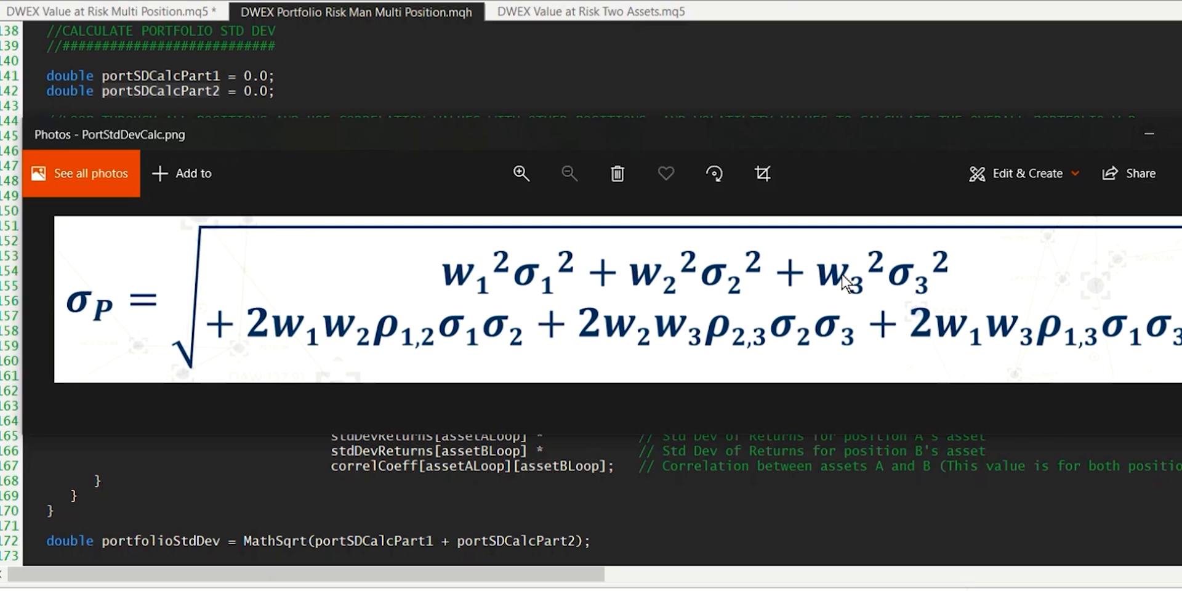
mouse_move(882, 285)
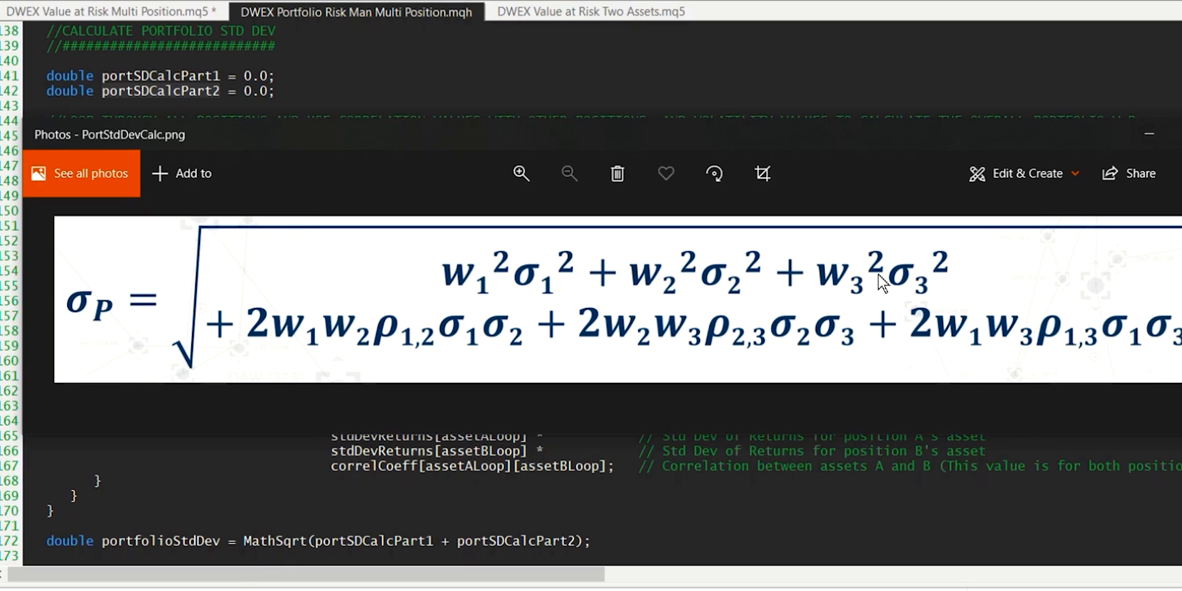
mouse_move(519, 266)
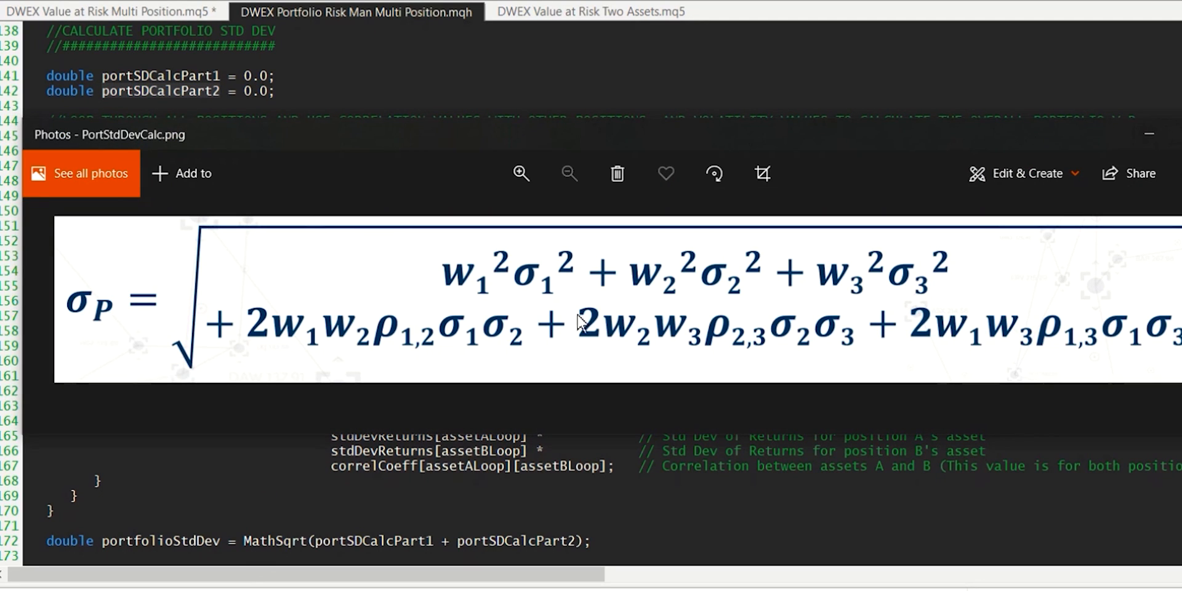
mouse_move(716, 339)
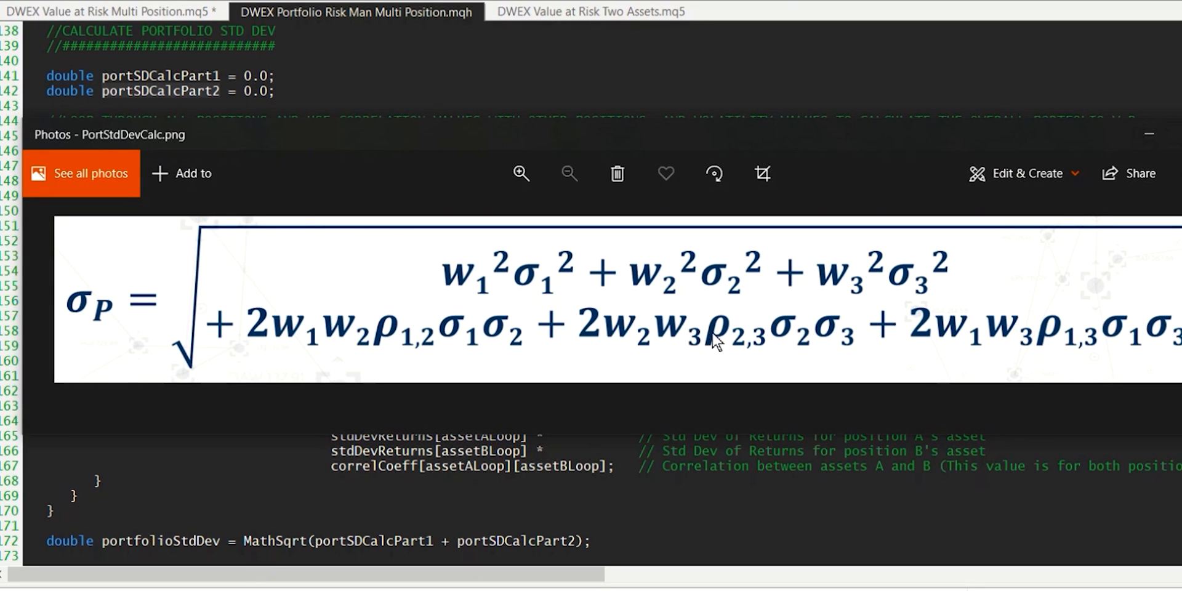
mouse_move(1070, 345)
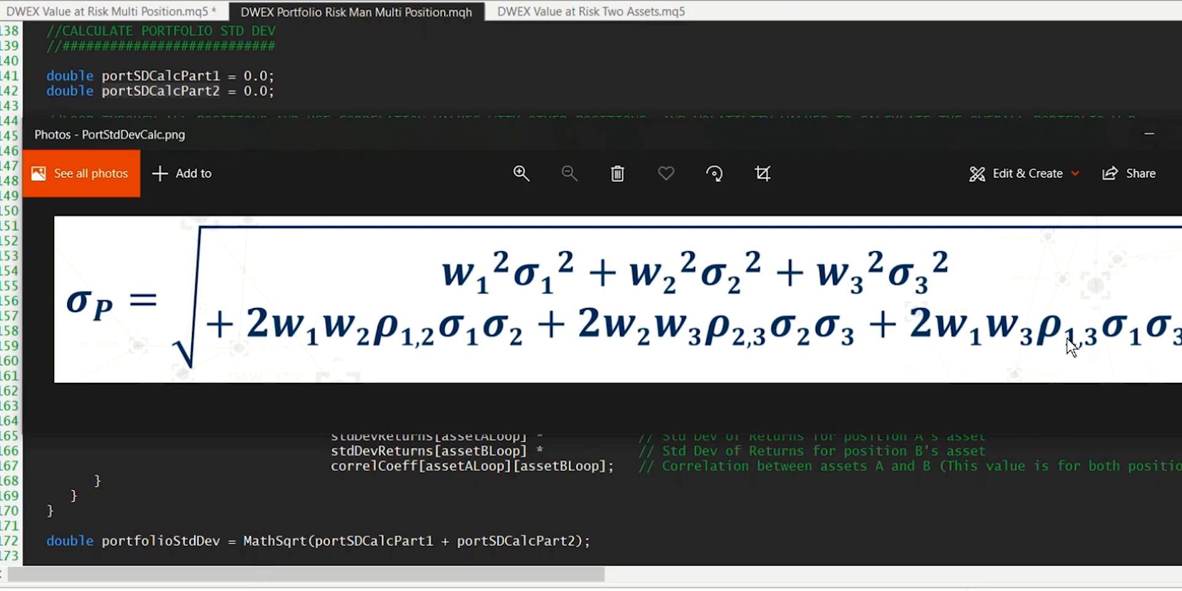
mouse_move(827, 328)
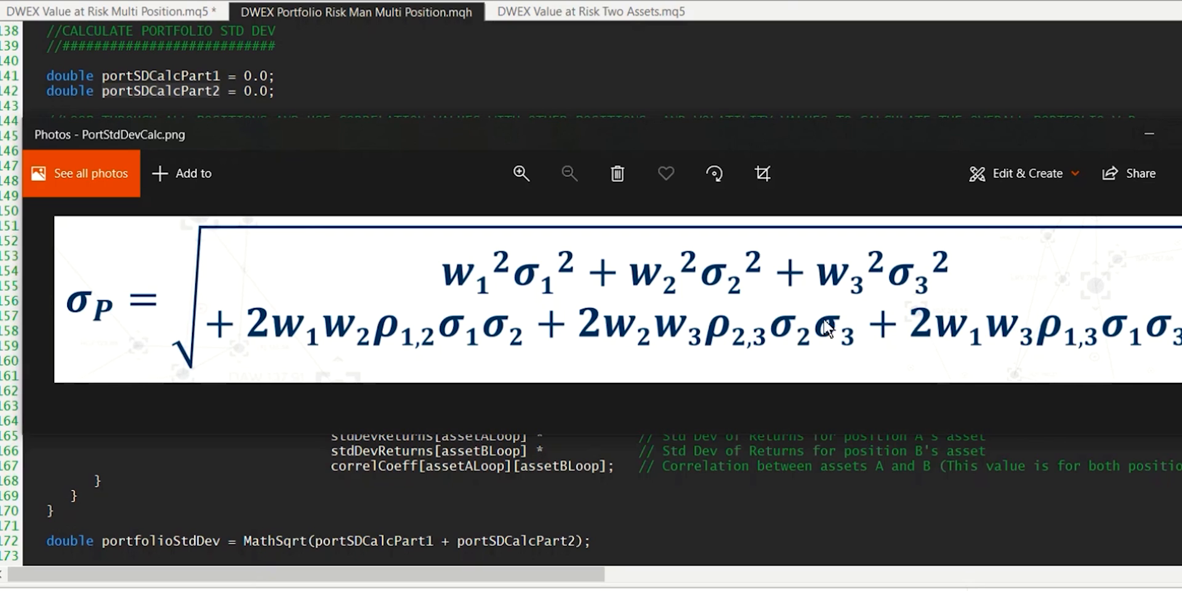
mouse_move(509, 315)
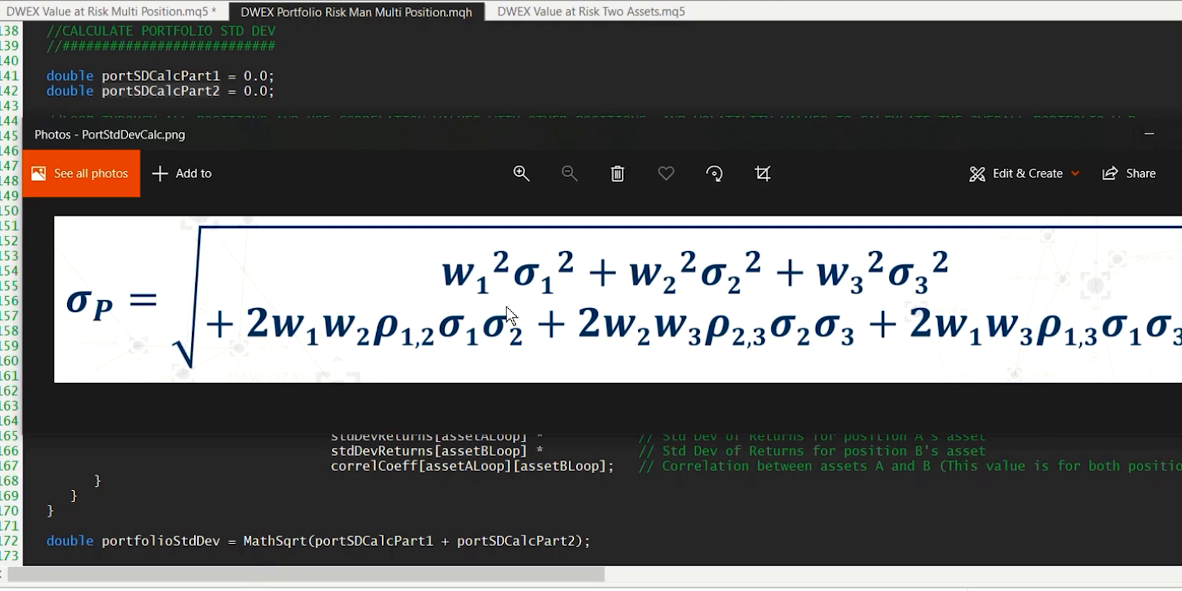
mouse_move(953, 340)
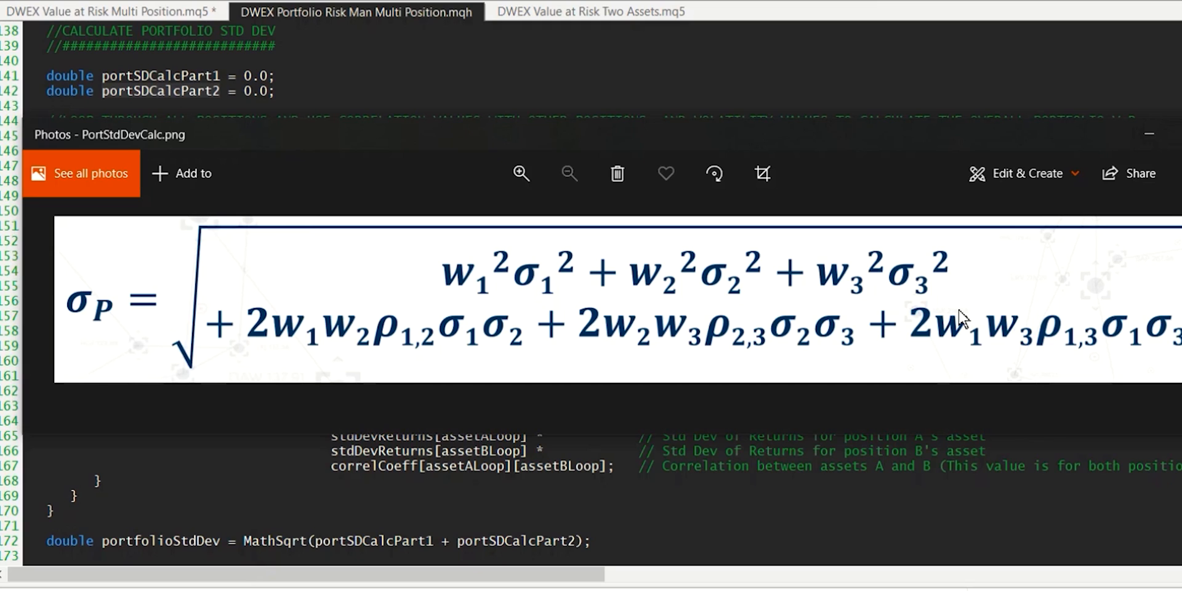
mouse_move(1024, 328)
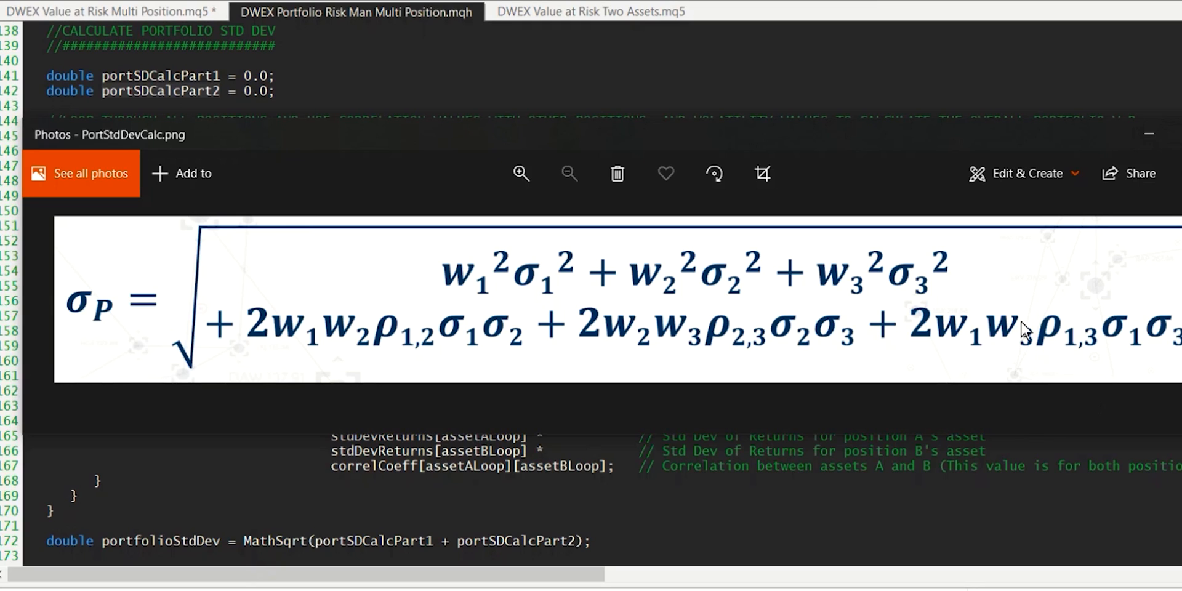
mouse_move(163, 99)
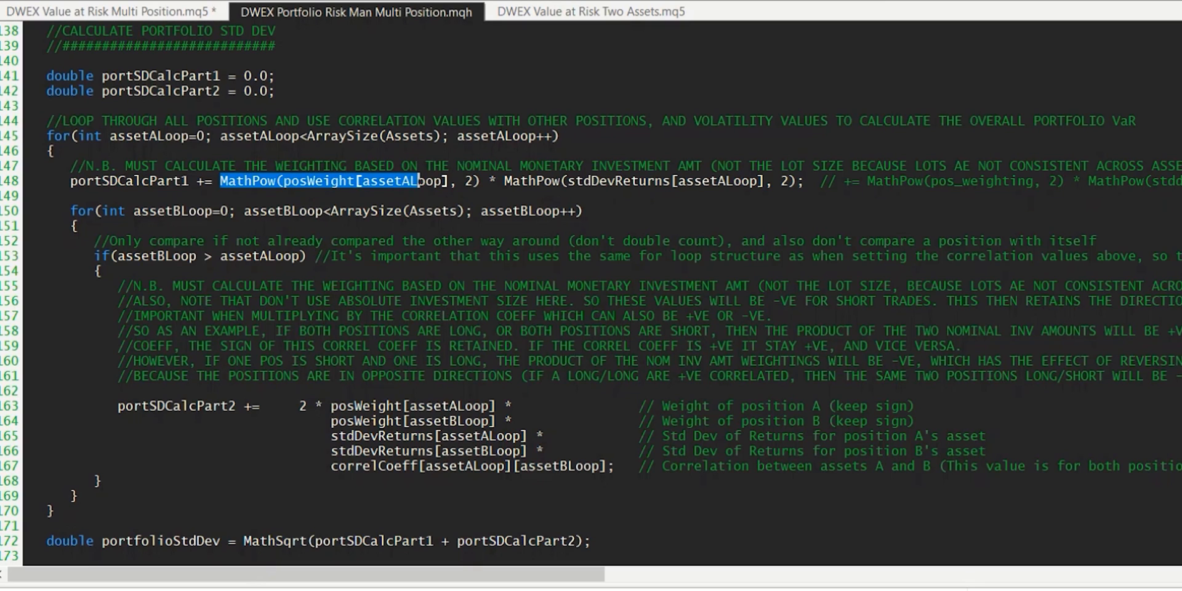
click(520, 181)
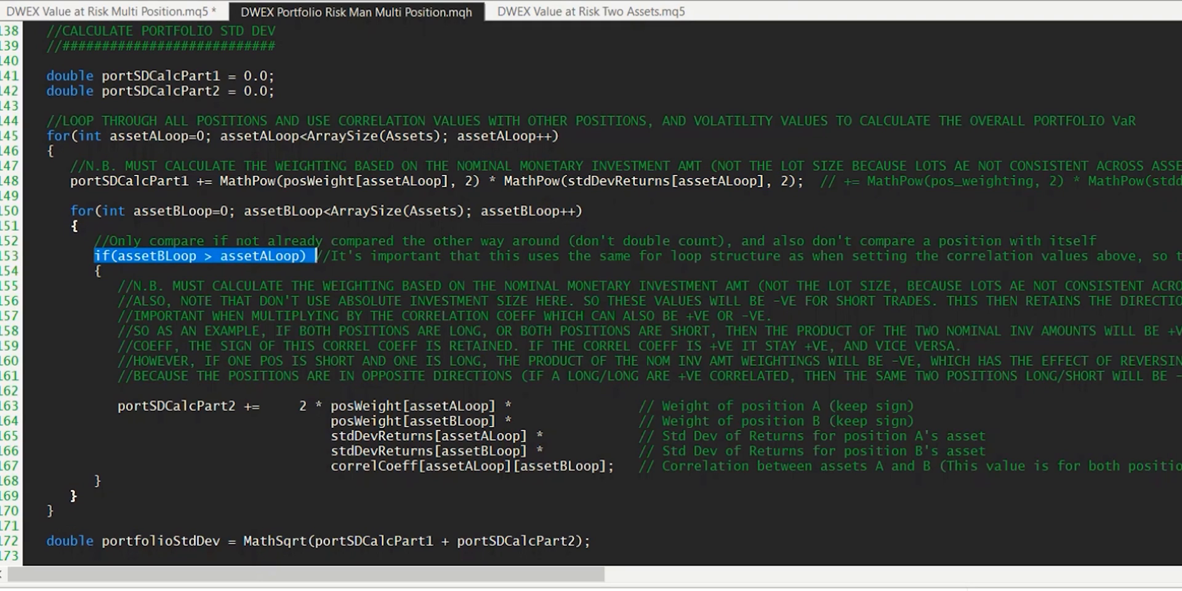
mouse_move(256, 265)
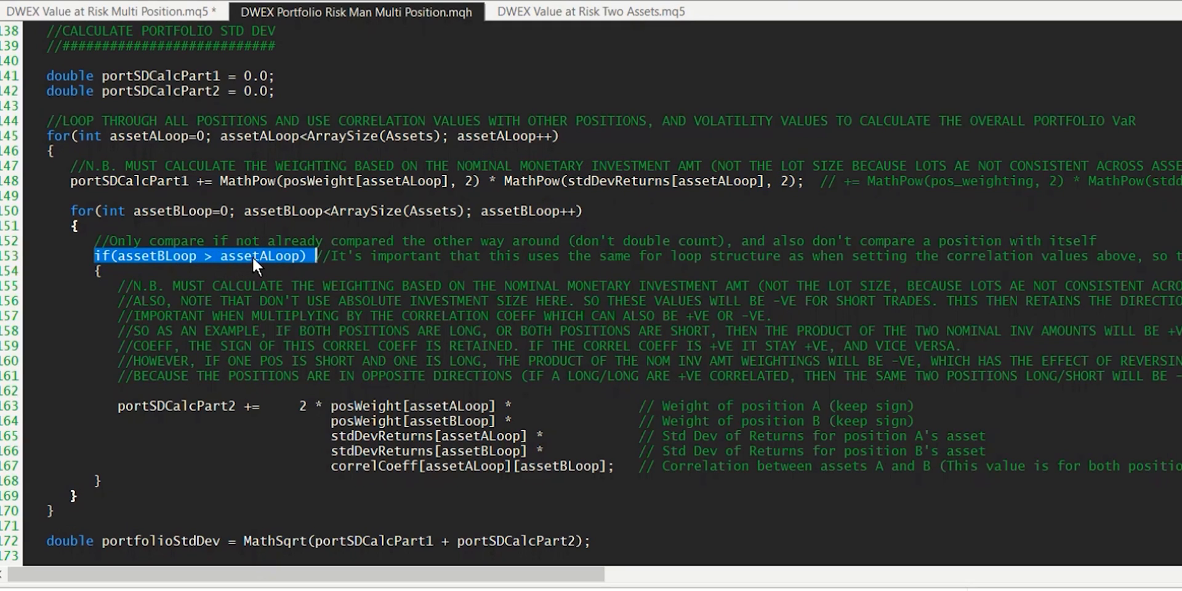
mouse_move(282, 273)
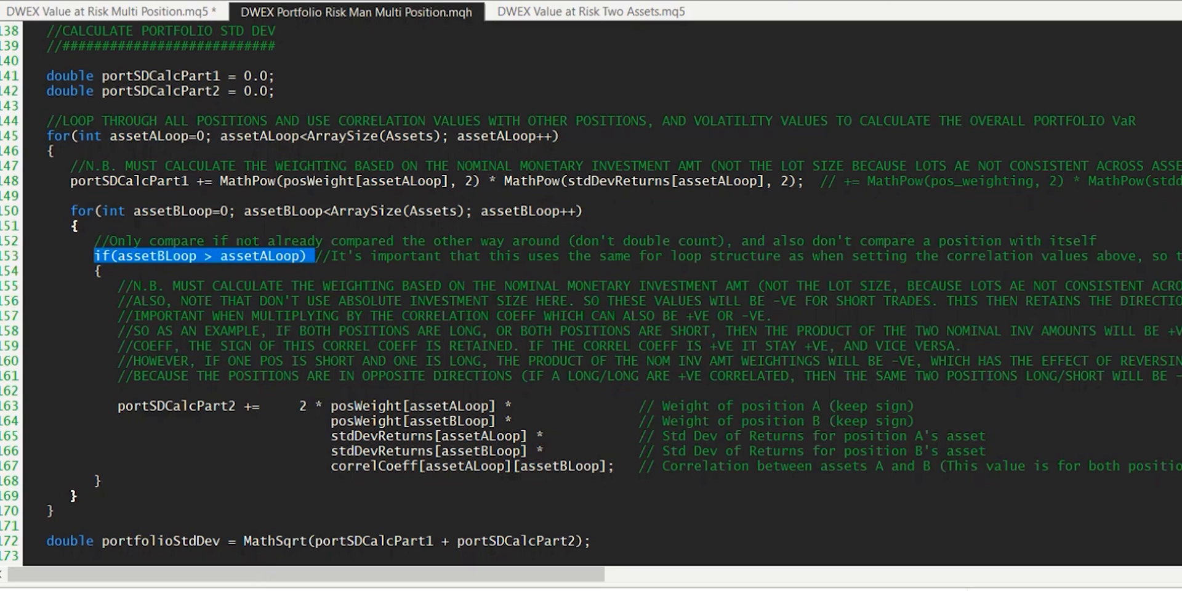
mouse_move(205, 269)
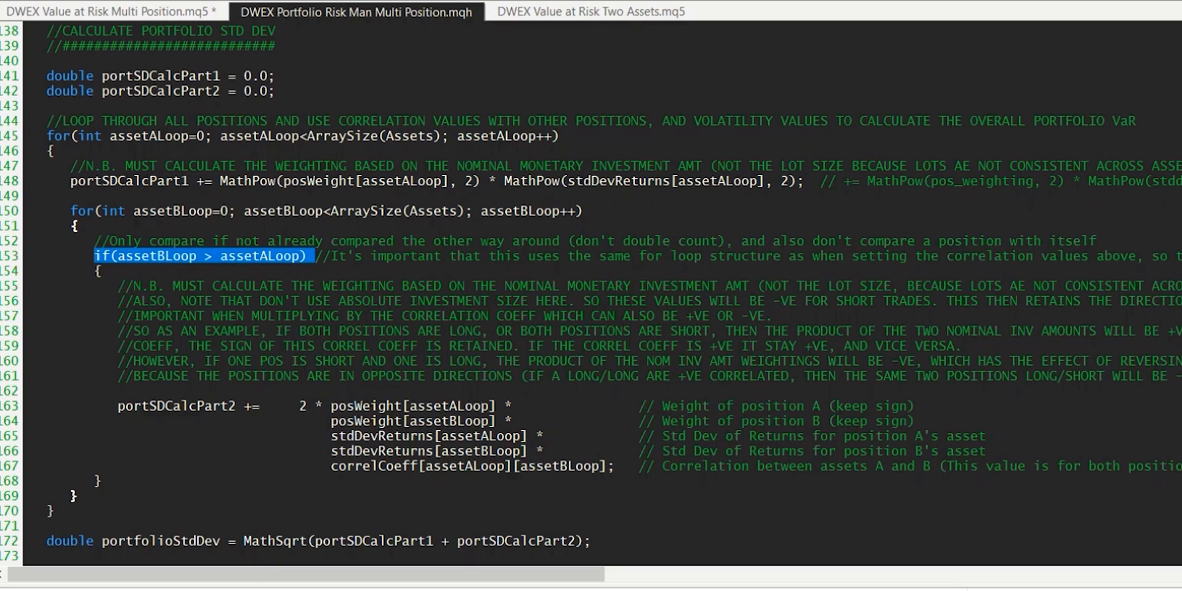
mouse_move(125, 262)
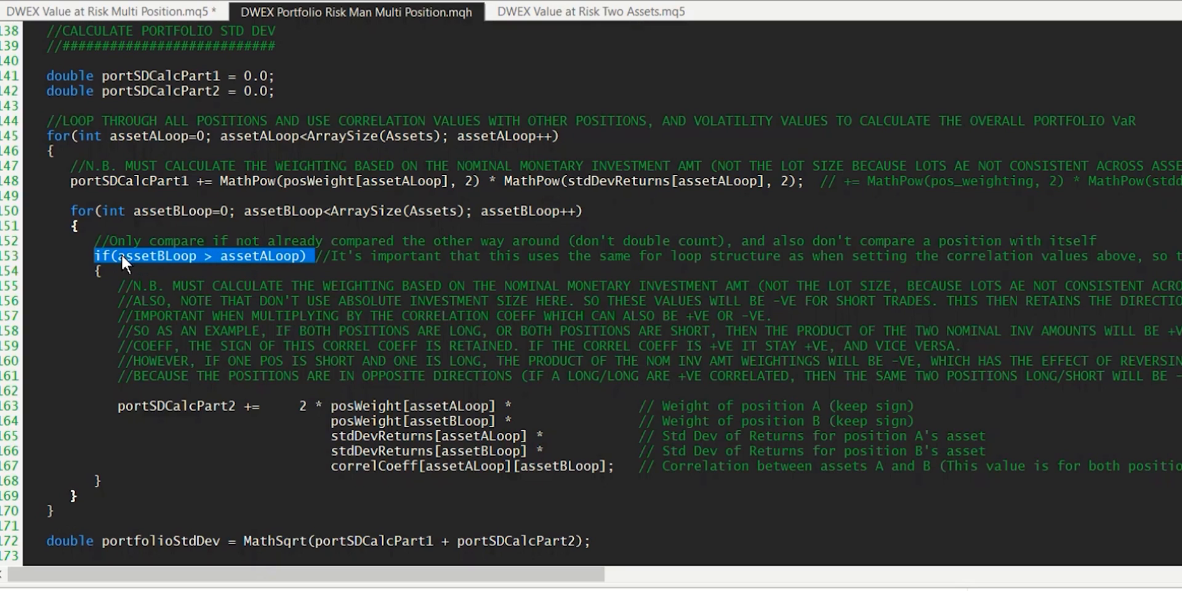
mouse_move(165, 270)
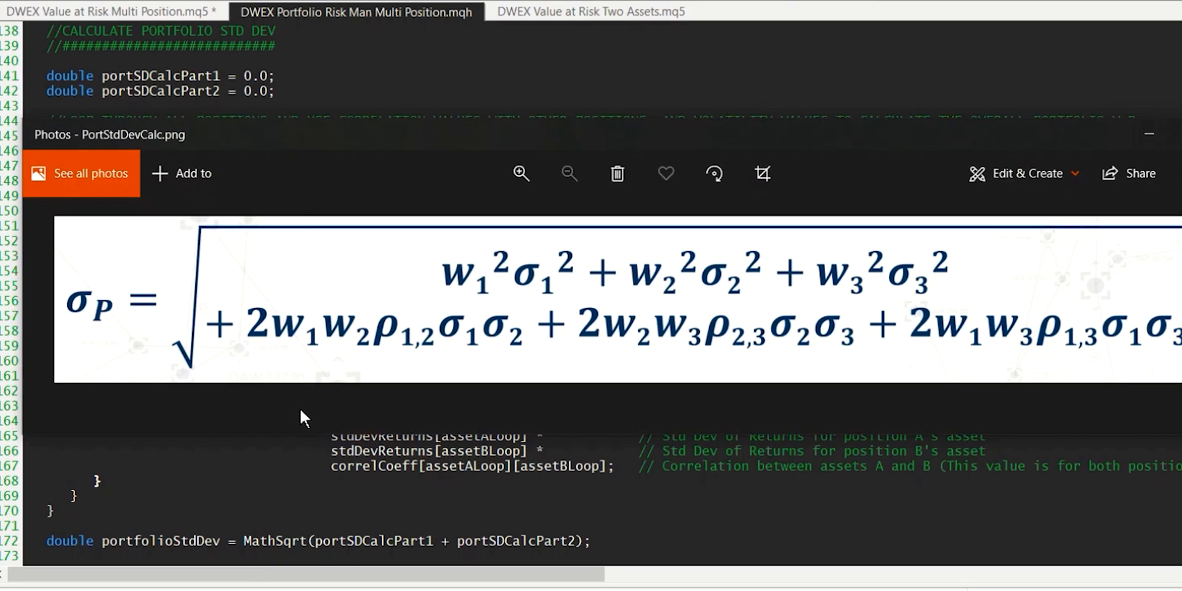
mouse_move(301, 355)
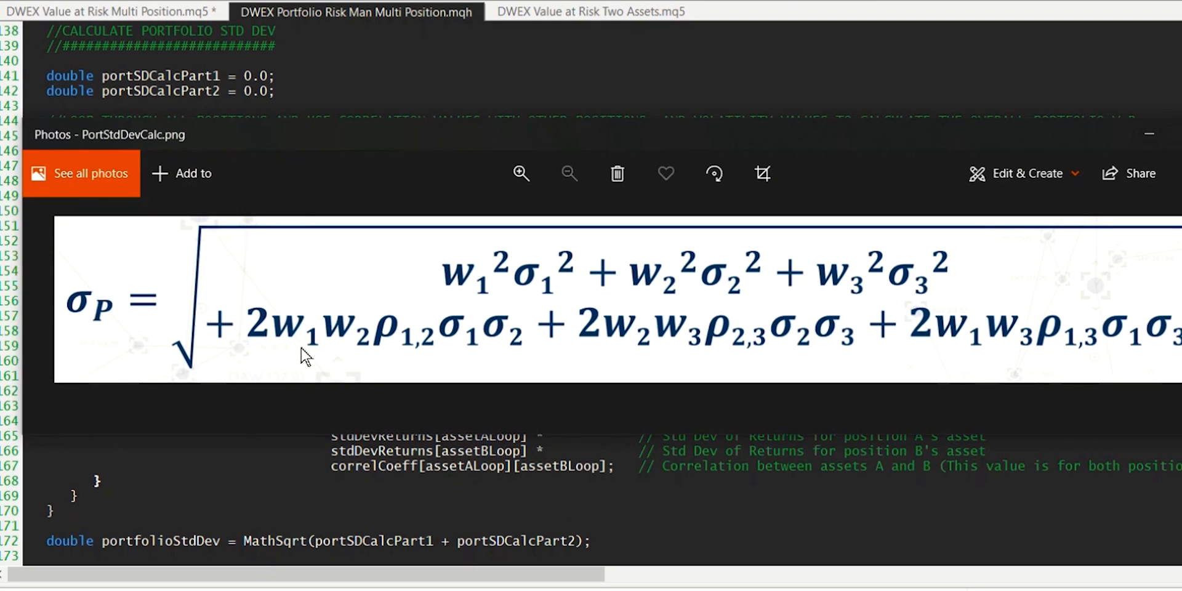
mouse_move(359, 353)
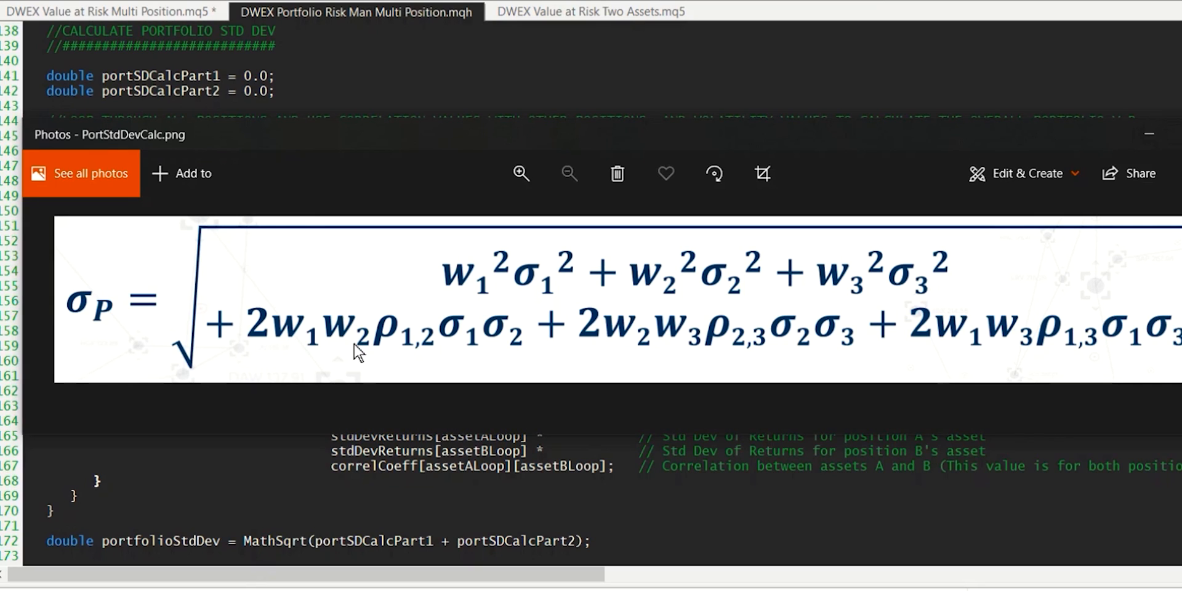
mouse_move(405, 366)
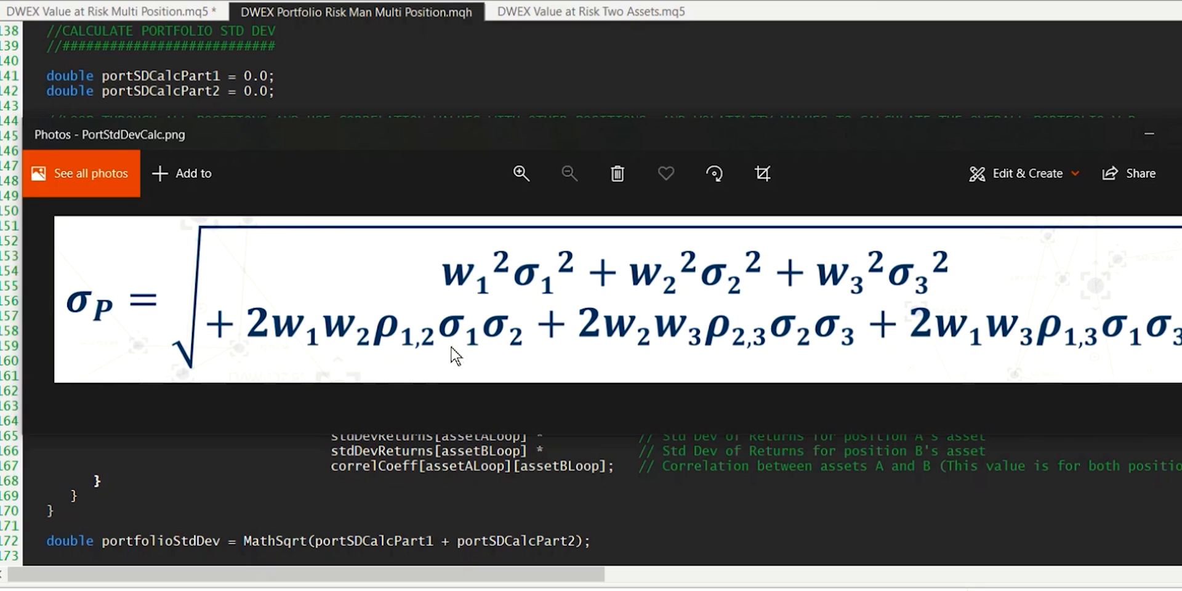
mouse_move(501, 349)
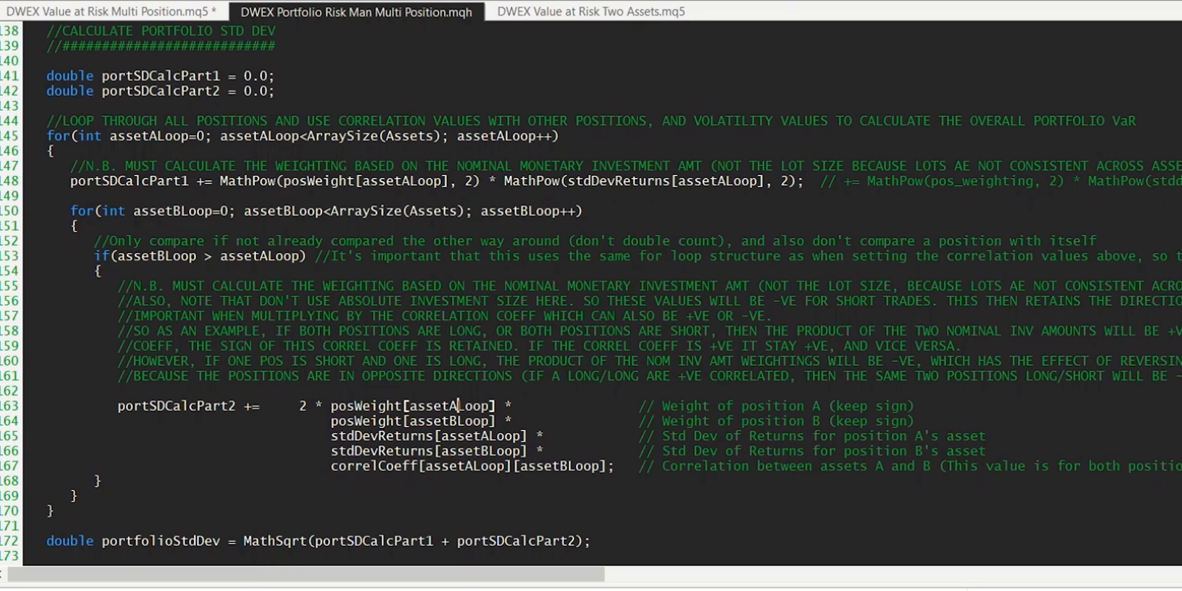
double_click(448, 420)
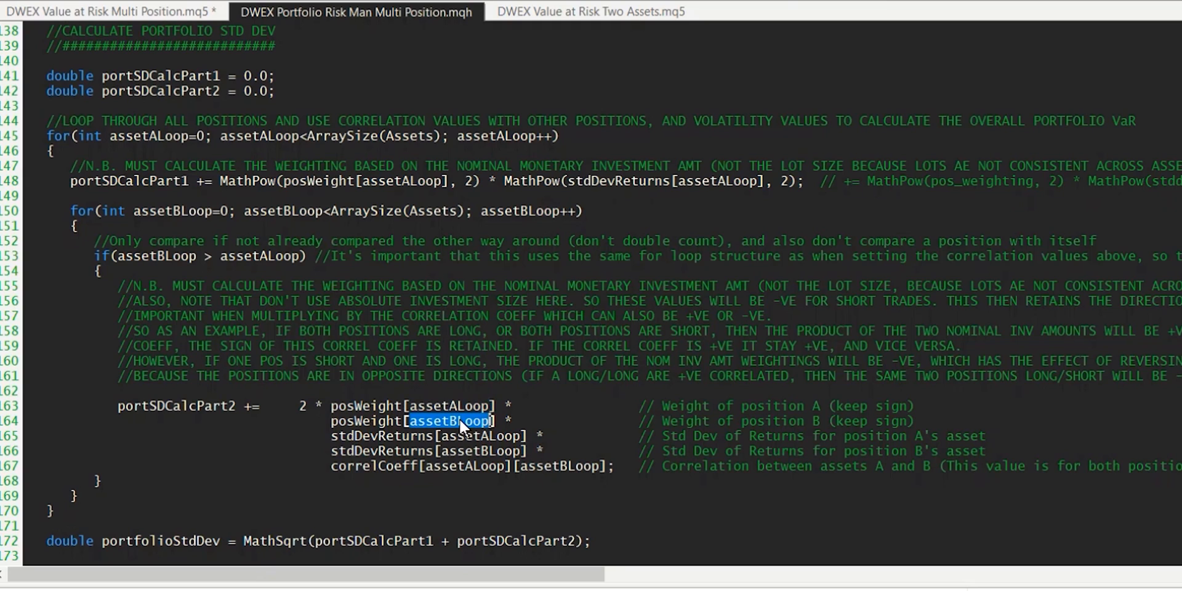
double_click(479, 436)
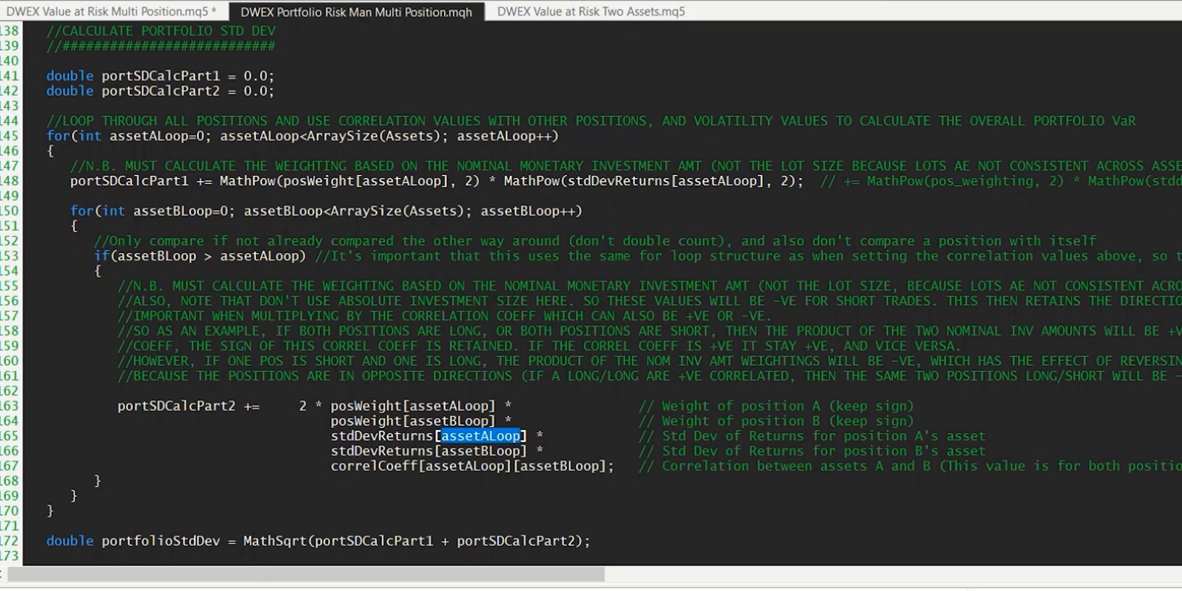
double_click(463, 466)
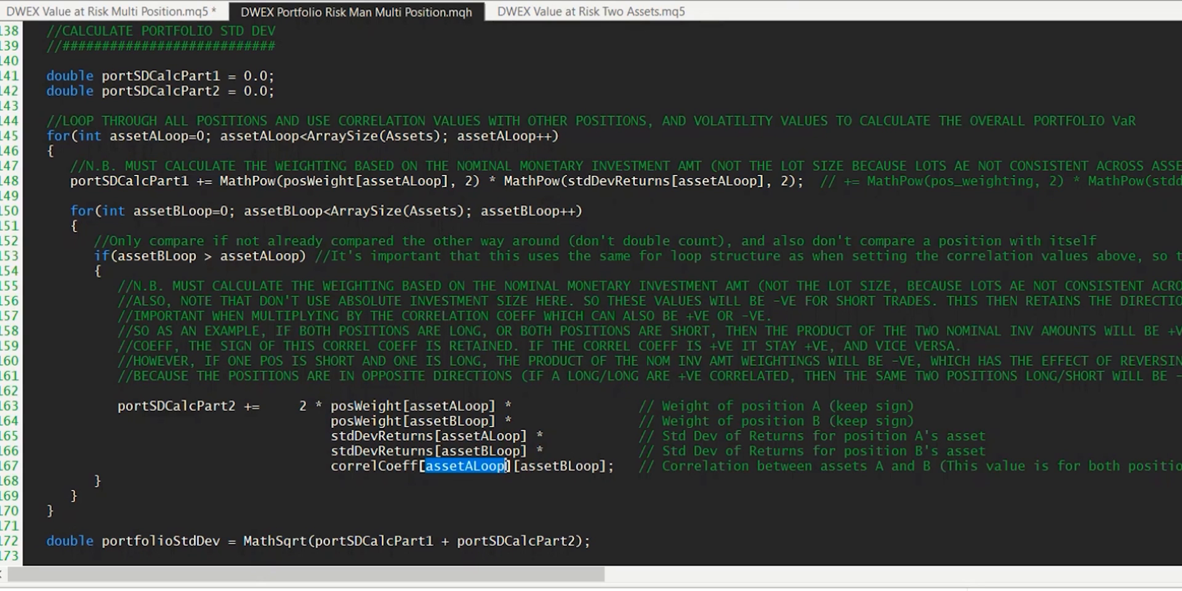
scroll(down, 3)
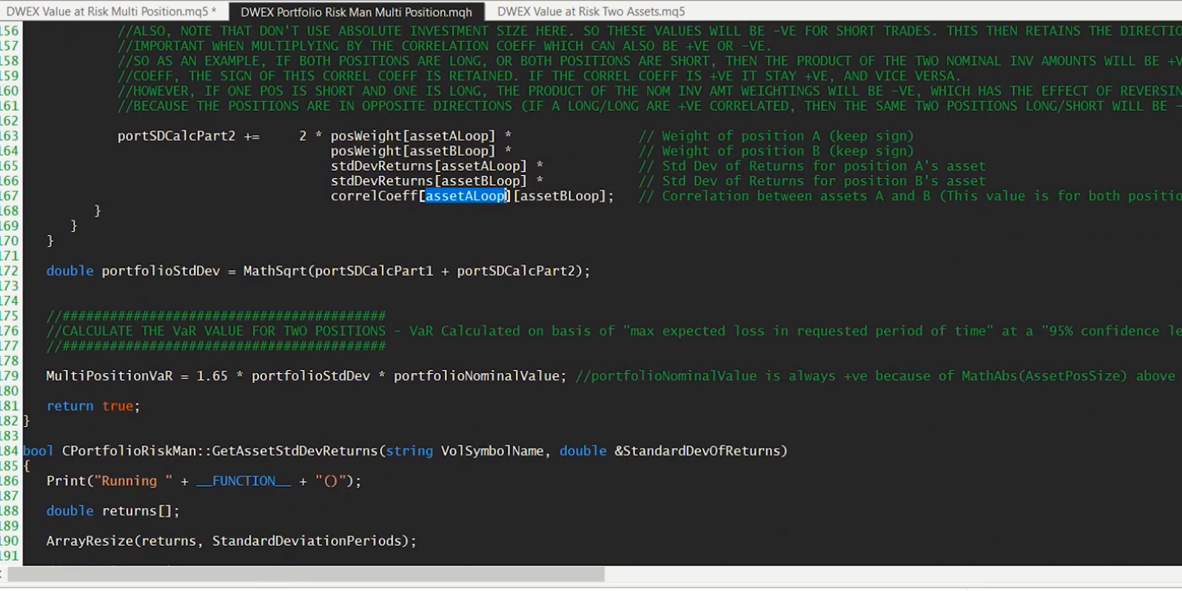
triple_click(316, 270)
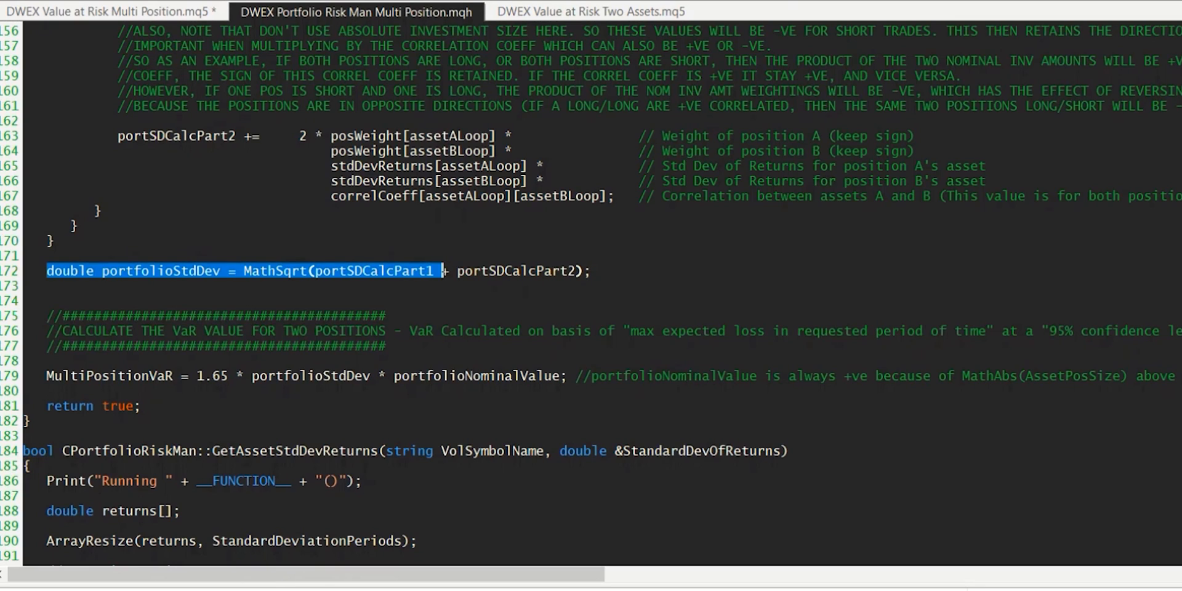
double_click(211, 375)
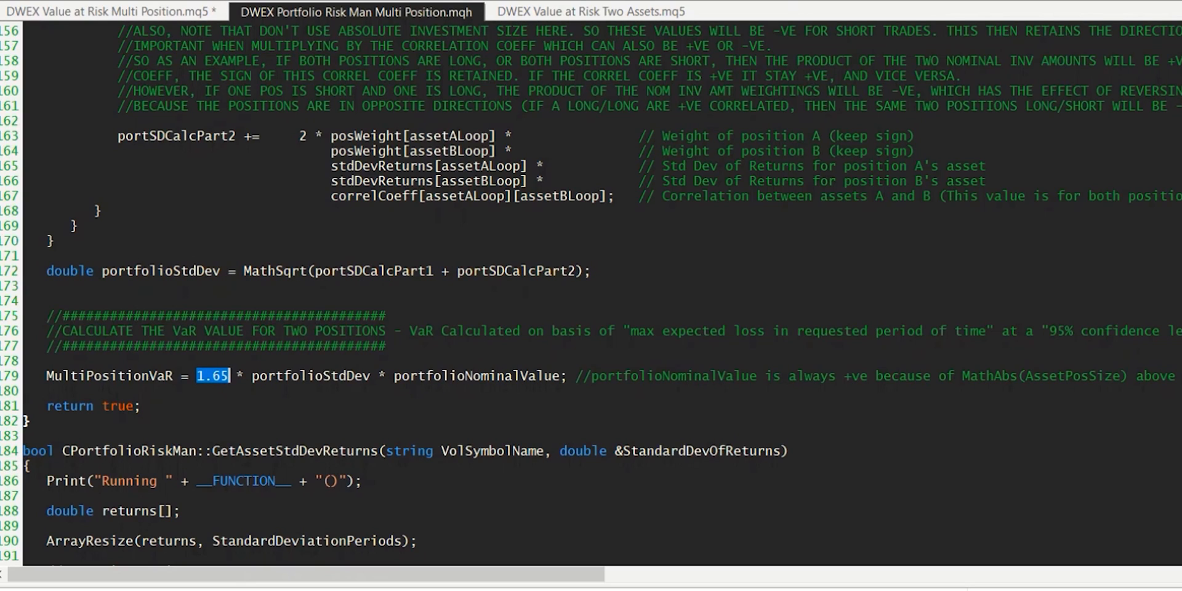
double_click(311, 376)
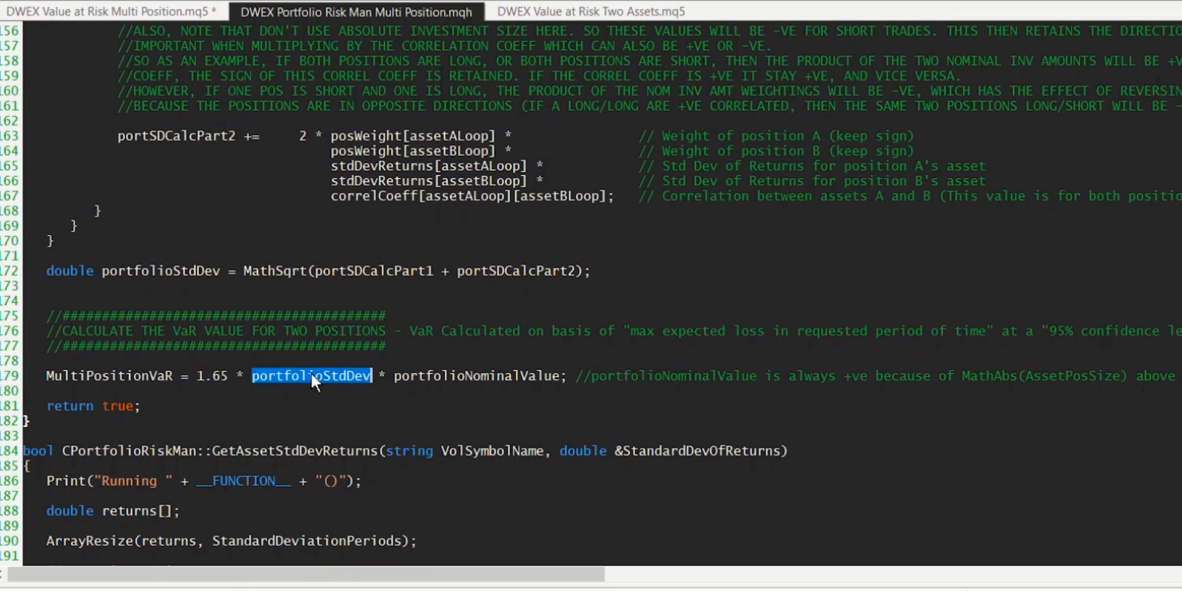
click(162, 271)
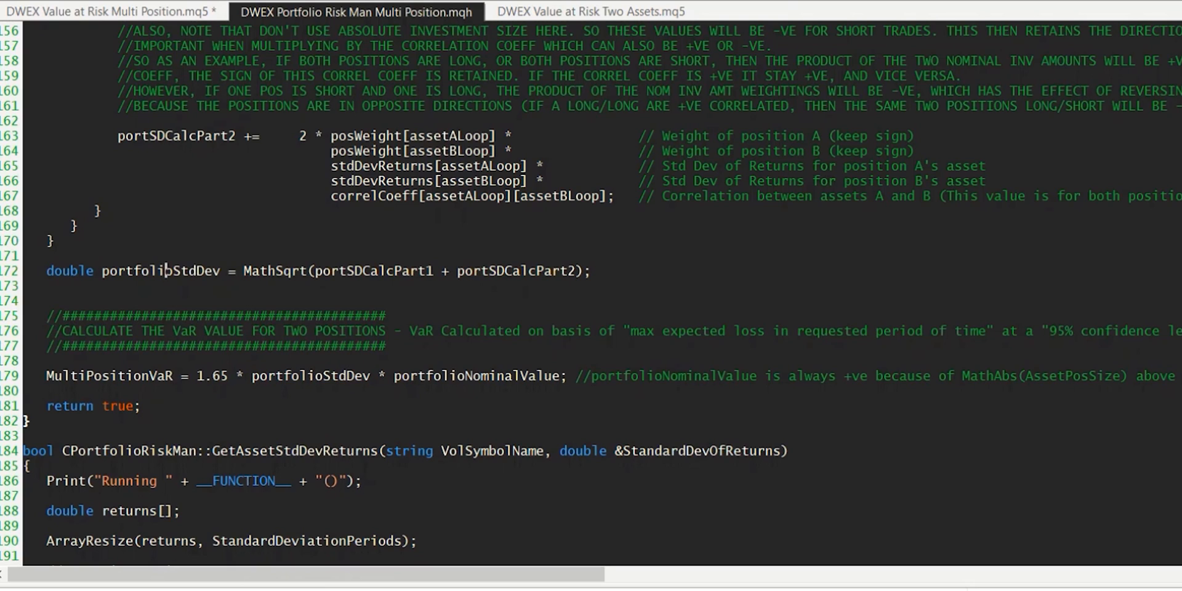
double_click(161, 271)
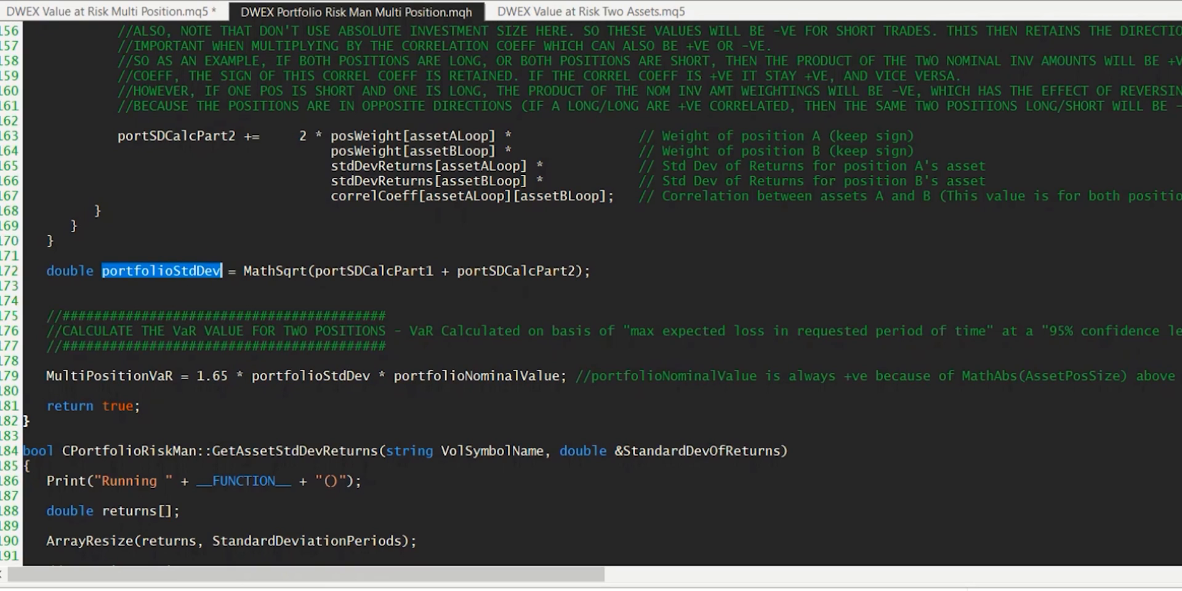
double_click(476, 376)
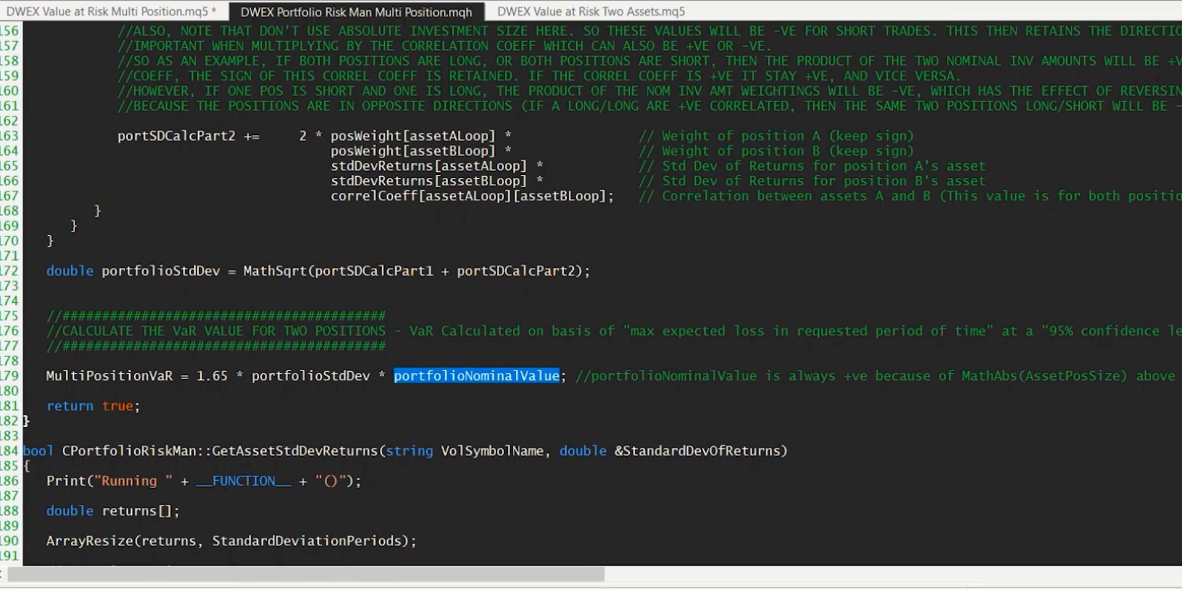
double_click(109, 420)
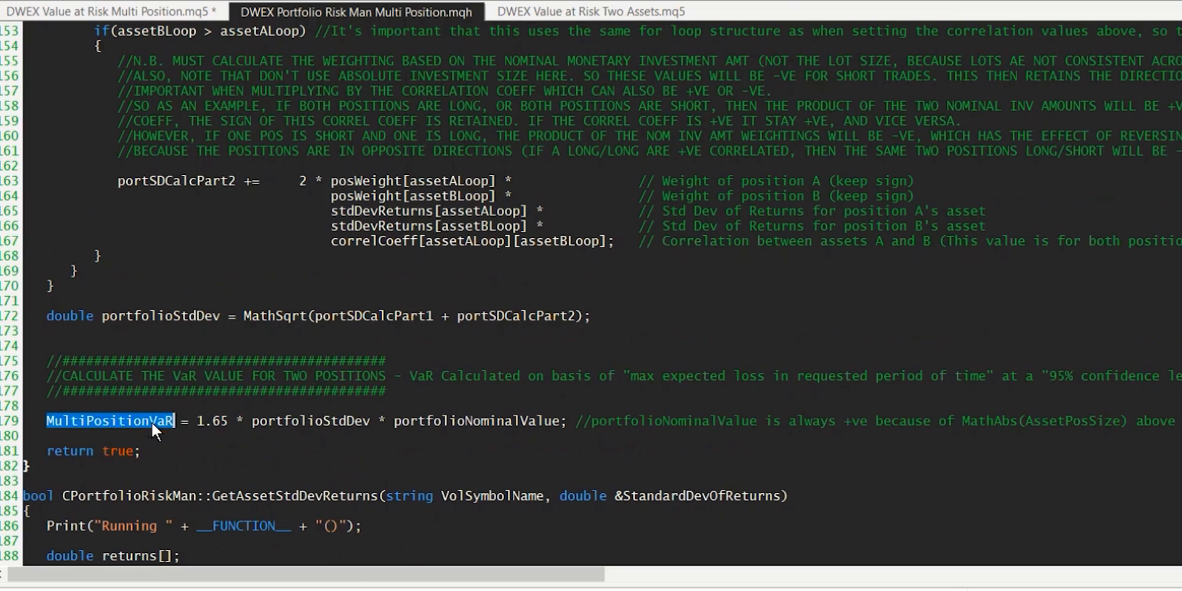
scroll(up, 3)
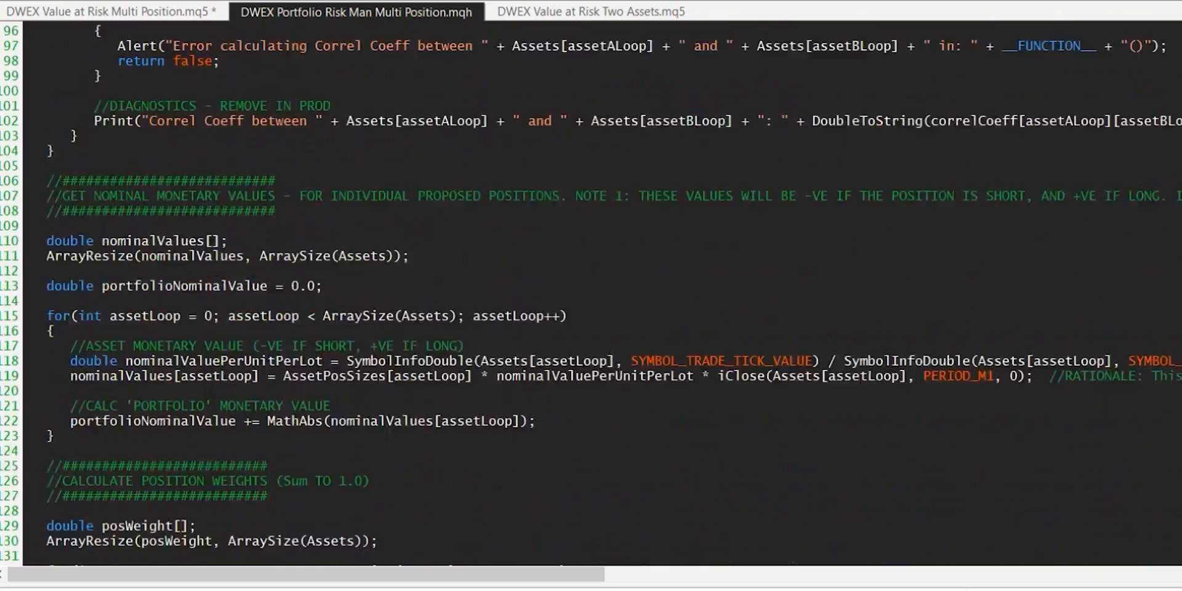
scroll(up, 3)
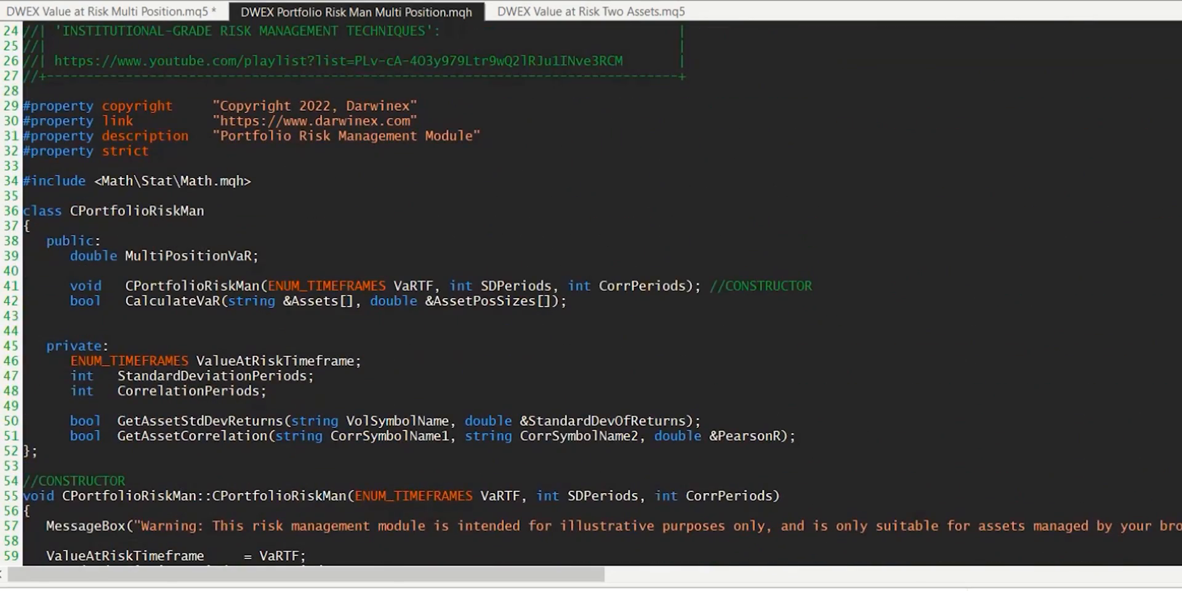
double_click(190, 256)
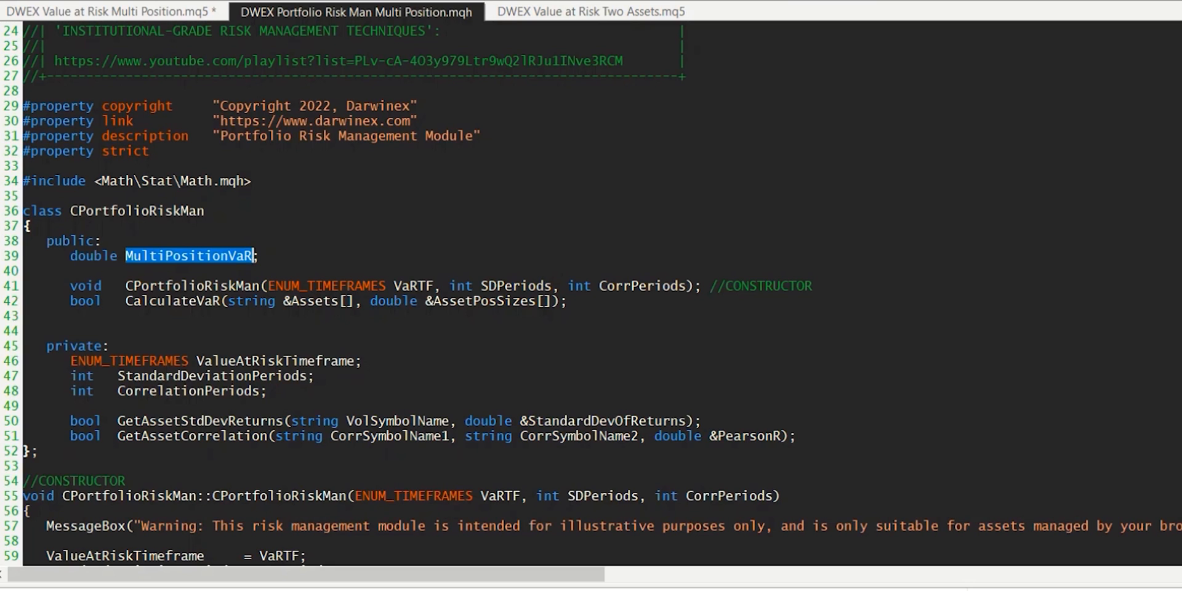
- Review the four asset names, lot sizes and CalculateVaR call, then compile the multi-position script
click(105, 11)
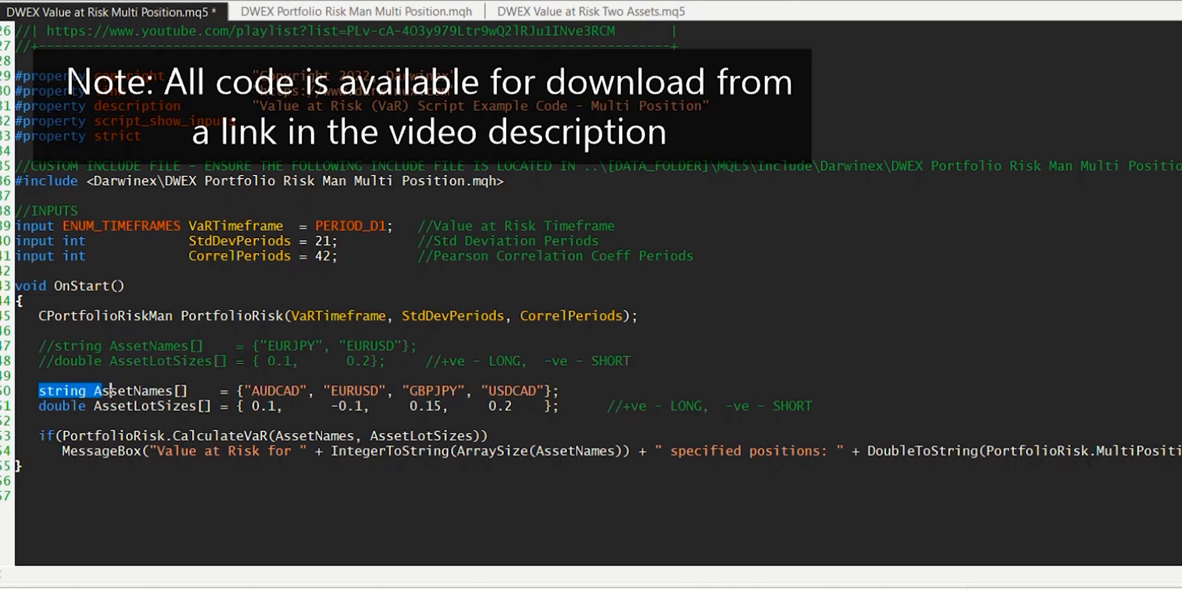
drag(106, 390, 573, 406)
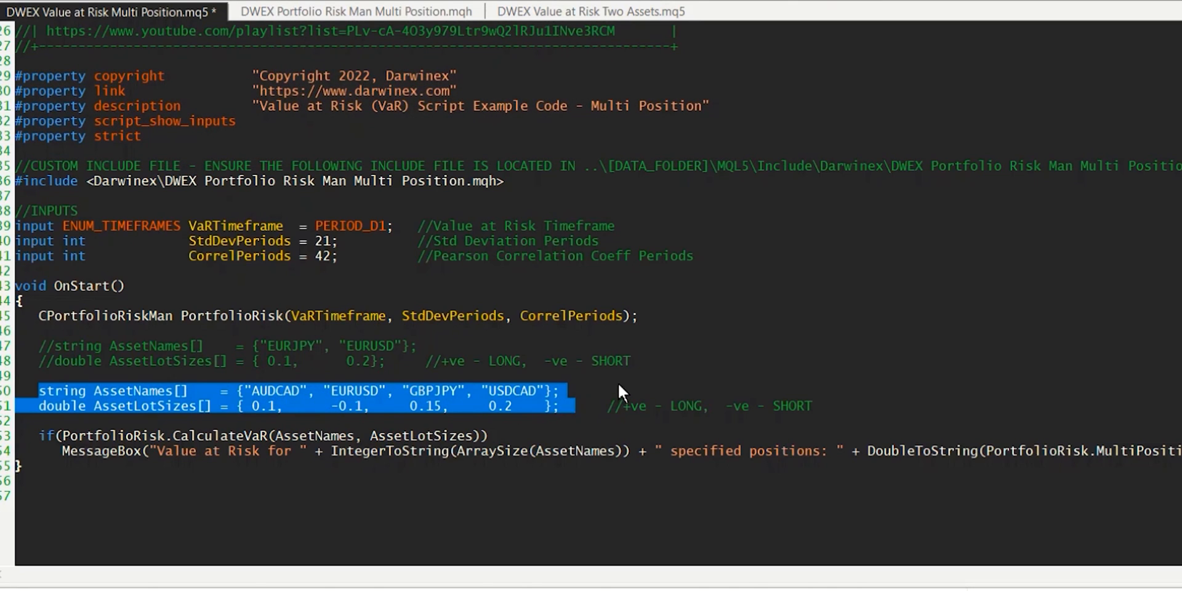
click(332, 406)
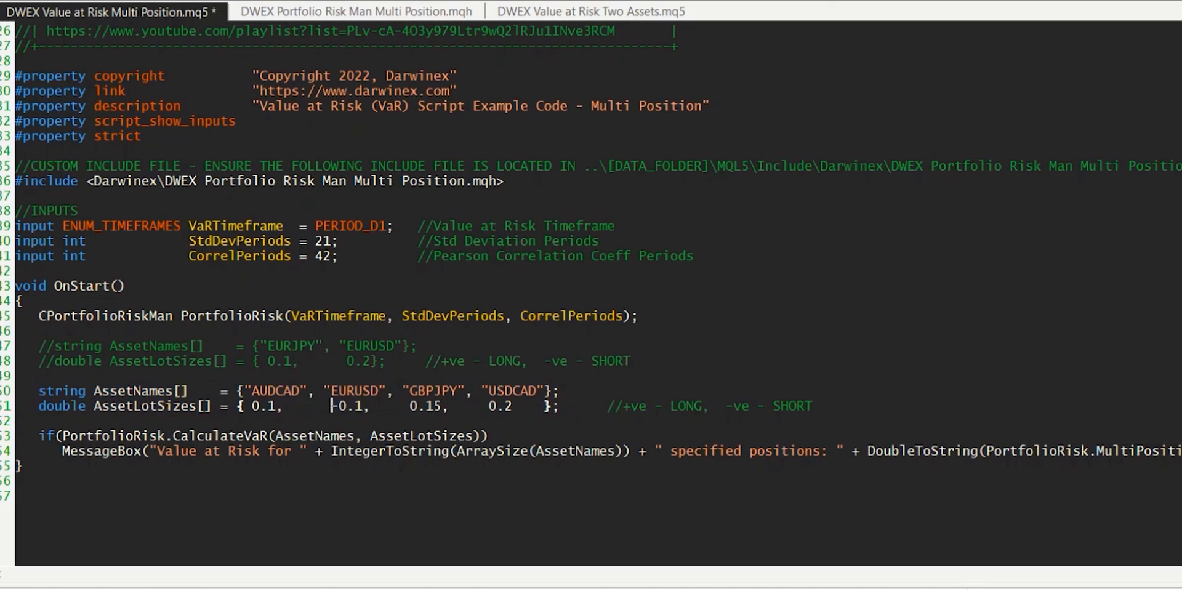
double_click(346, 406)
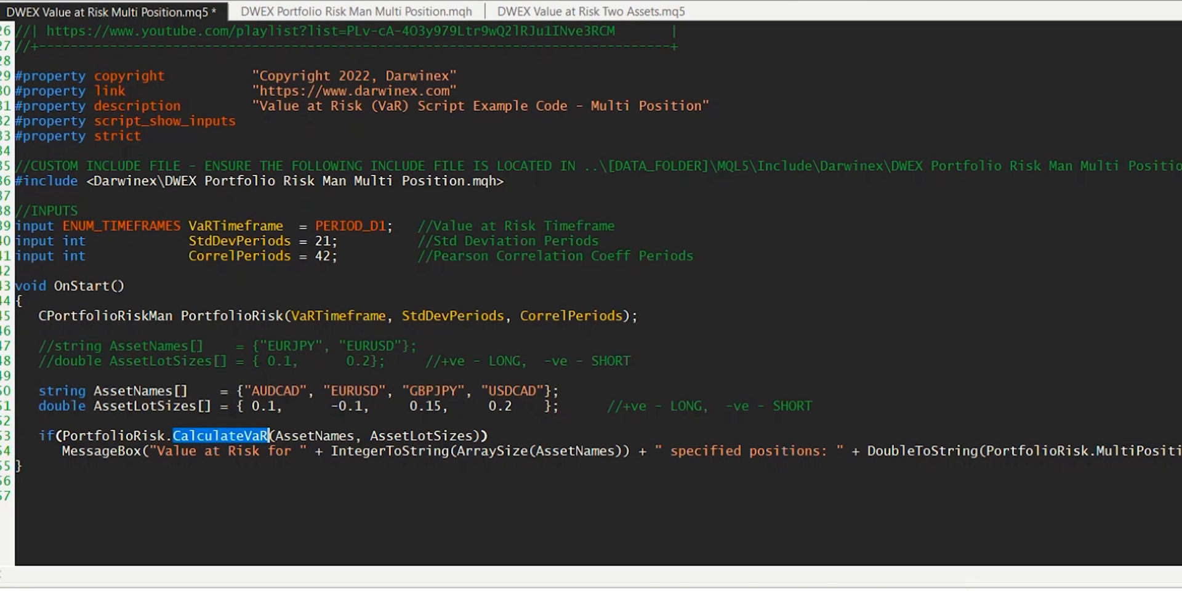
mouse_move(234, 443)
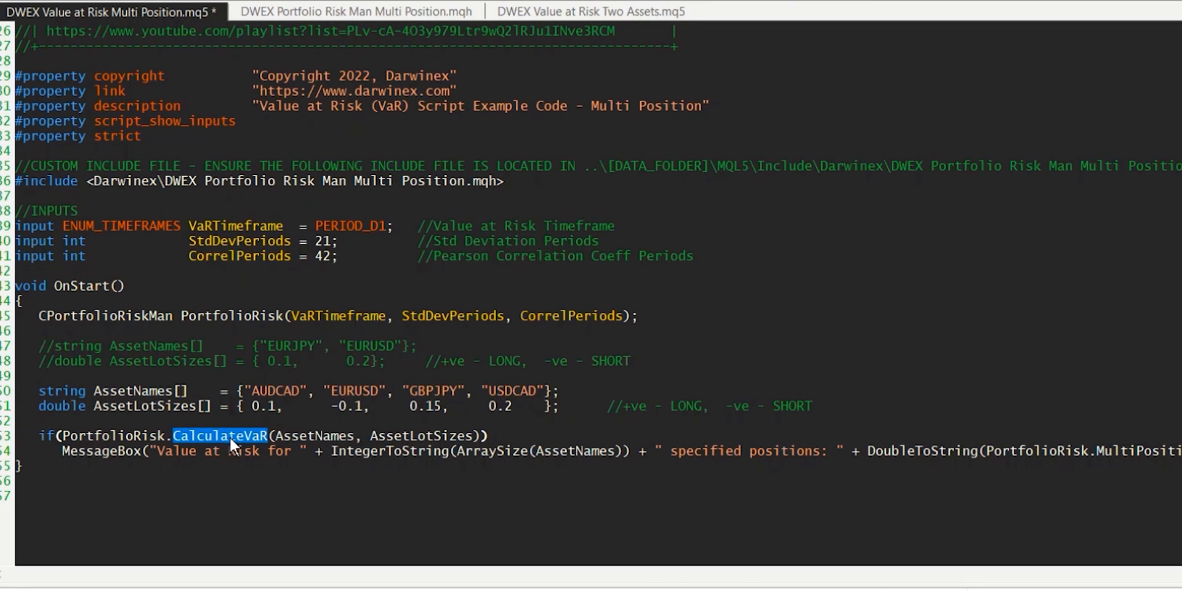
double_click(315, 436)
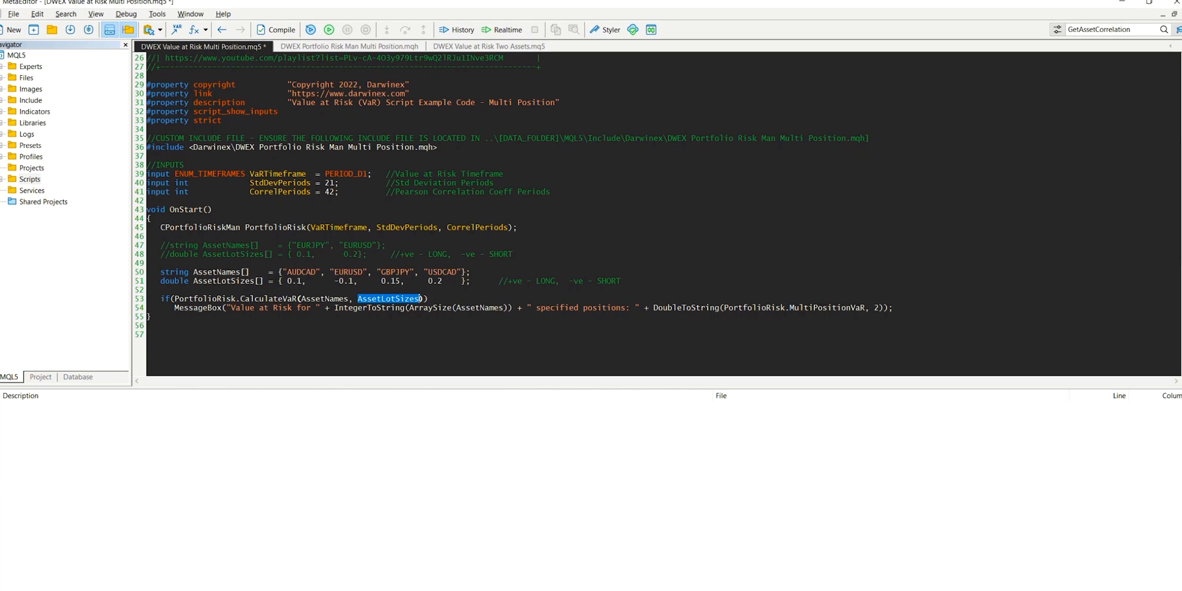
click(277, 30)
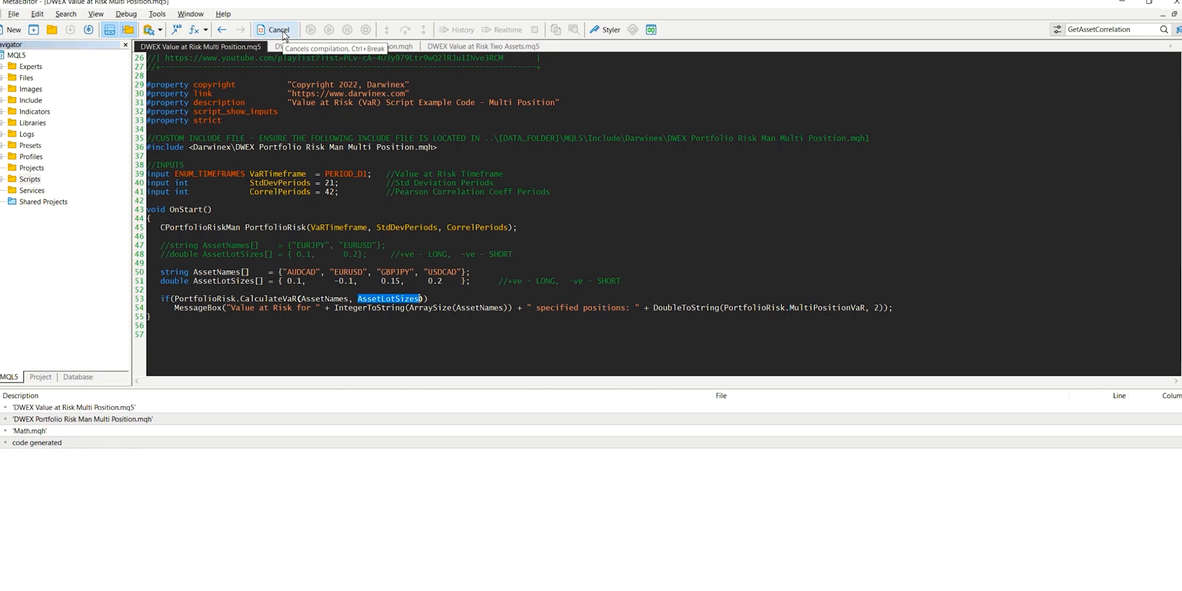
click(279, 29)
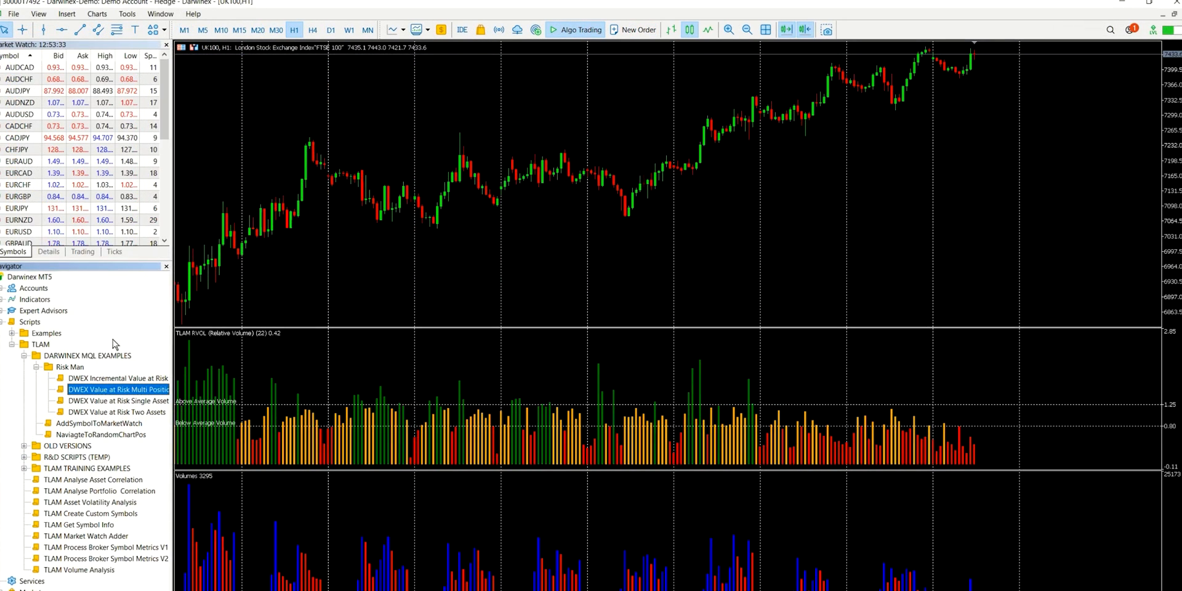
mouse_move(117, 389)
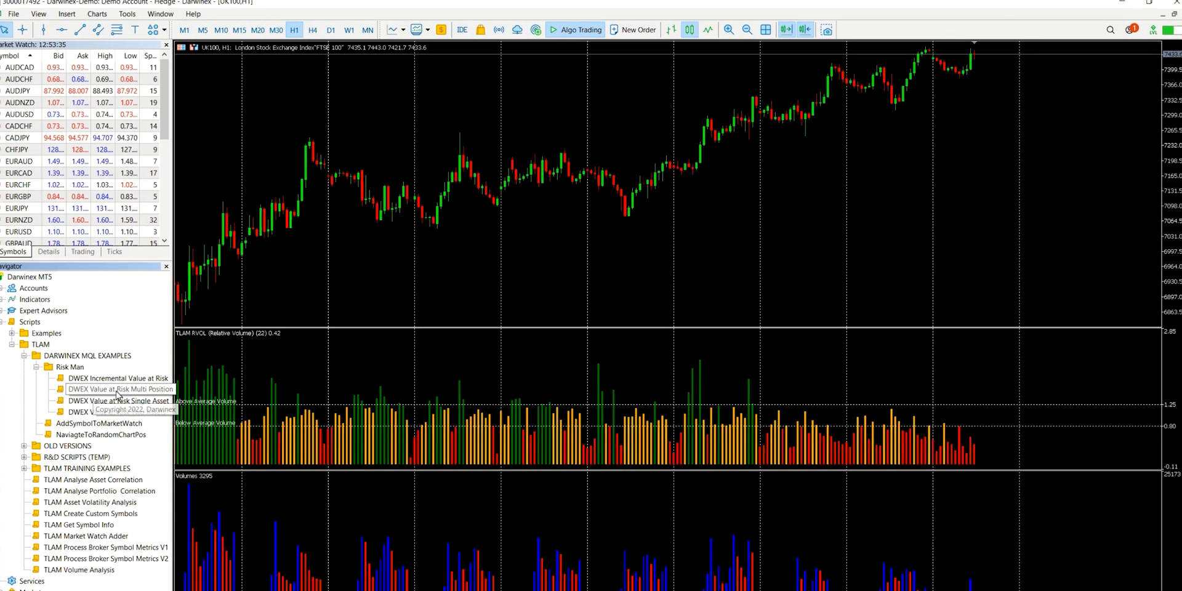
- Run DWEX Value at Risk Multi Position with default inputs, getting 148.44 for four positions
double_click(117, 390)
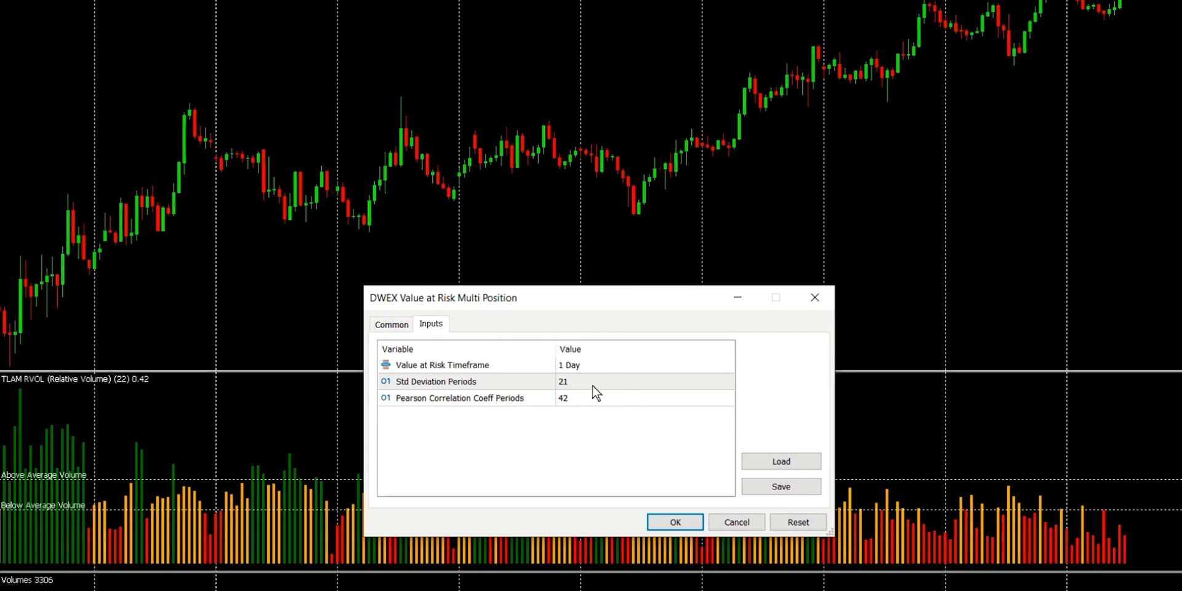
mouse_move(596, 407)
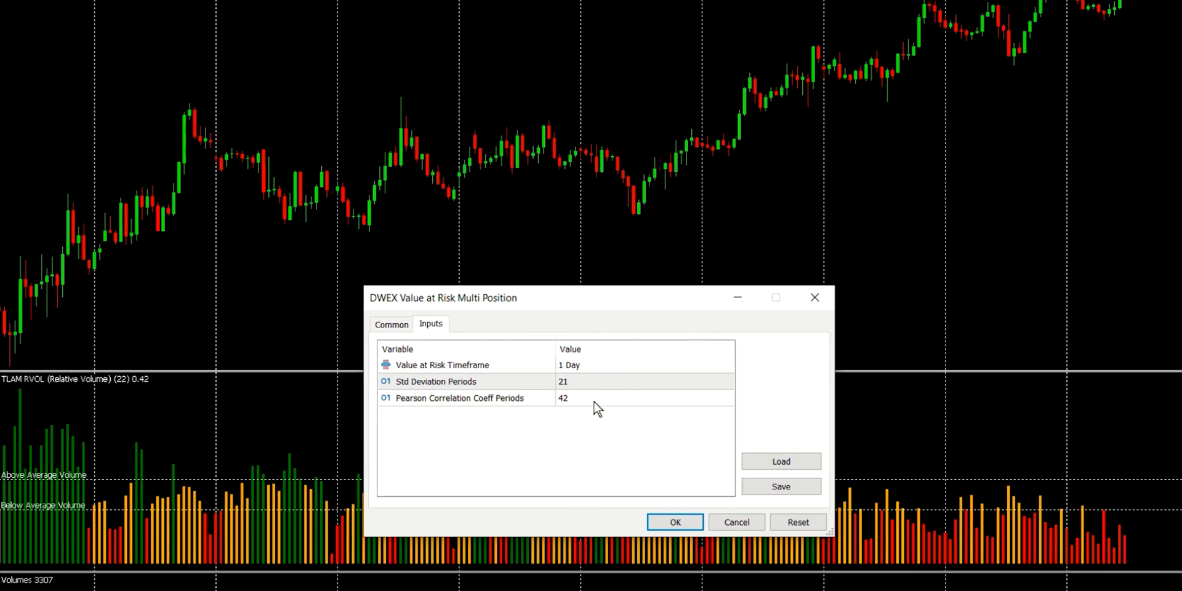
mouse_move(615, 434)
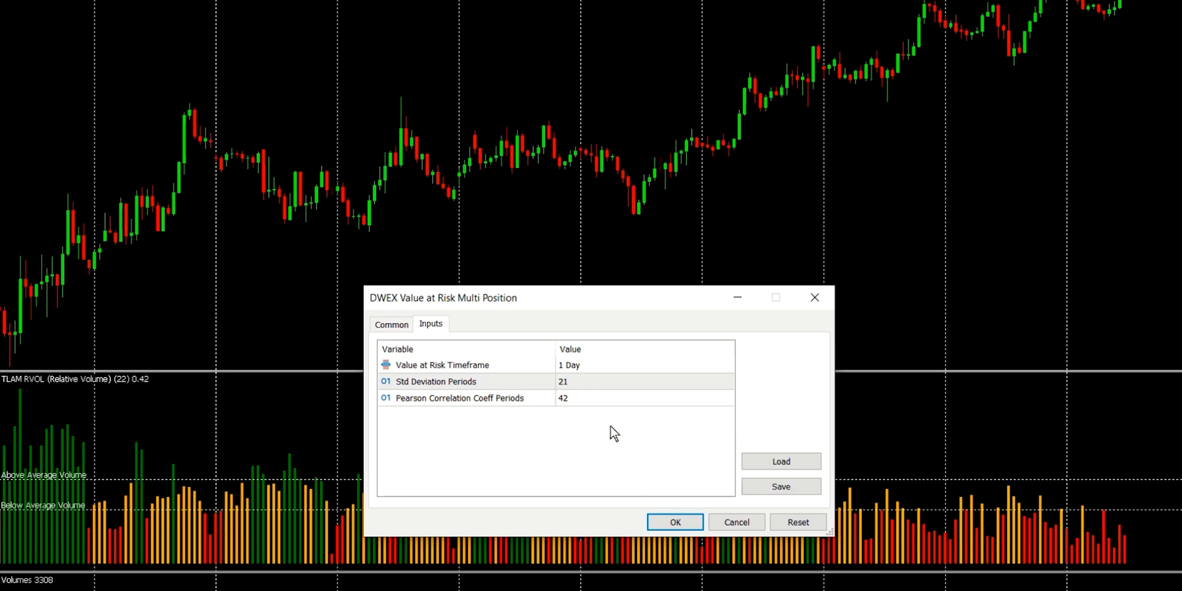
click(673, 521)
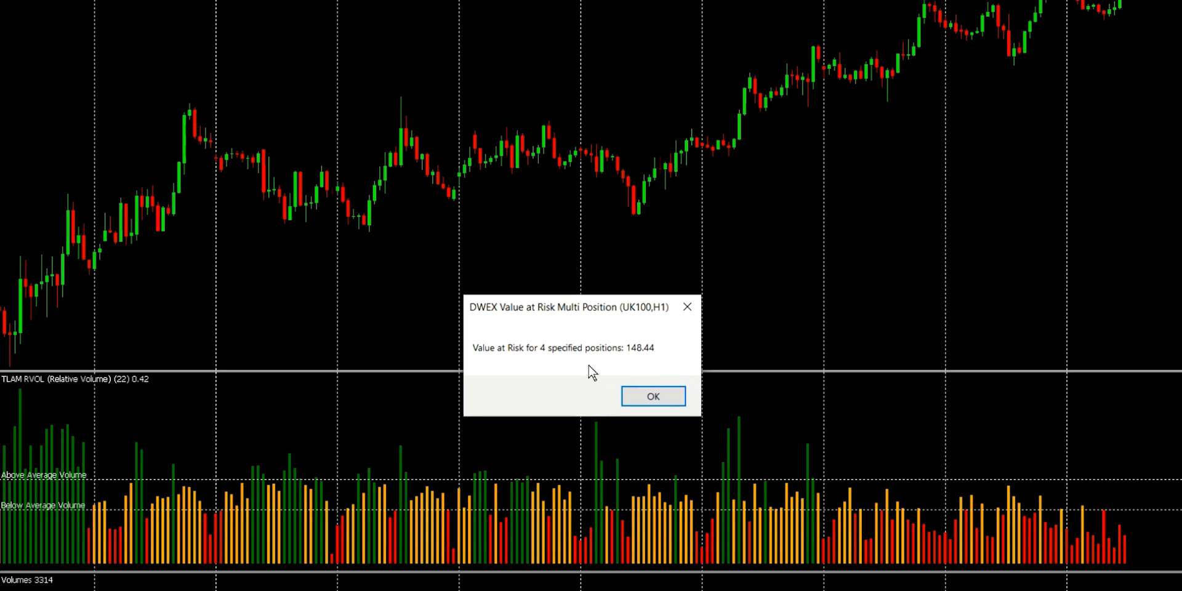
mouse_move(554, 362)
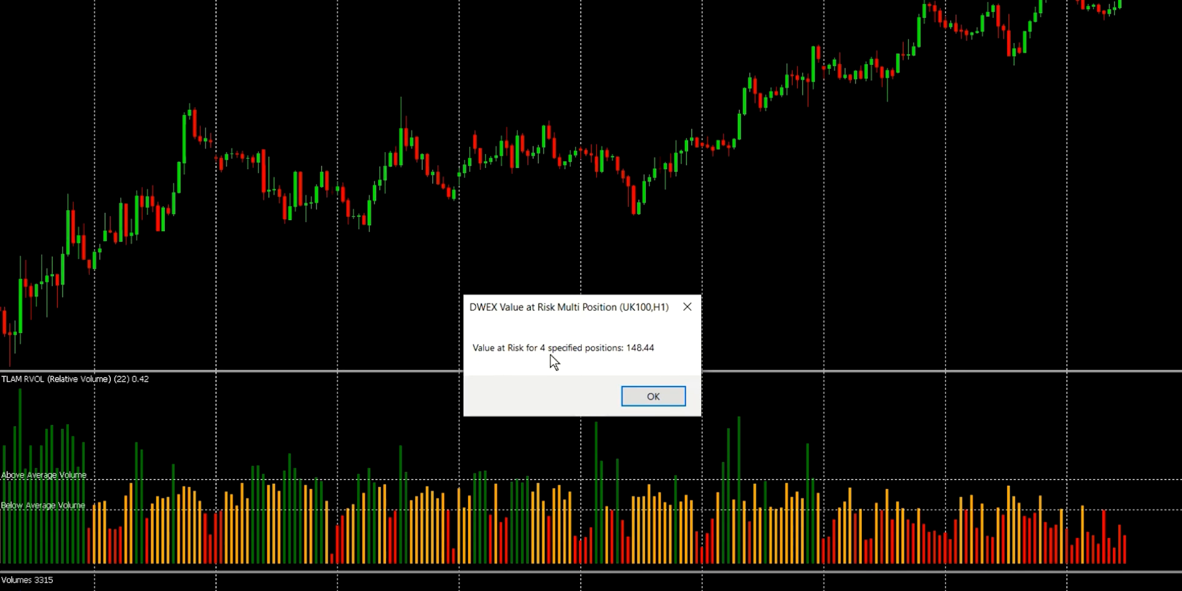
mouse_move(610, 361)
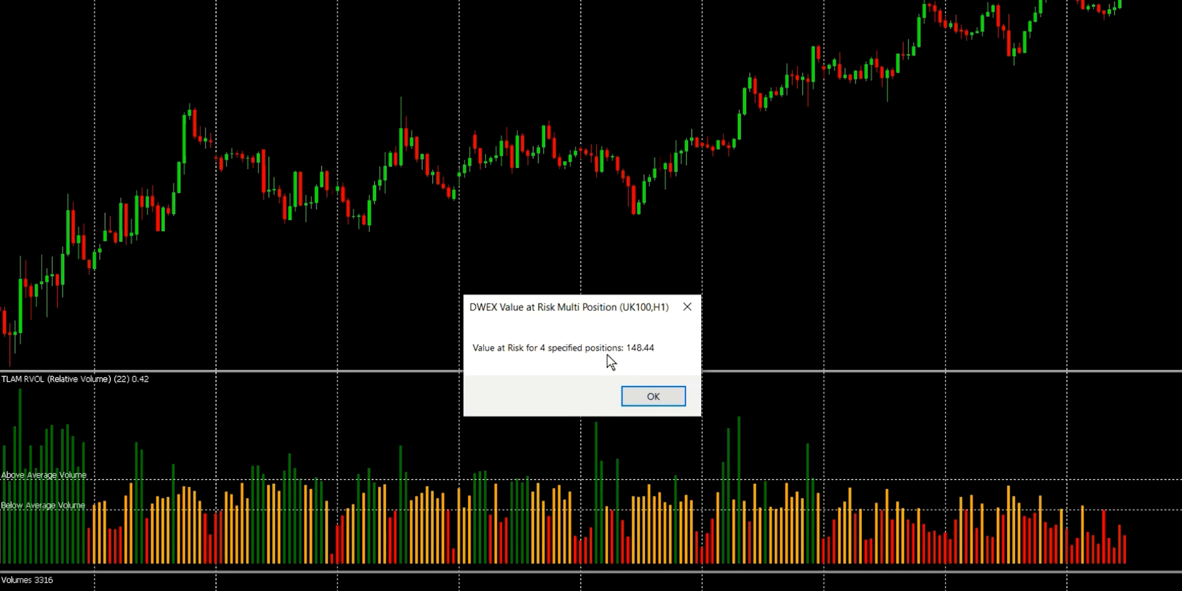
mouse_move(633, 360)
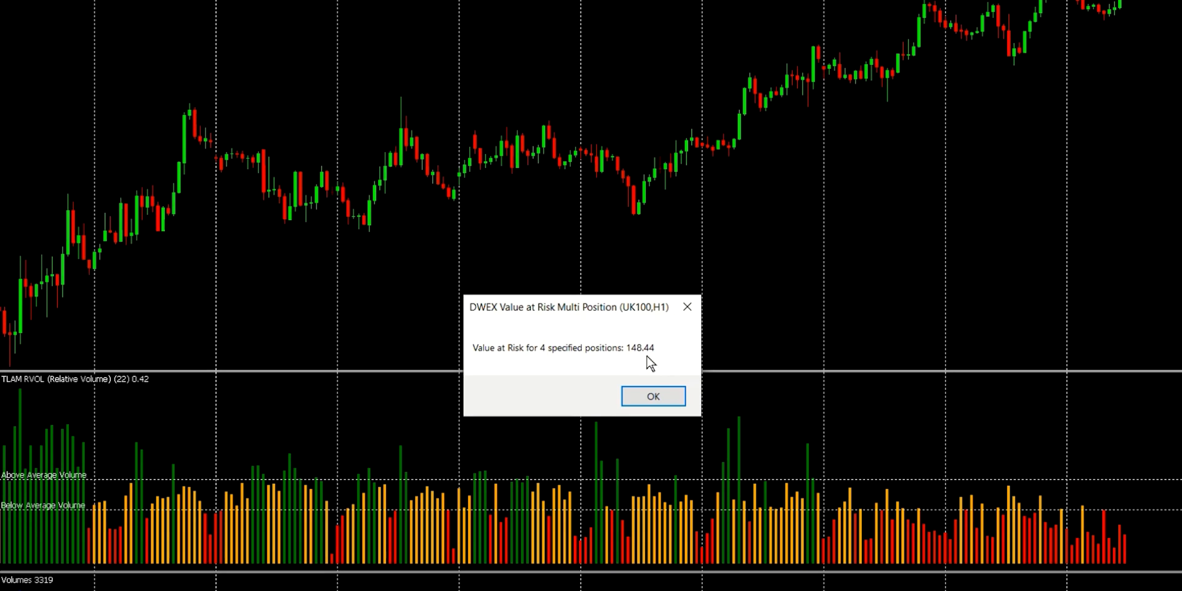
mouse_move(644, 369)
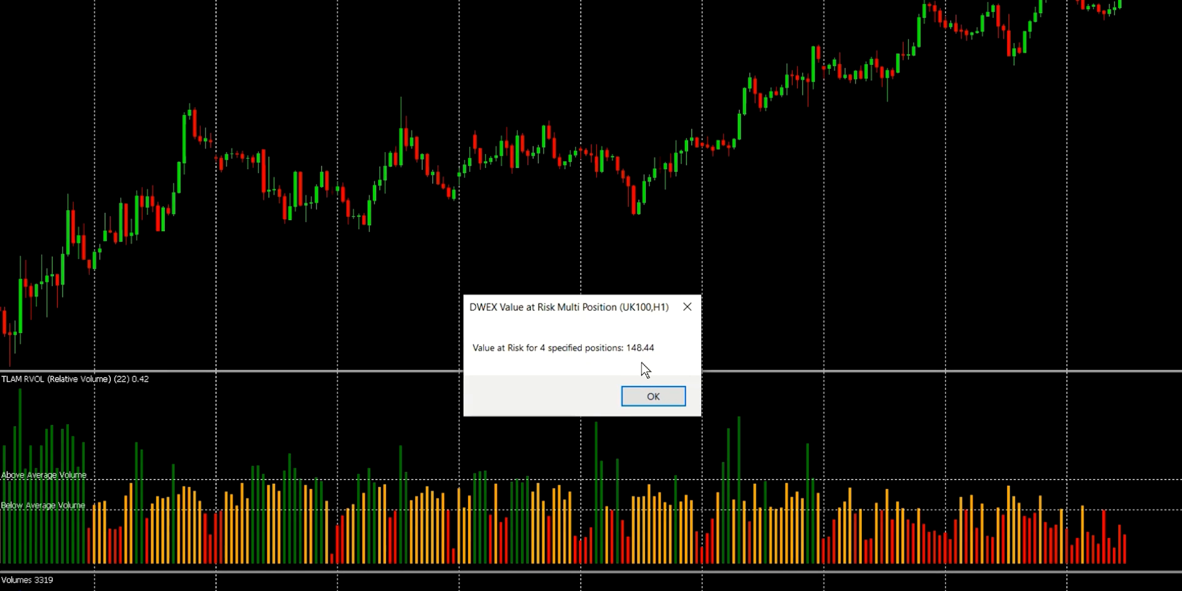
mouse_move(648, 369)
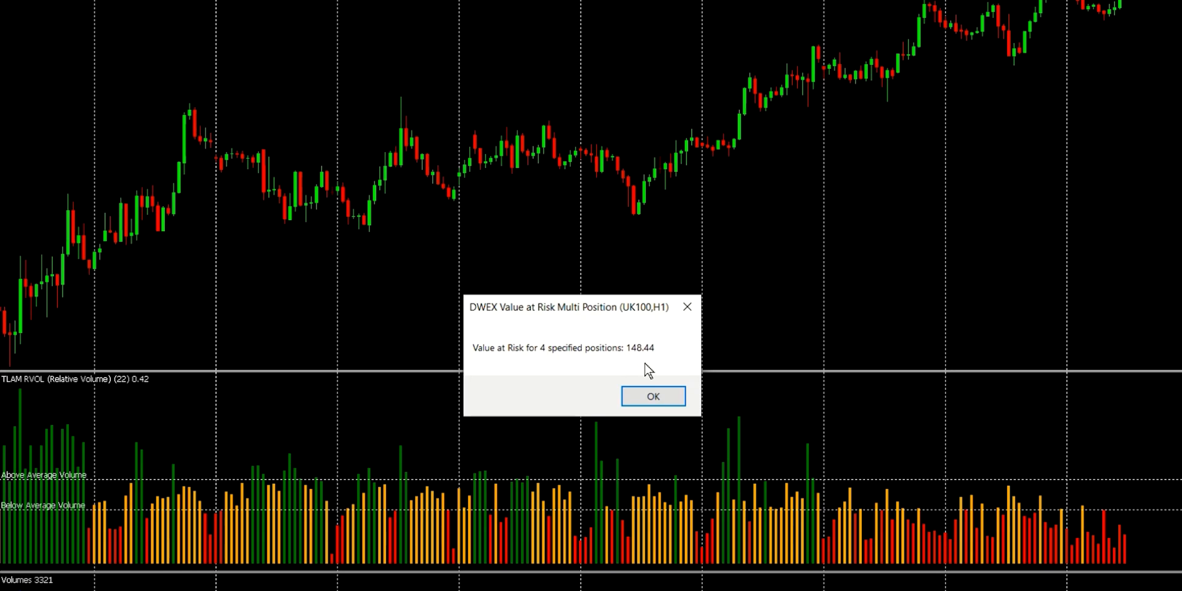
mouse_move(648, 373)
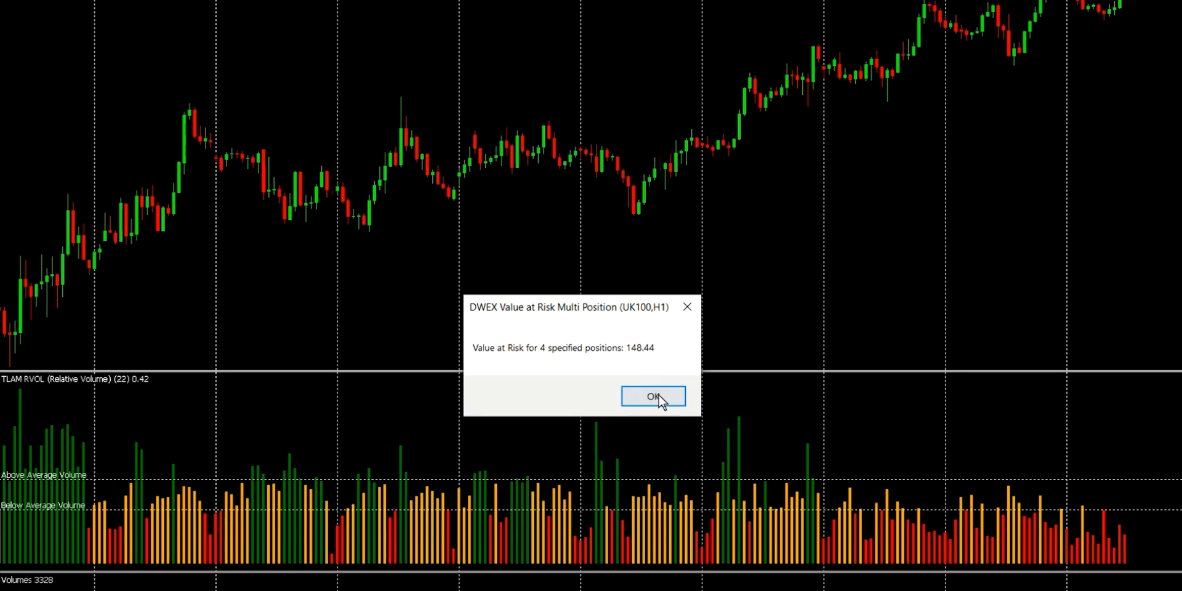
- Dismiss the 148.44 four-position Value at Risk result message
click(652, 396)
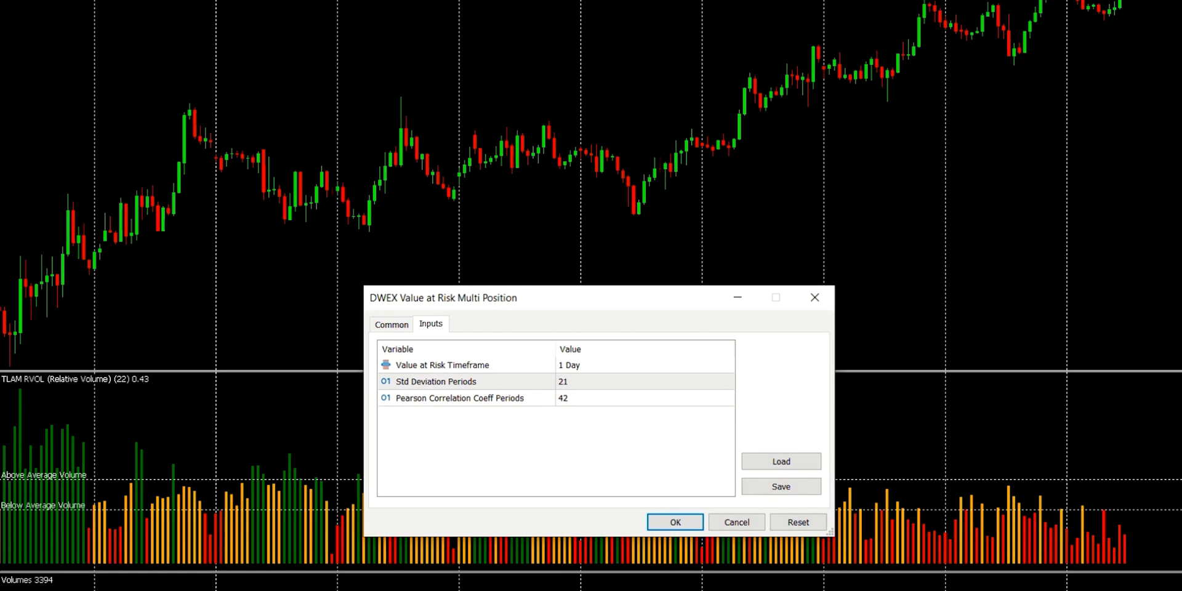
- Run Multi Position for two positions, dismiss its result, then run Two Assets with defaults
click(672, 521)
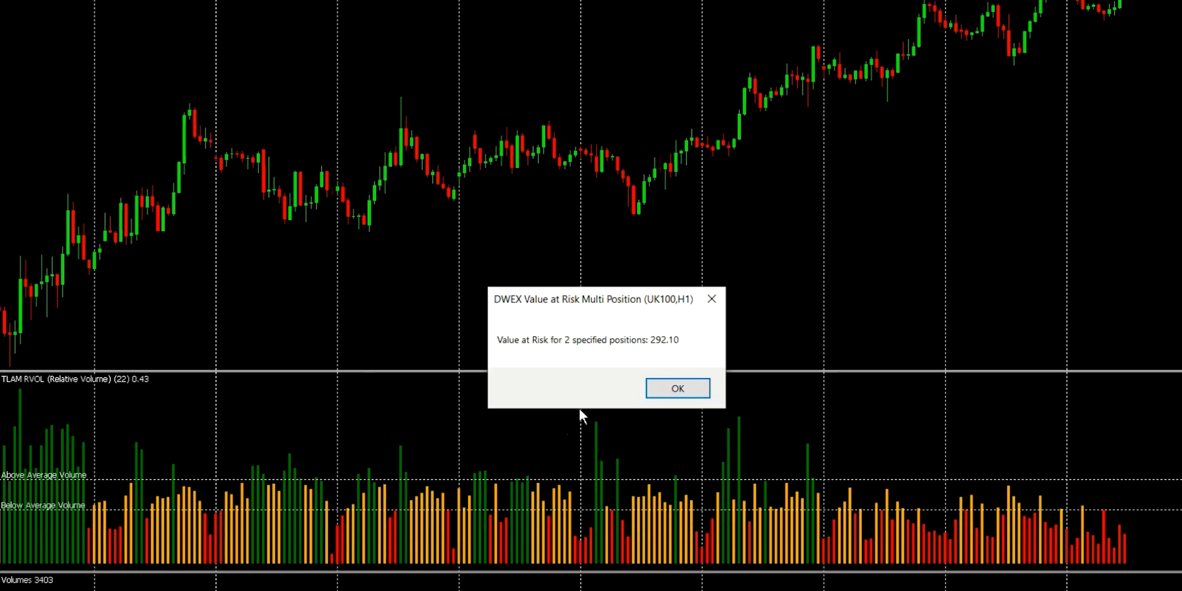
mouse_move(685, 357)
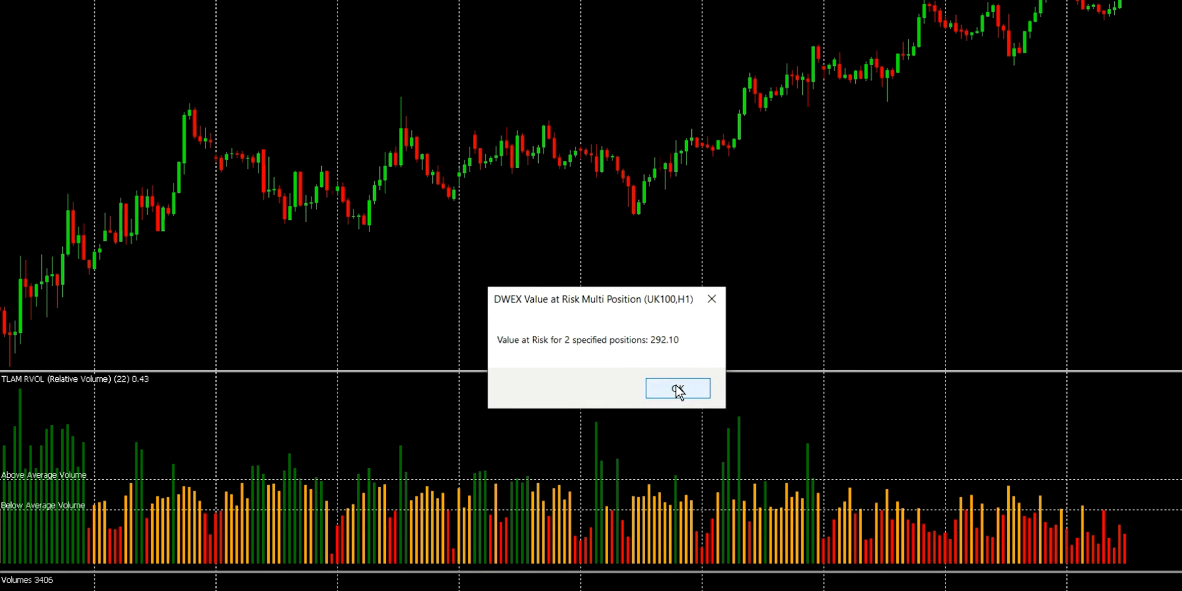
mouse_move(680, 397)
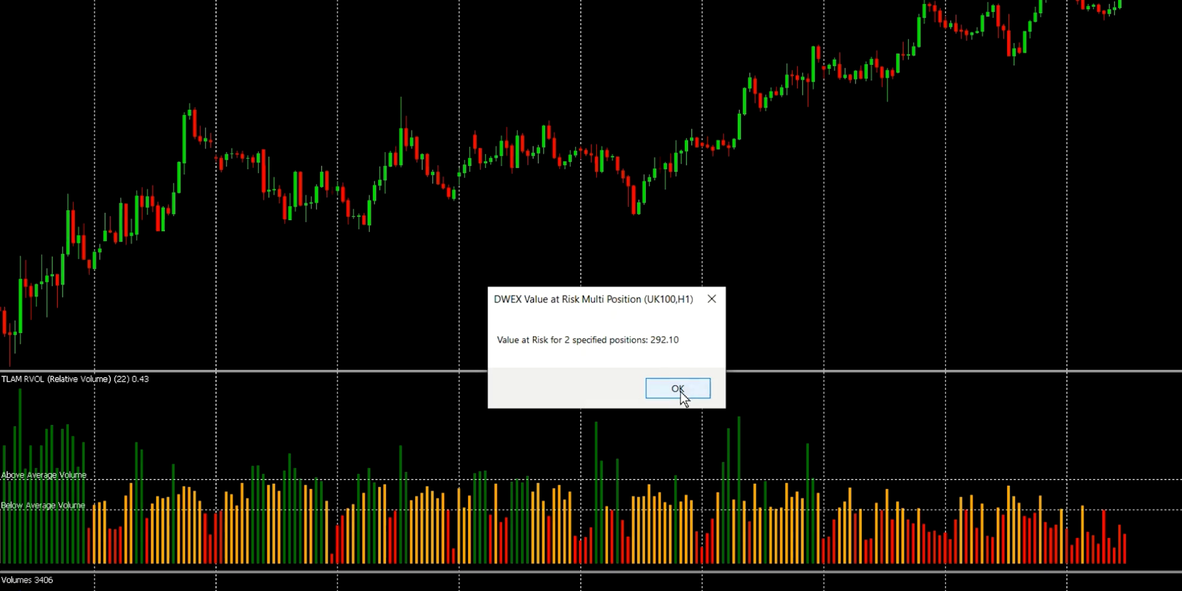
click(676, 388)
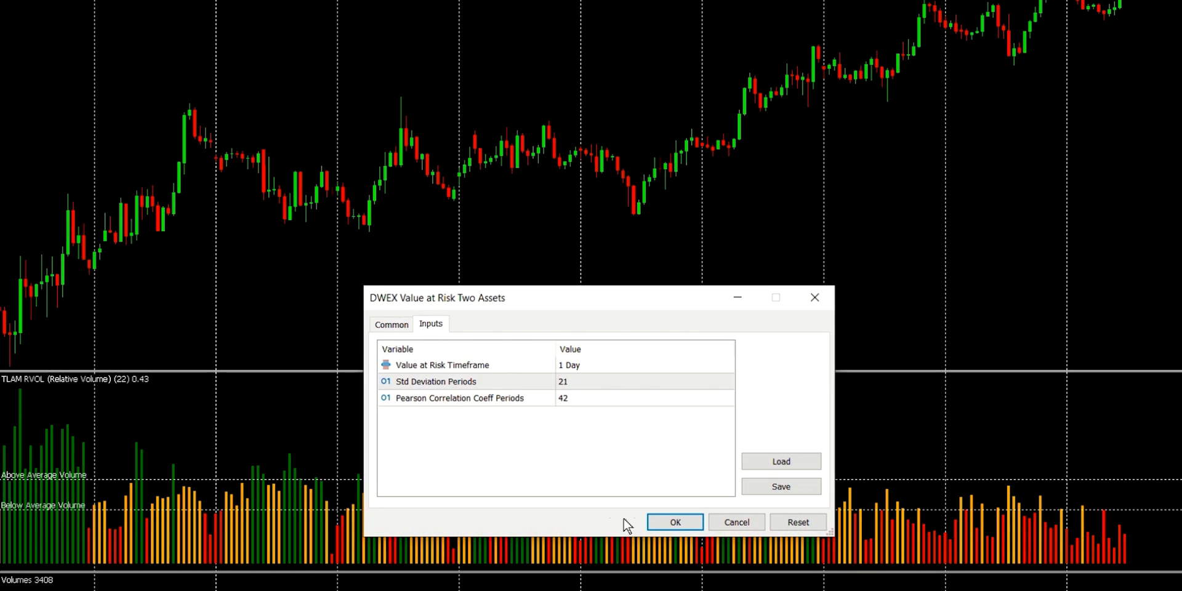
click(672, 522)
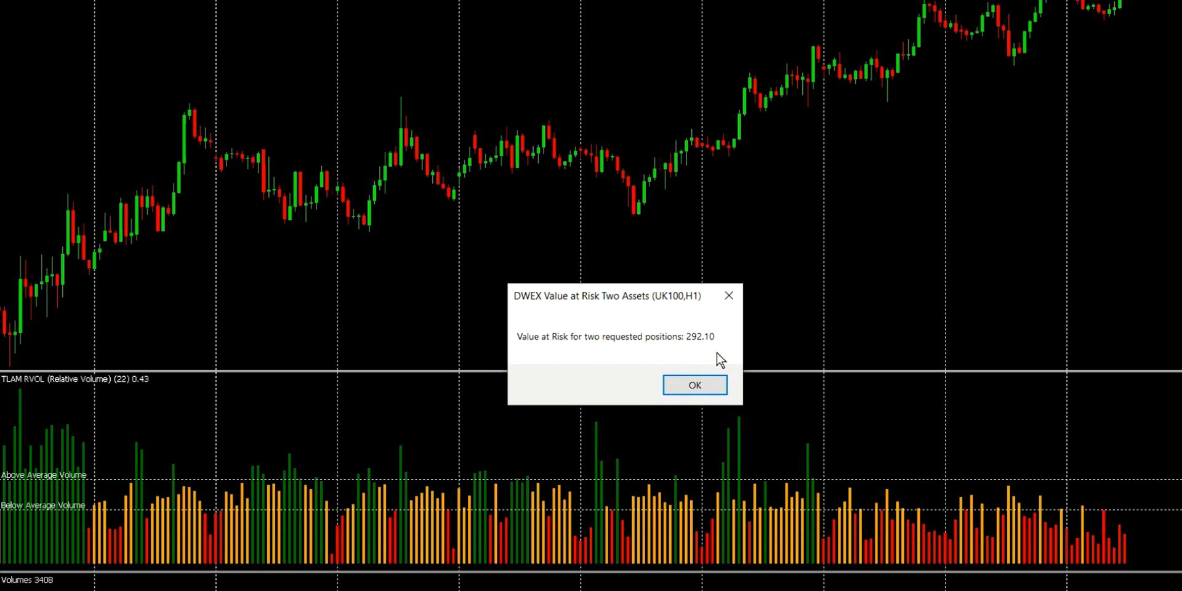
mouse_move(739, 332)
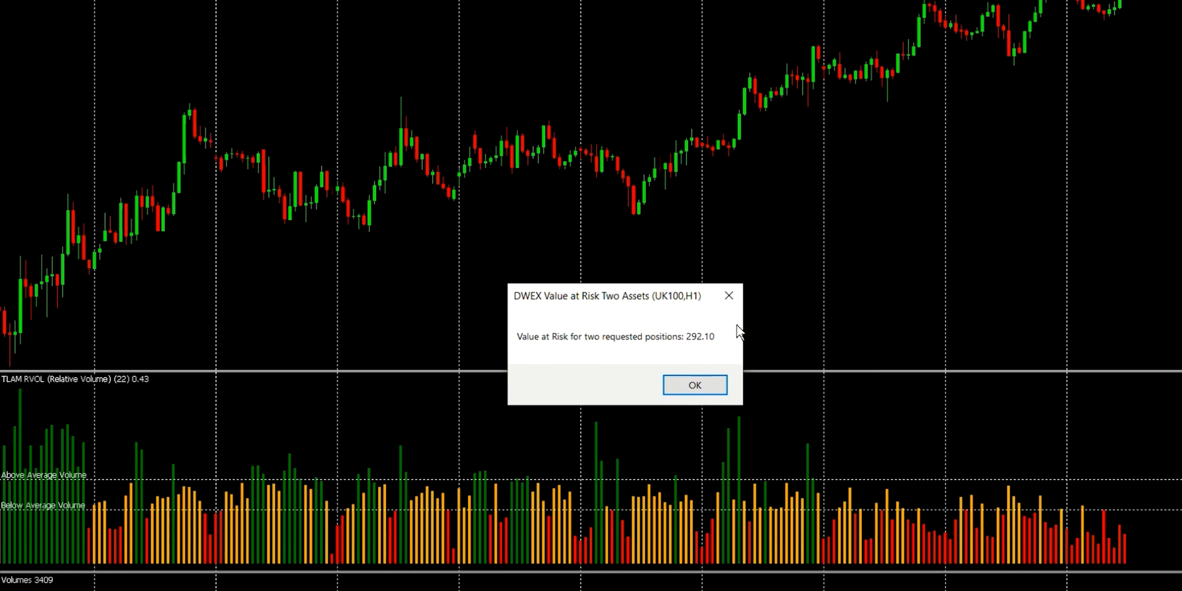
mouse_move(715, 359)
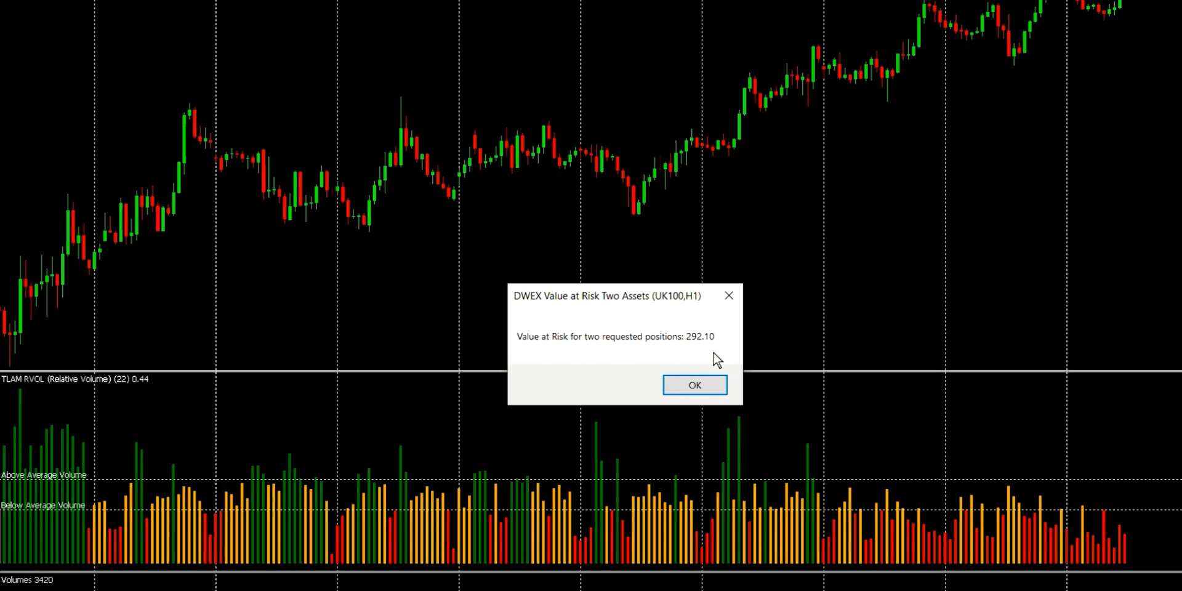
mouse_move(681, 360)
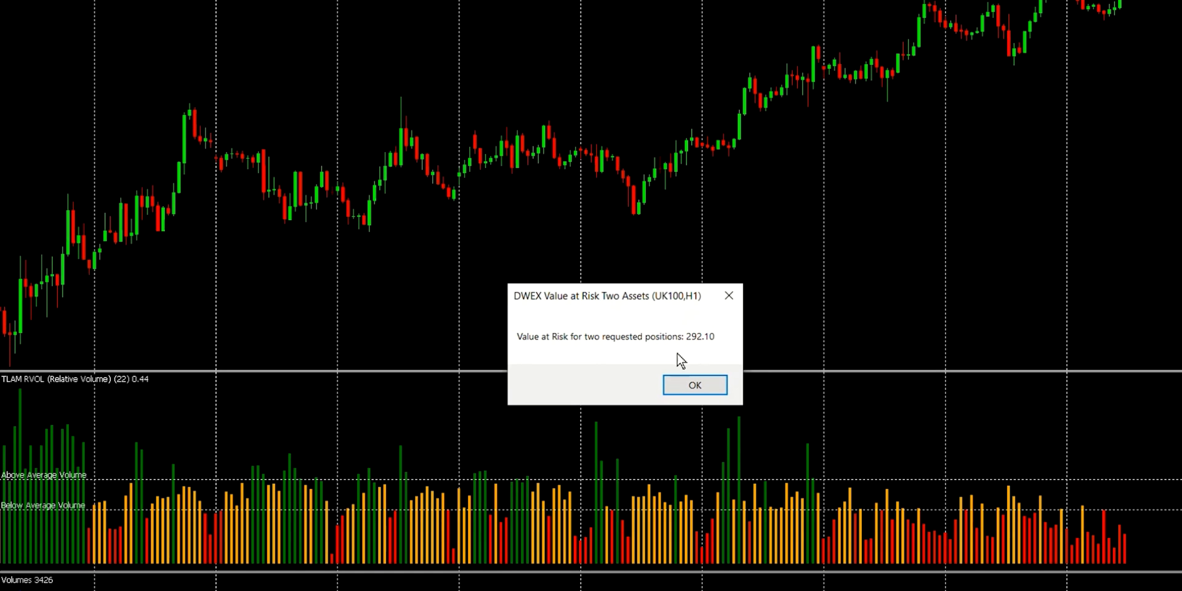
mouse_move(719, 357)
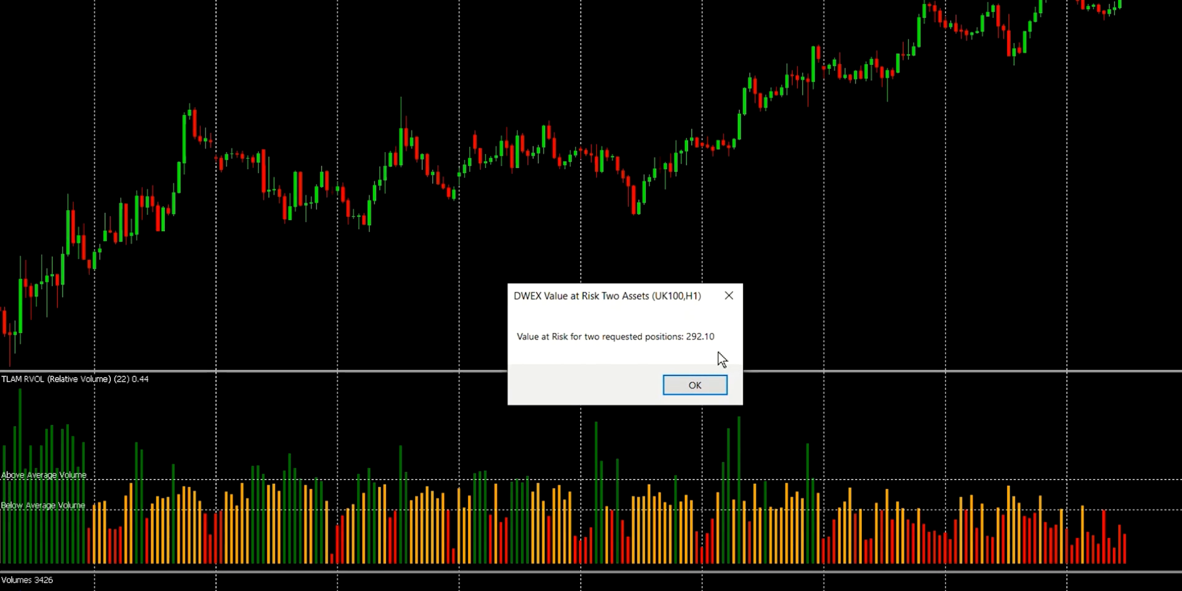